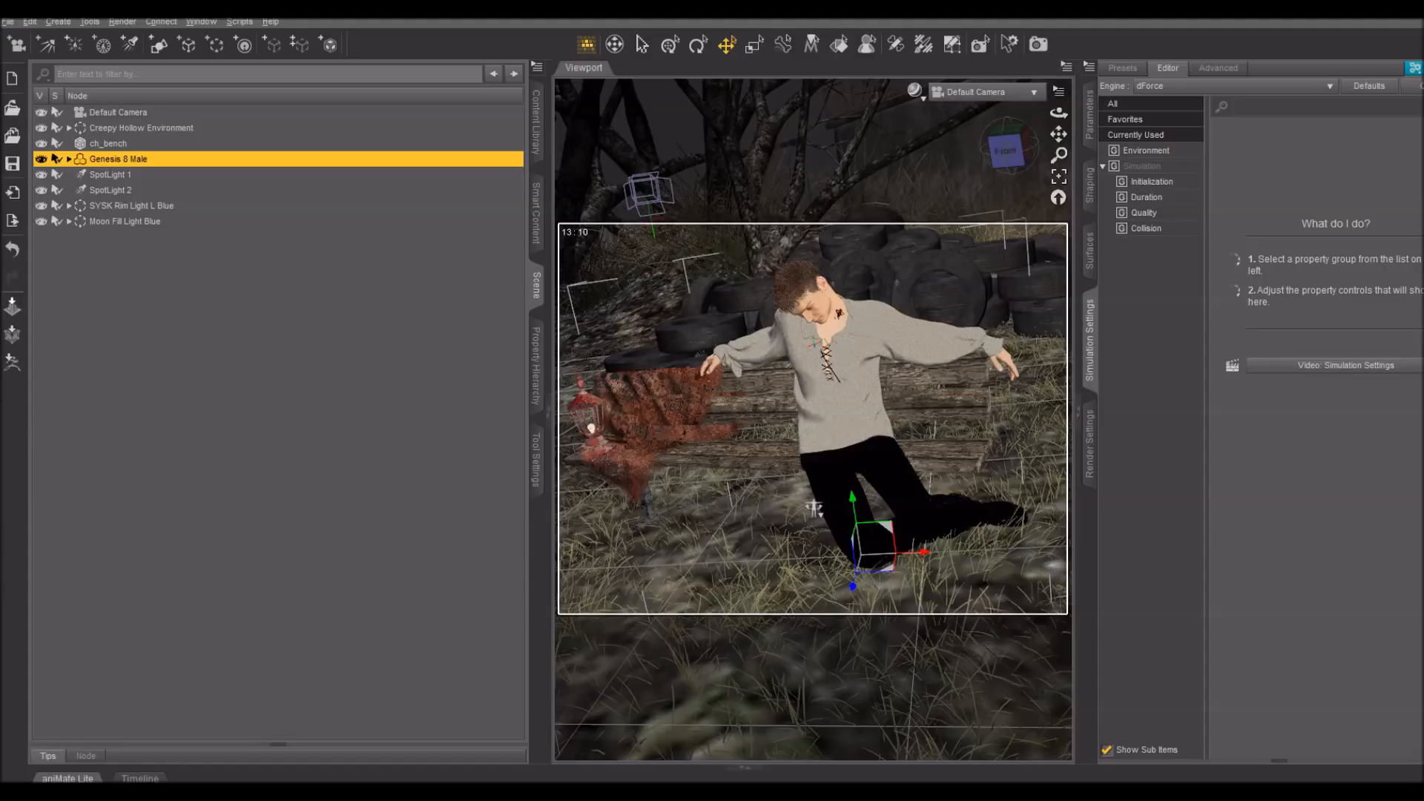
{"action": "mouse_move", "coordinate": [1403, 728]}
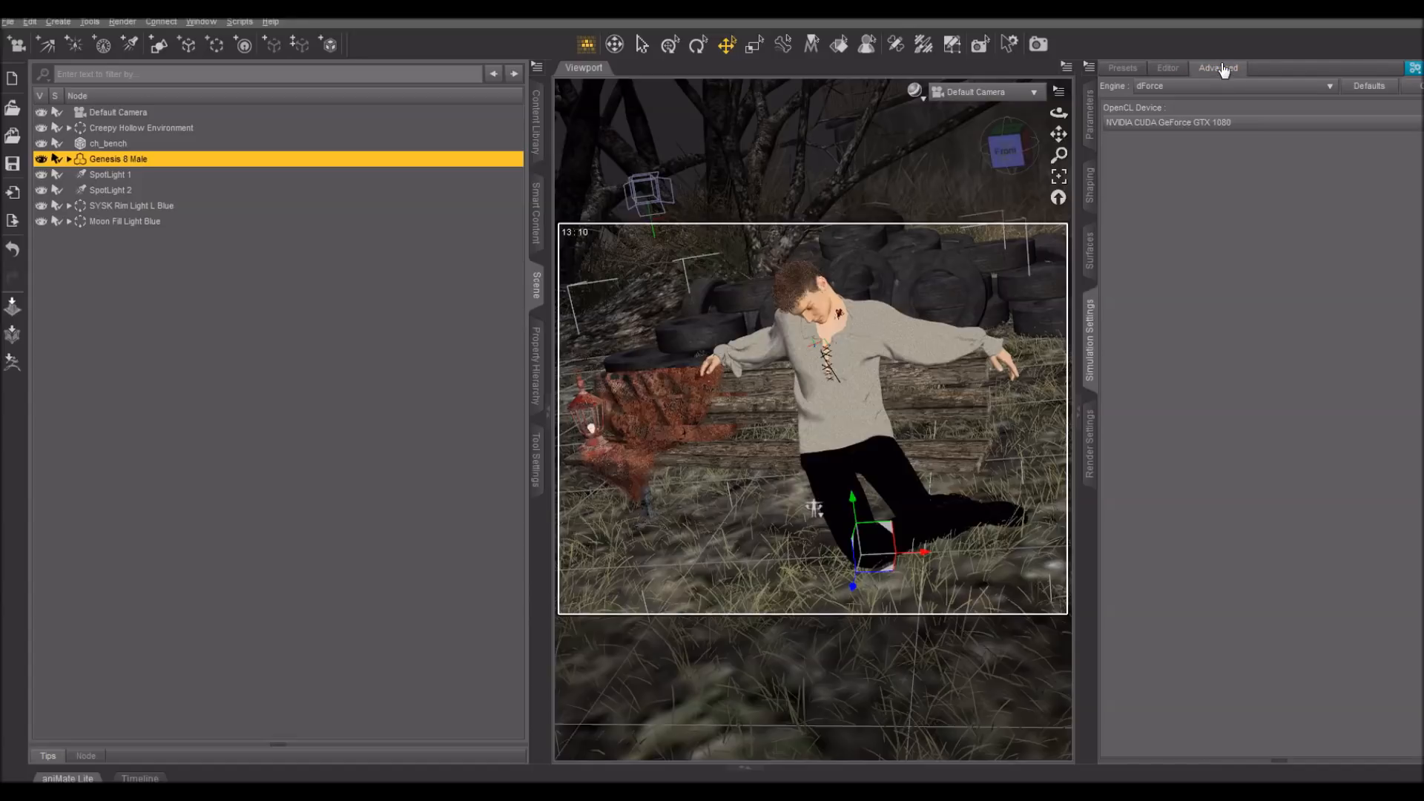
- Switch the right-hand pane from Simulation Settings to Render Settings
{"action": "left_click", "coordinate": [1167, 67]}
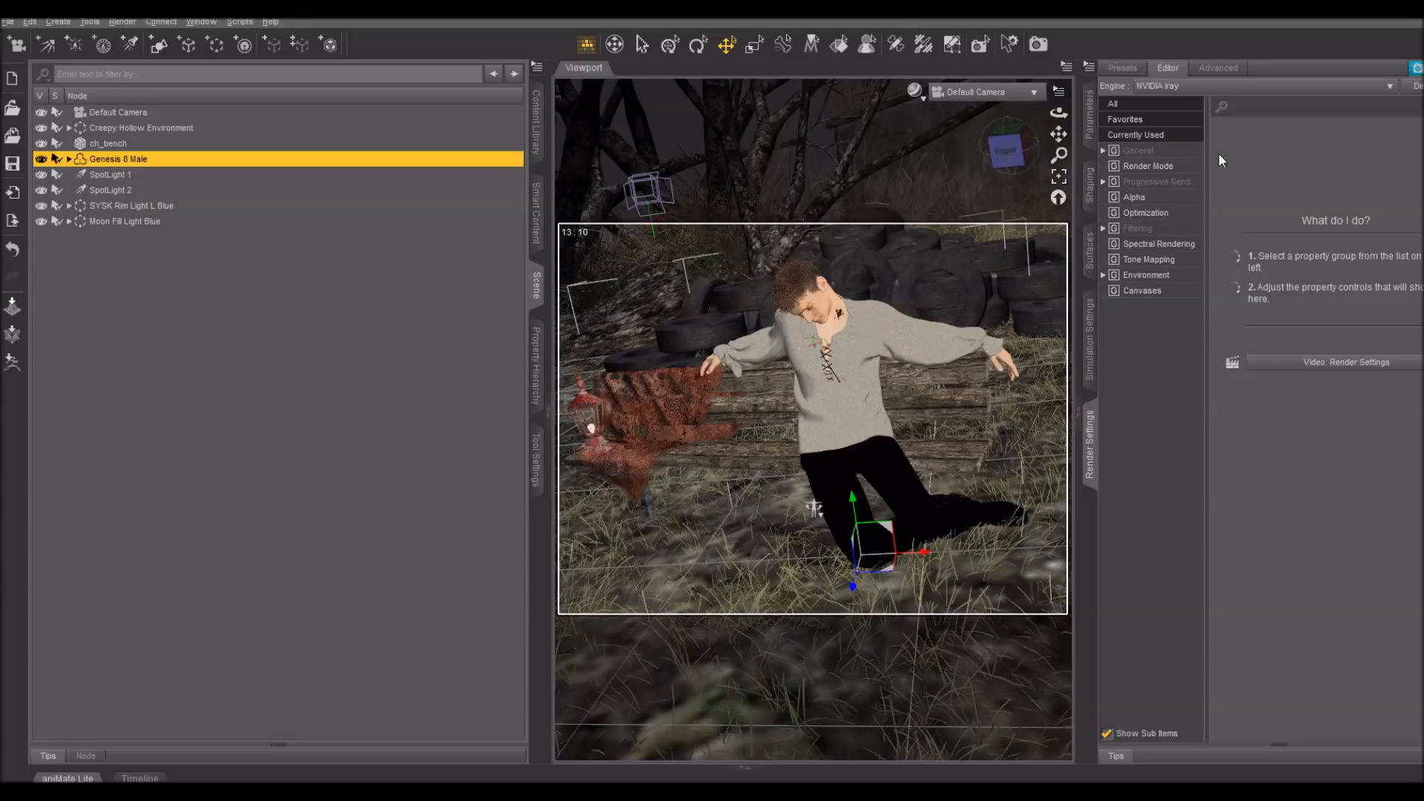
{"action": "mouse_move", "coordinate": [1229, 24]}
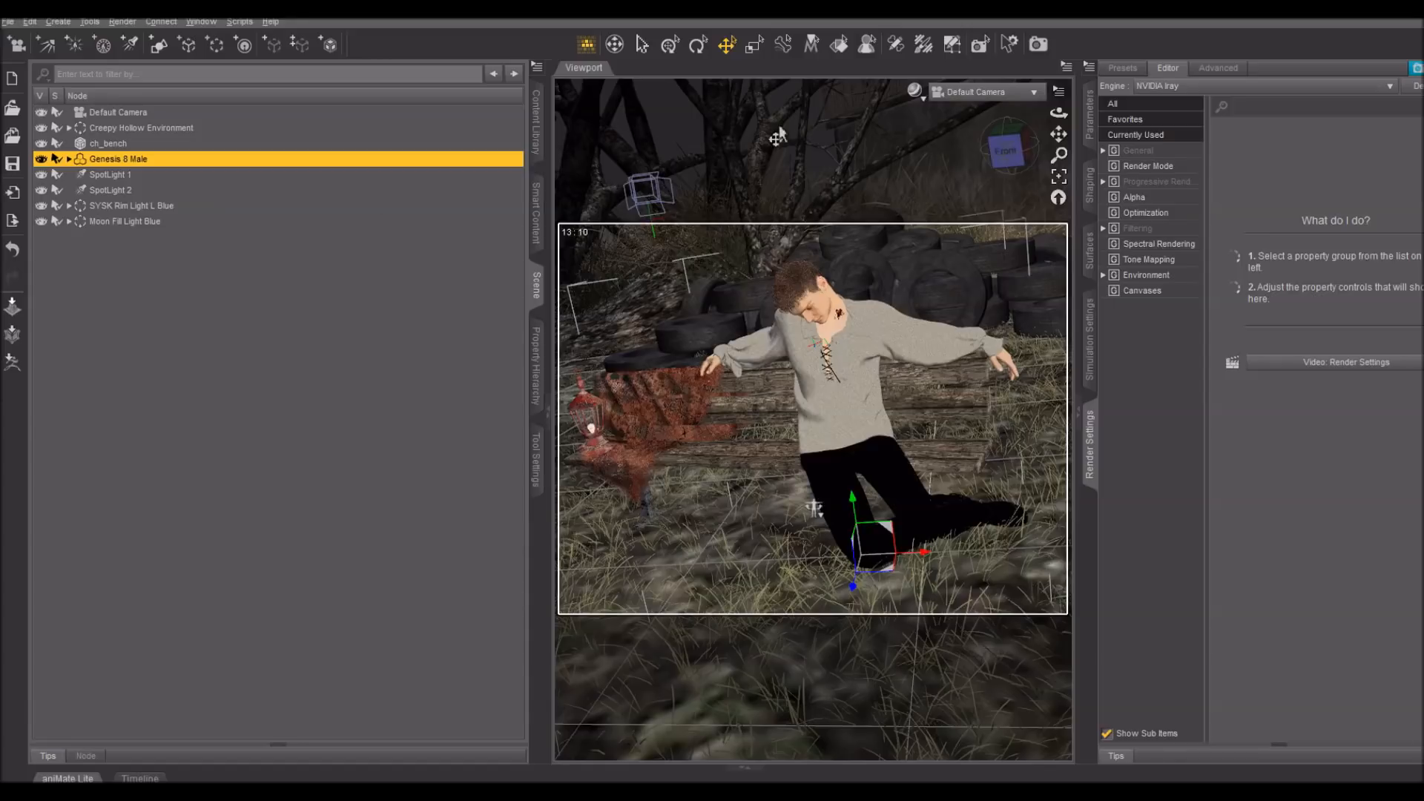
- Show Advanced > Hardware with the GPU devices and toggle OptiX Prime acceleration
{"action": "left_click", "coordinate": [1218, 66]}
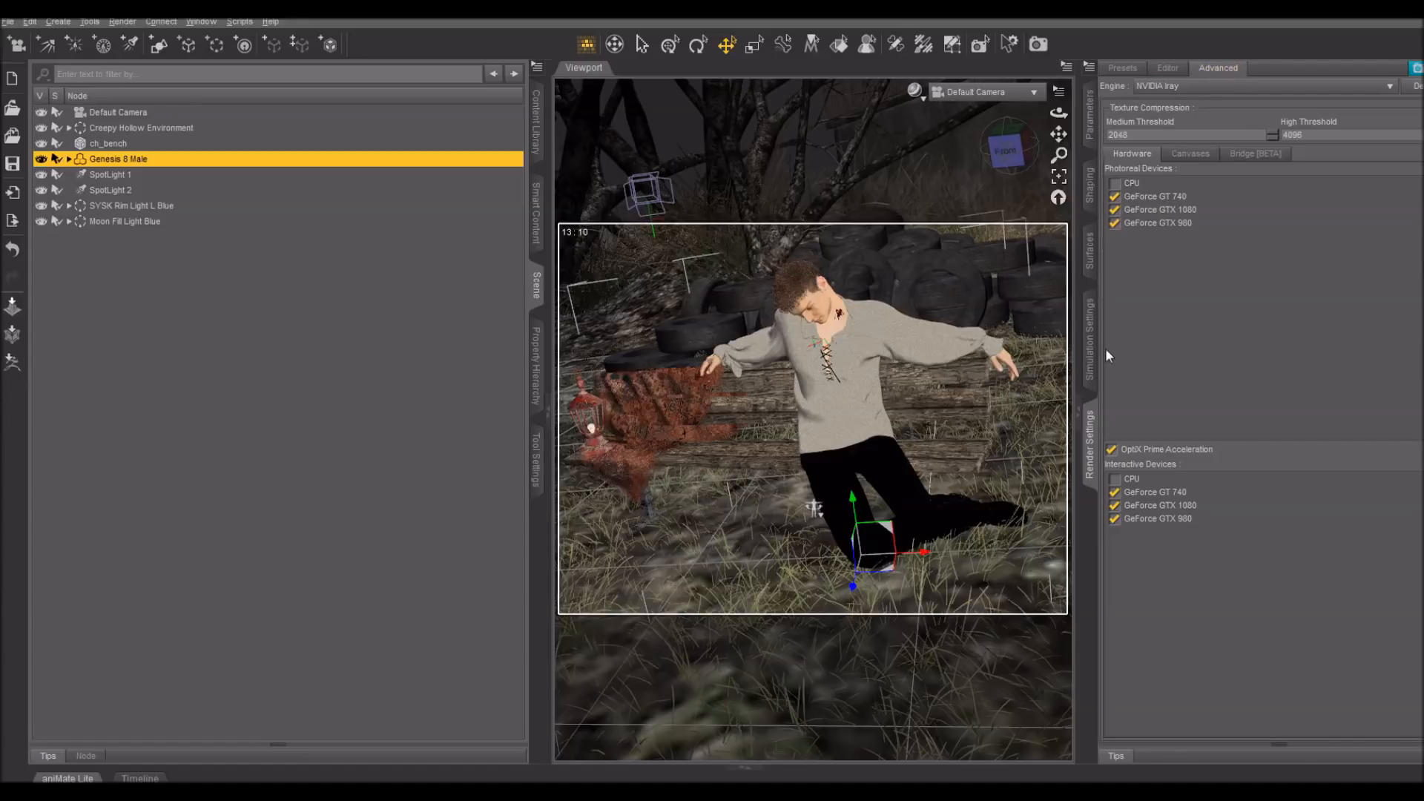
{"action": "mouse_move", "coordinate": [1091, 435]}
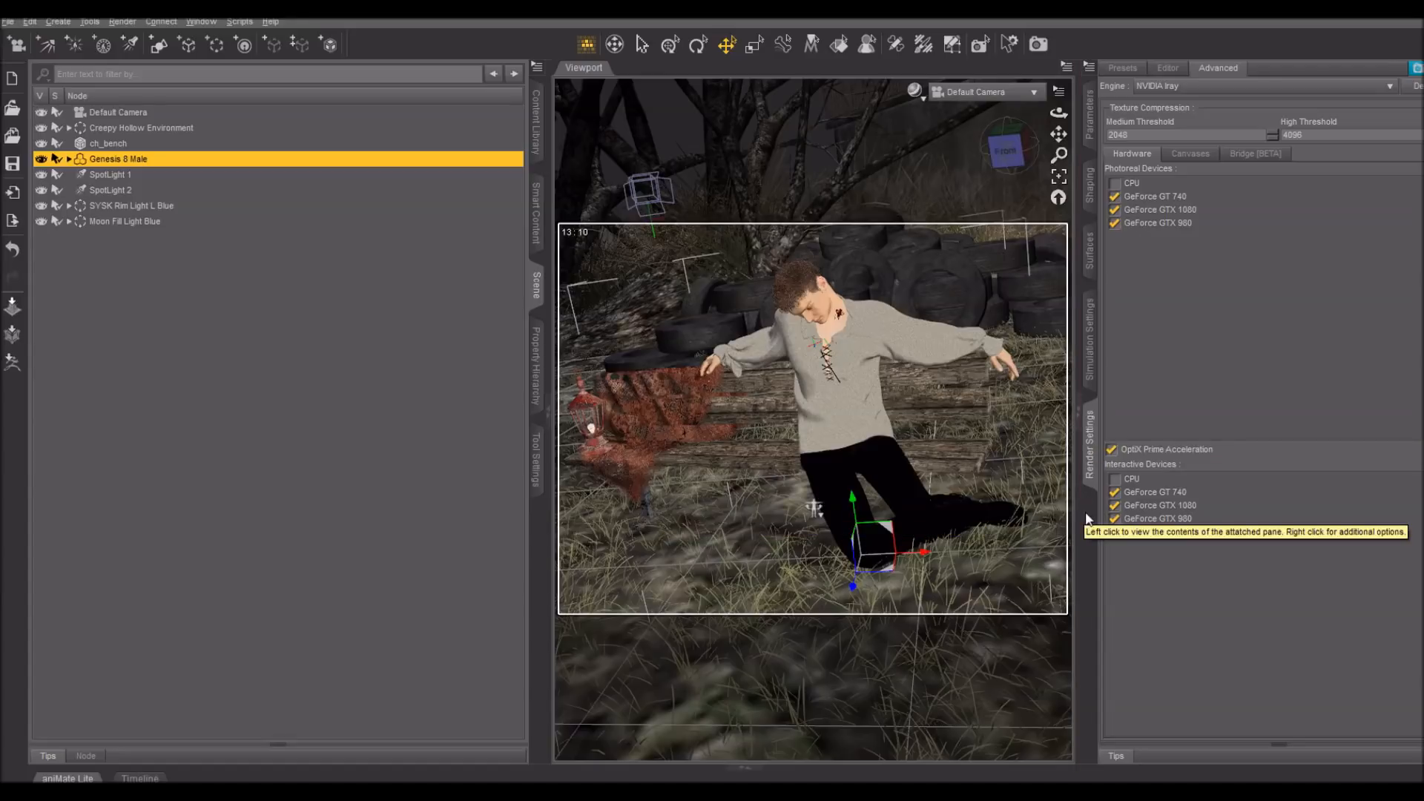
{"action": "right_click", "coordinate": [1091, 518]}
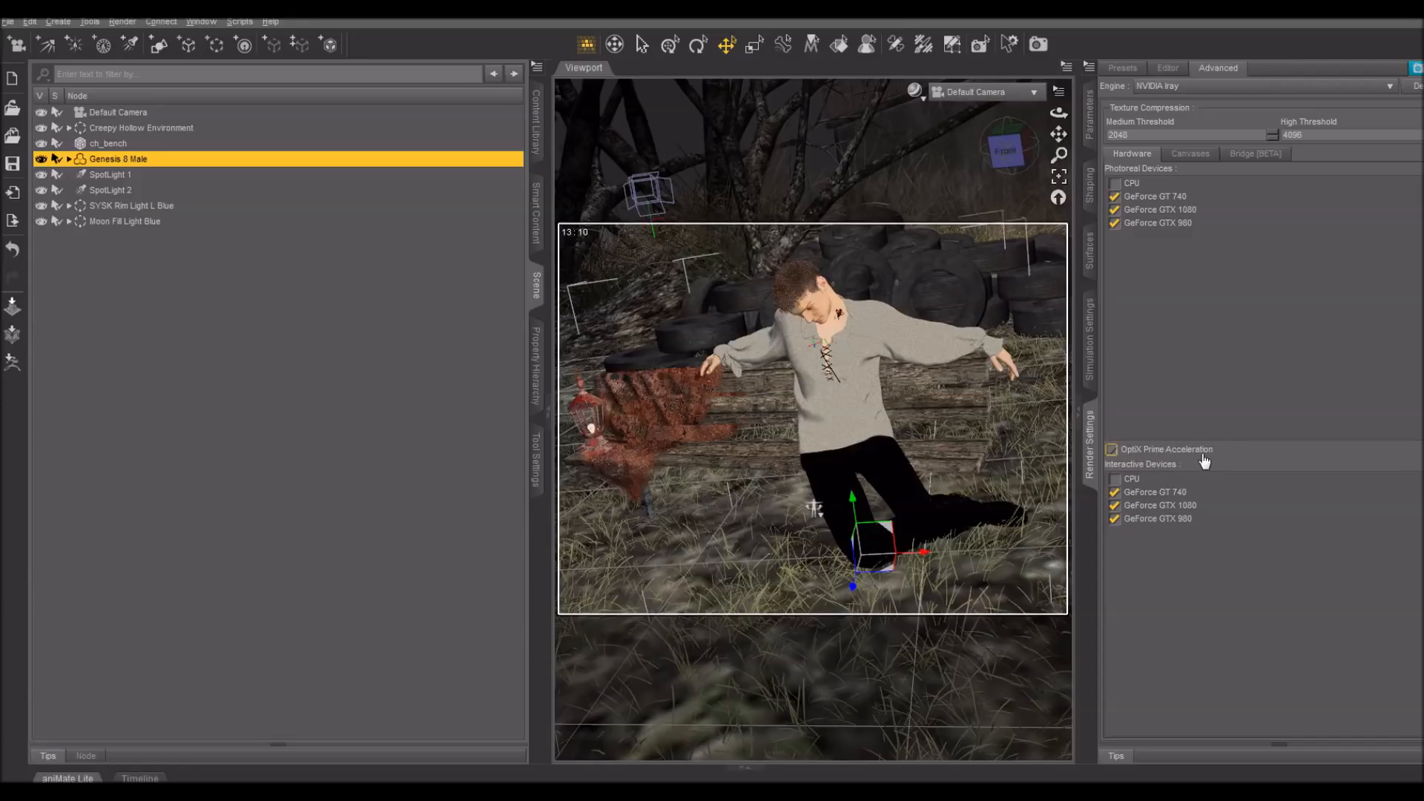
{"action": "left_click", "coordinate": [1111, 448]}
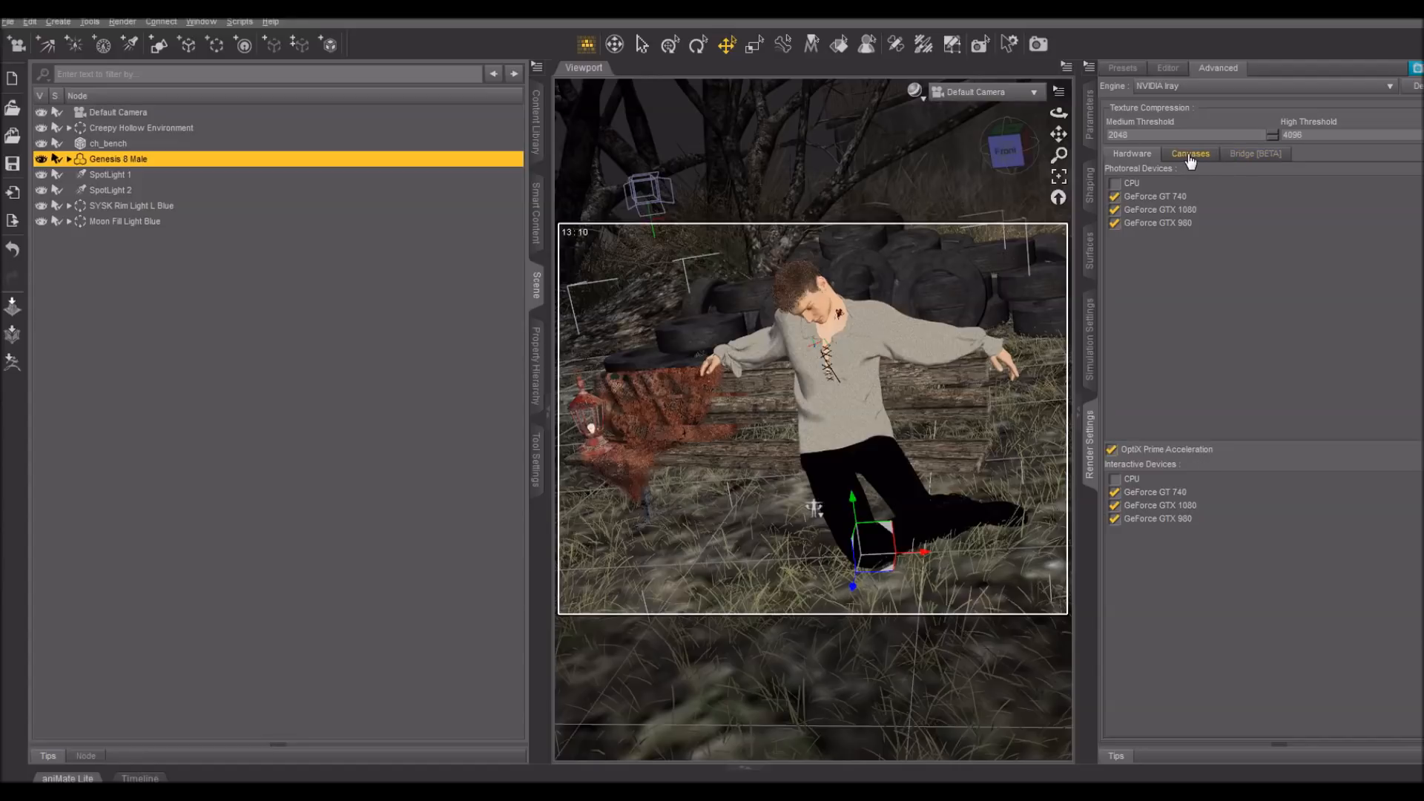
- Clear the canvas list and add canvases, making the second an Emission pass
{"action": "left_click", "coordinate": [1190, 153]}
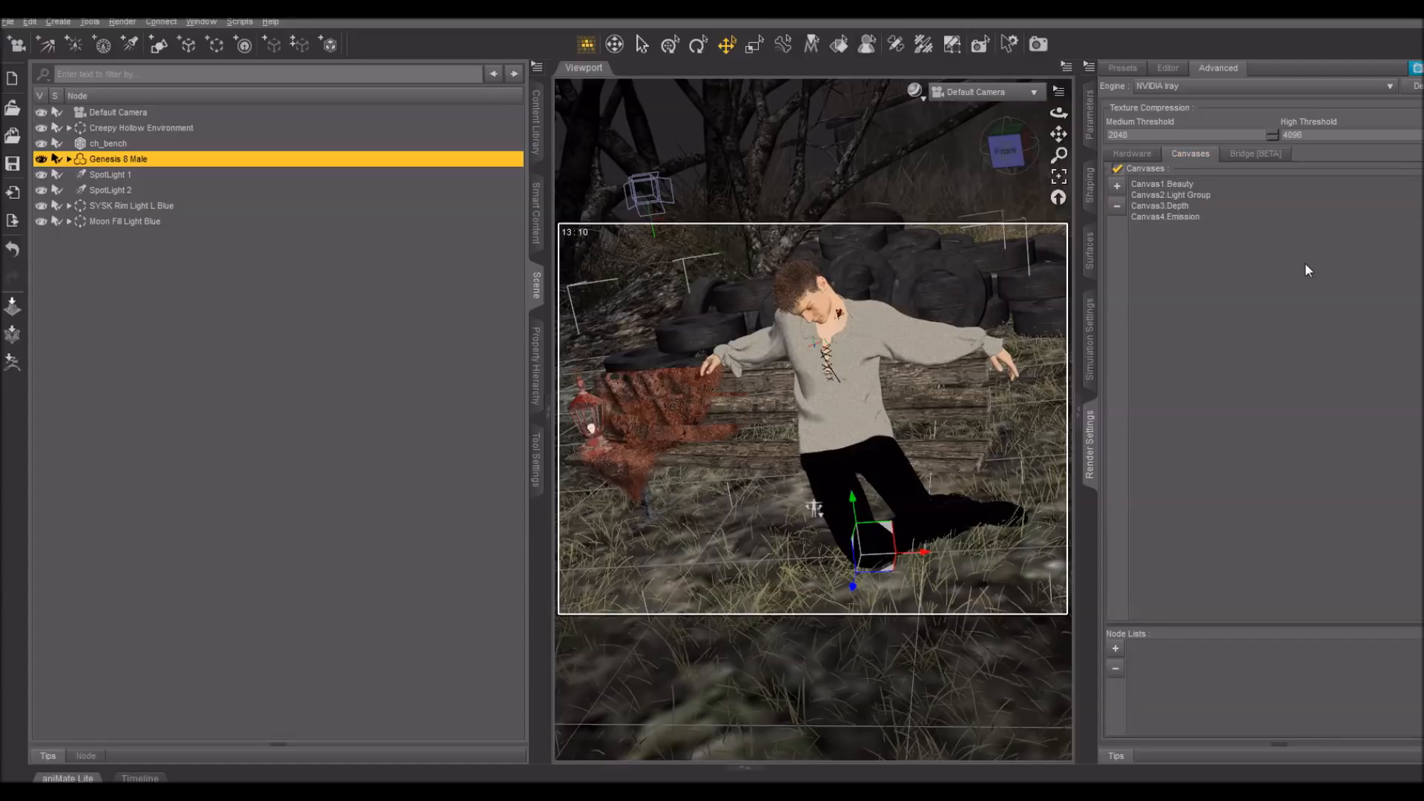
{"action": "mouse_move", "coordinate": [1286, 248]}
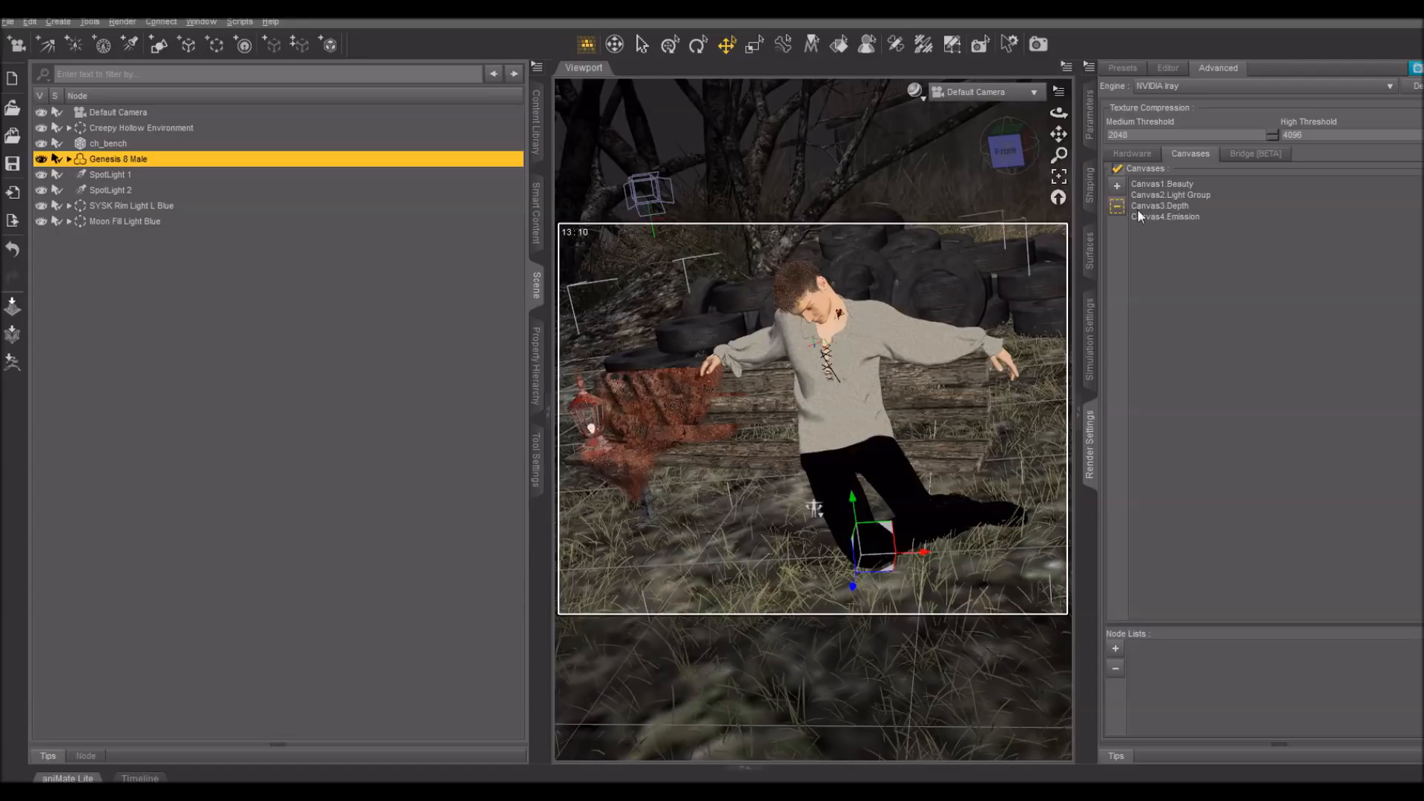
{"action": "left_click", "coordinate": [1159, 205]}
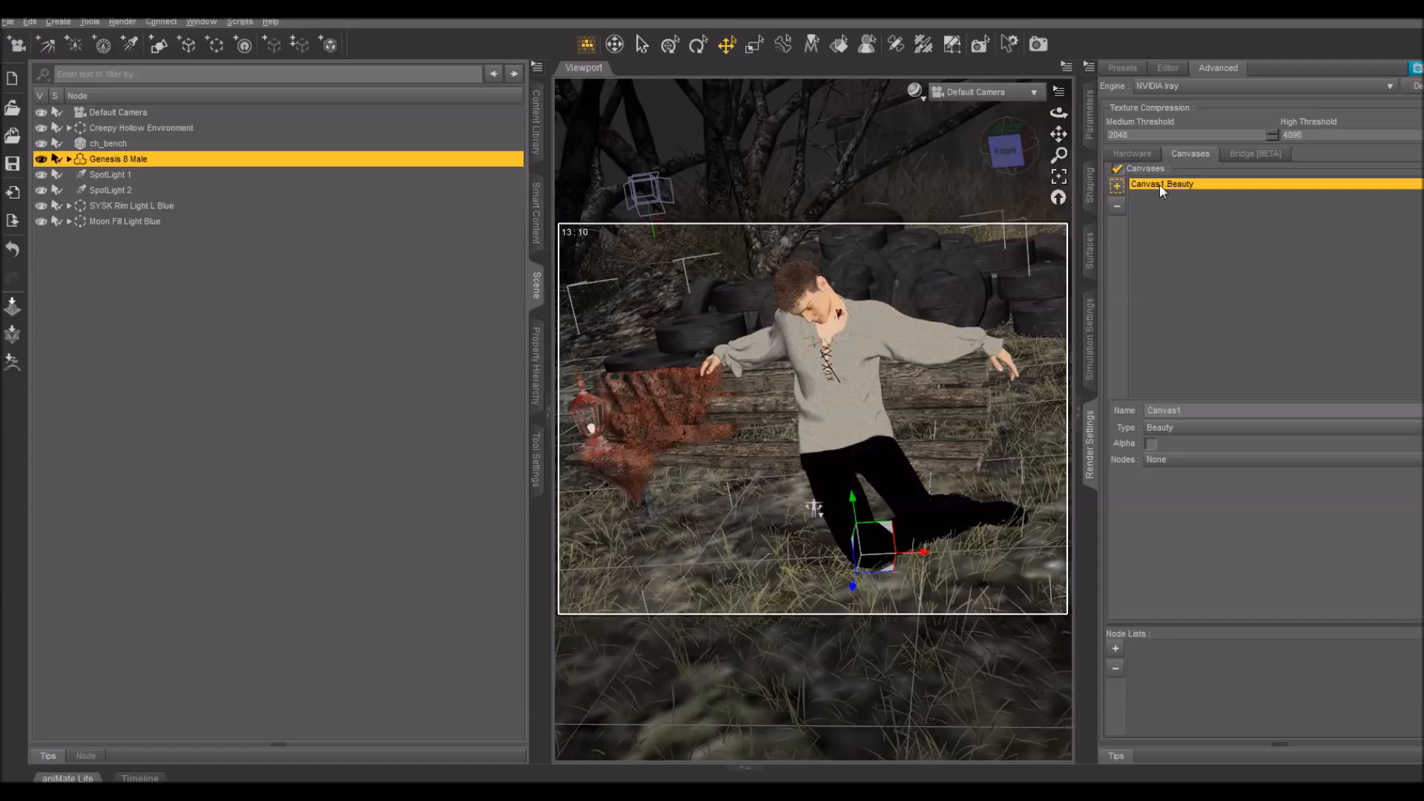
{"action": "left_click", "coordinate": [1116, 187]}
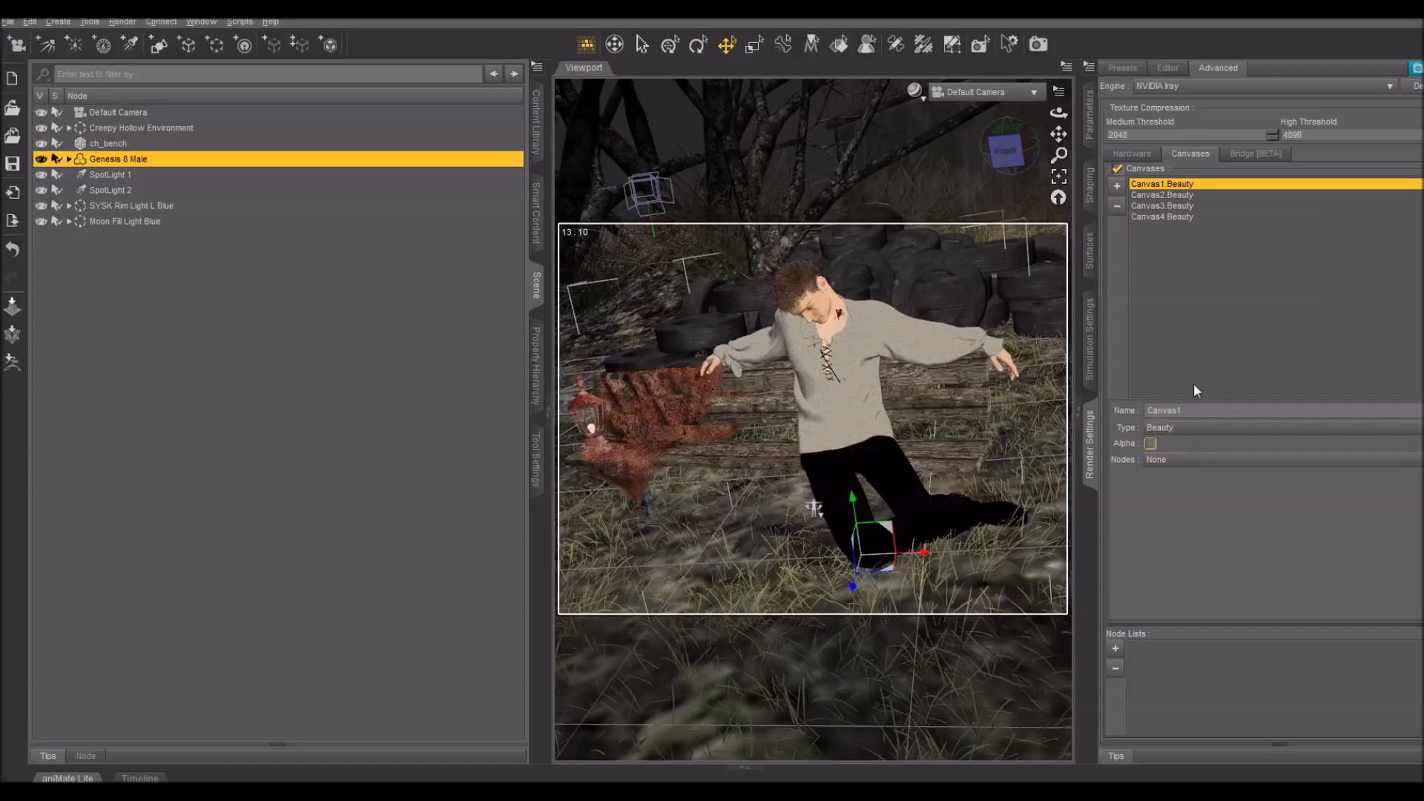
{"action": "left_click", "coordinate": [1163, 194]}
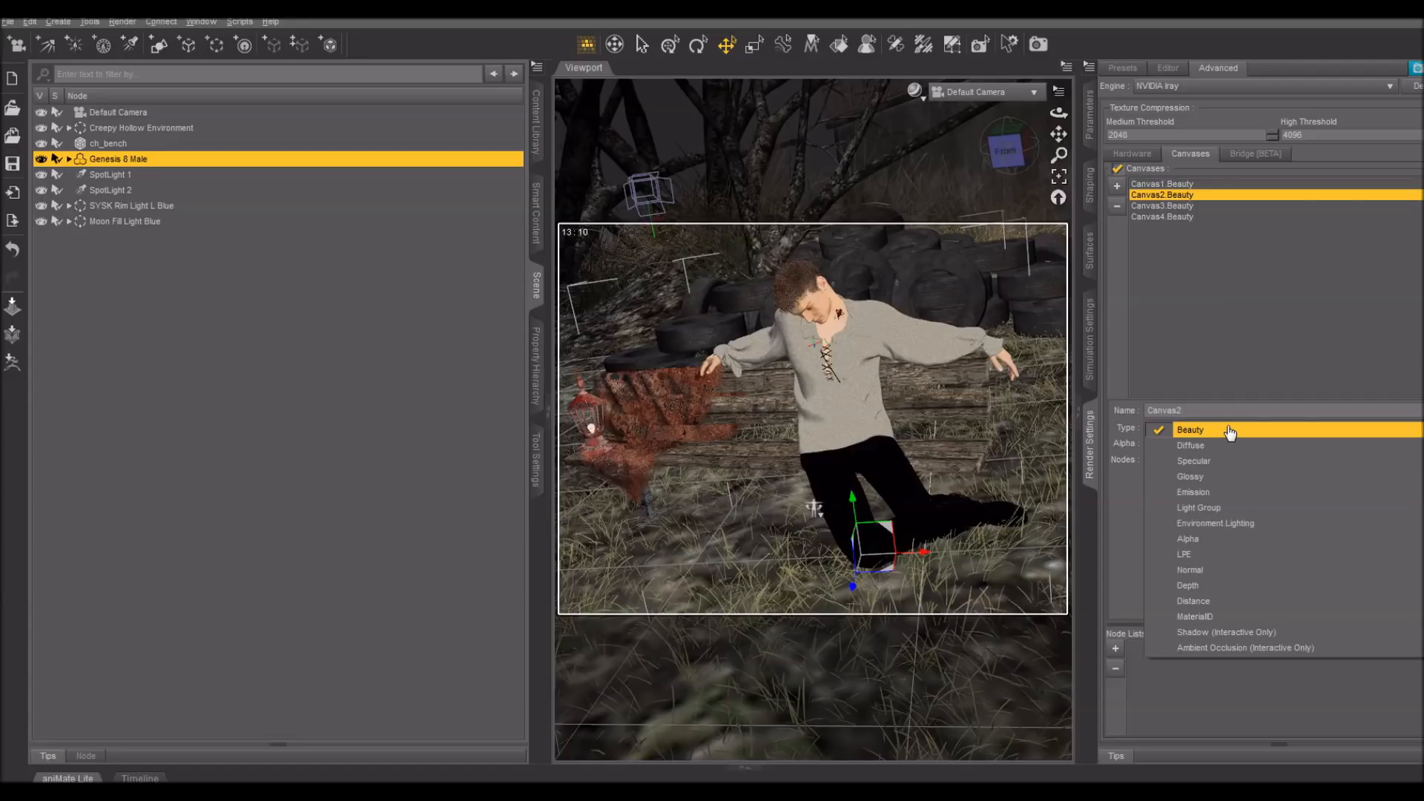
{"action": "left_click", "coordinate": [1193, 491]}
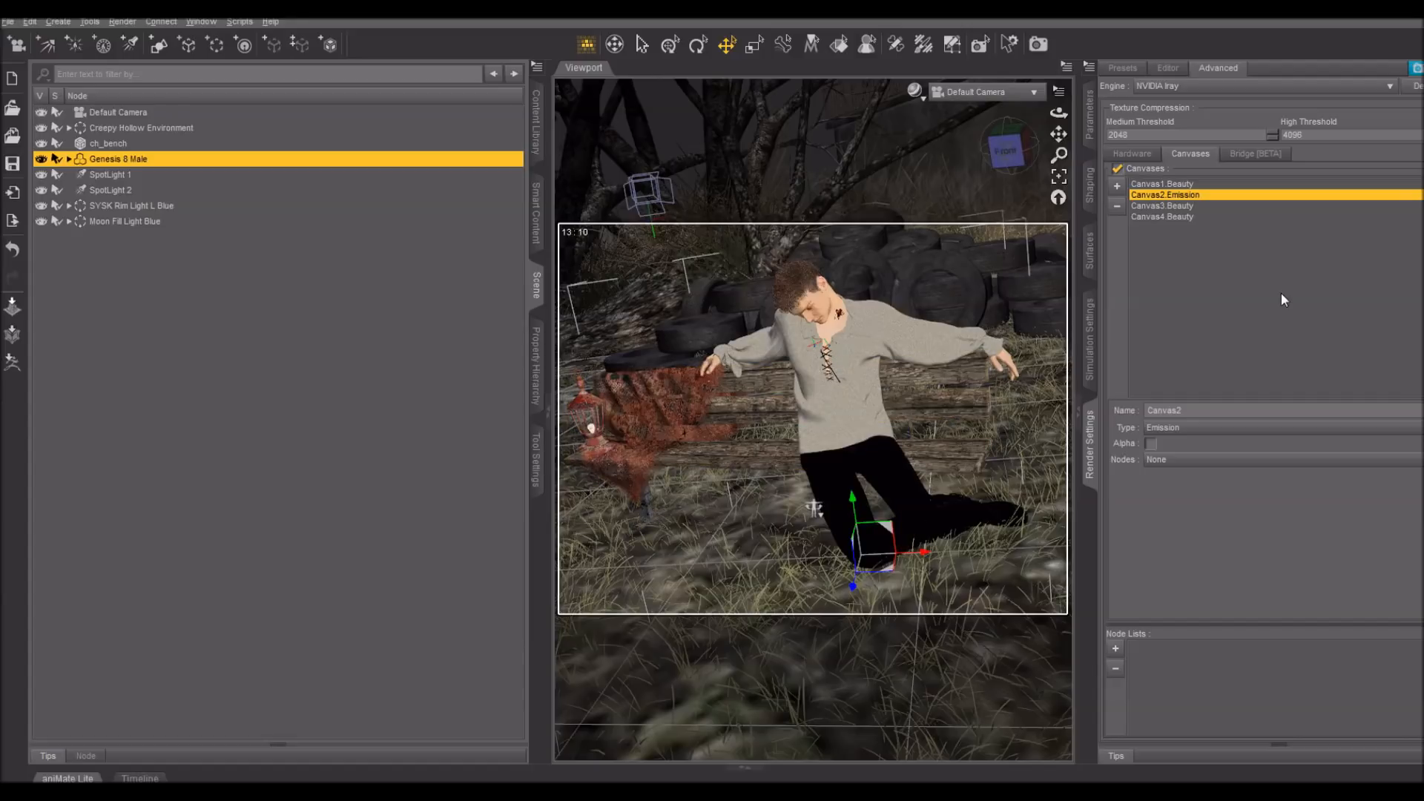
- Set the third canvas to Light Group and the fourth to Environment Lighting
{"action": "left_click", "coordinate": [1163, 205]}
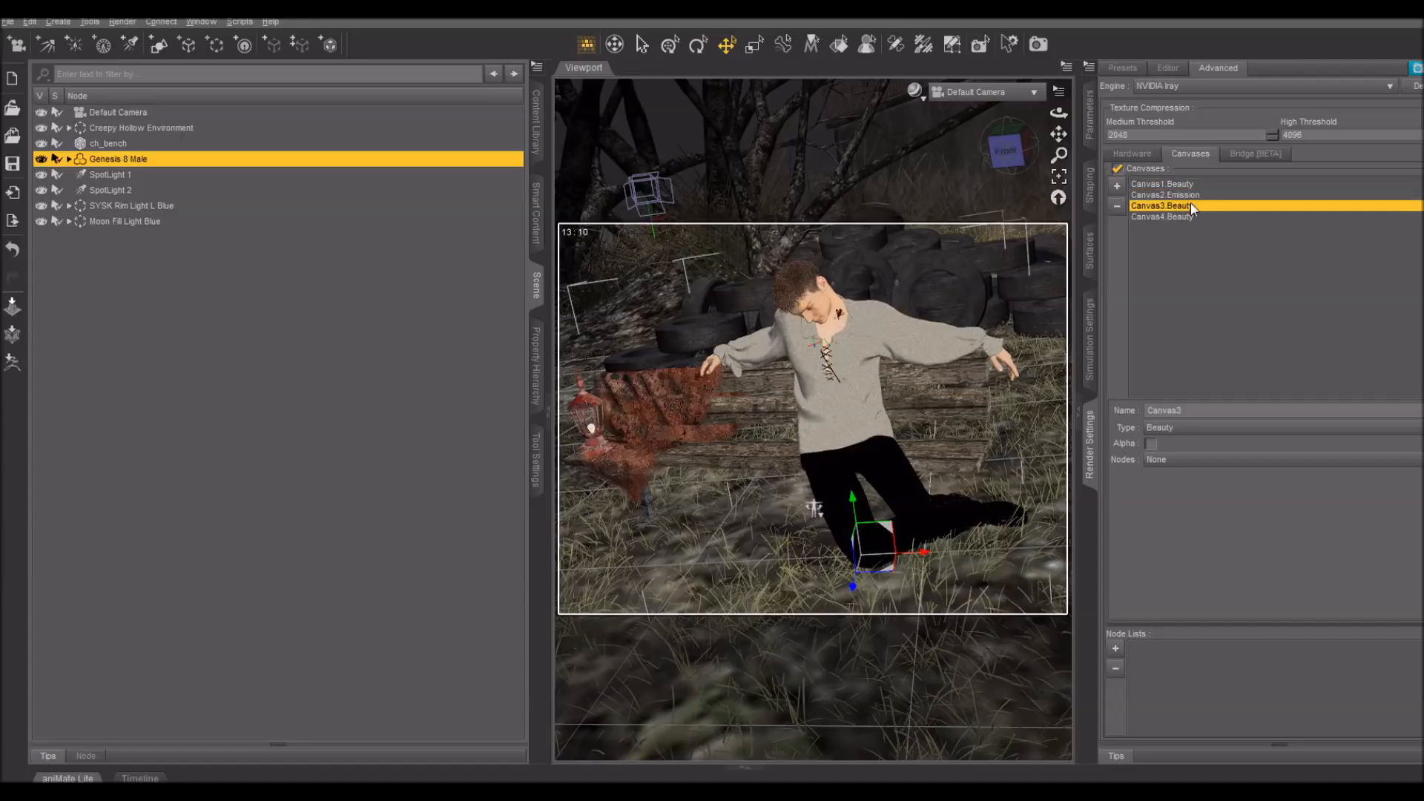
{"action": "left_click", "coordinate": [1181, 427]}
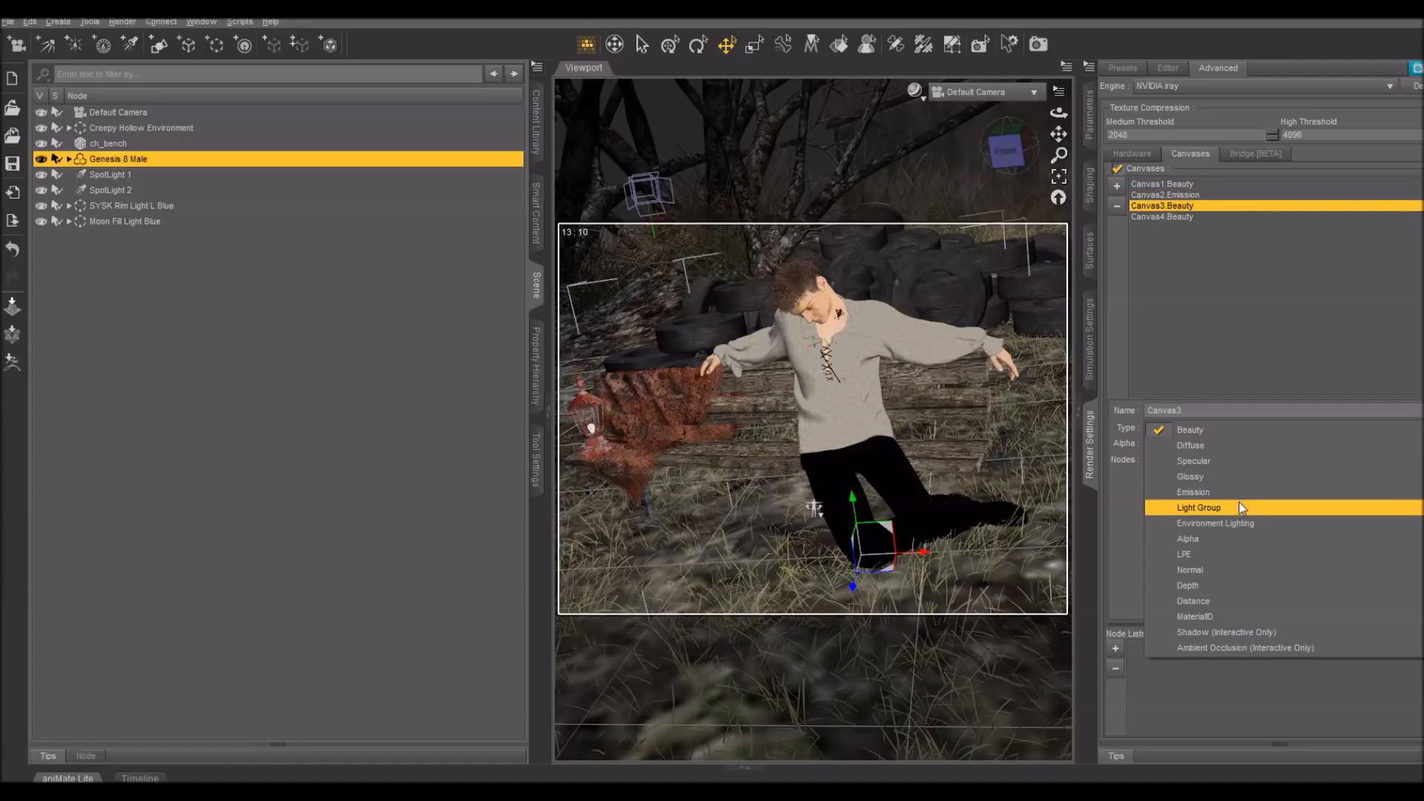
{"action": "left_click", "coordinate": [1199, 507]}
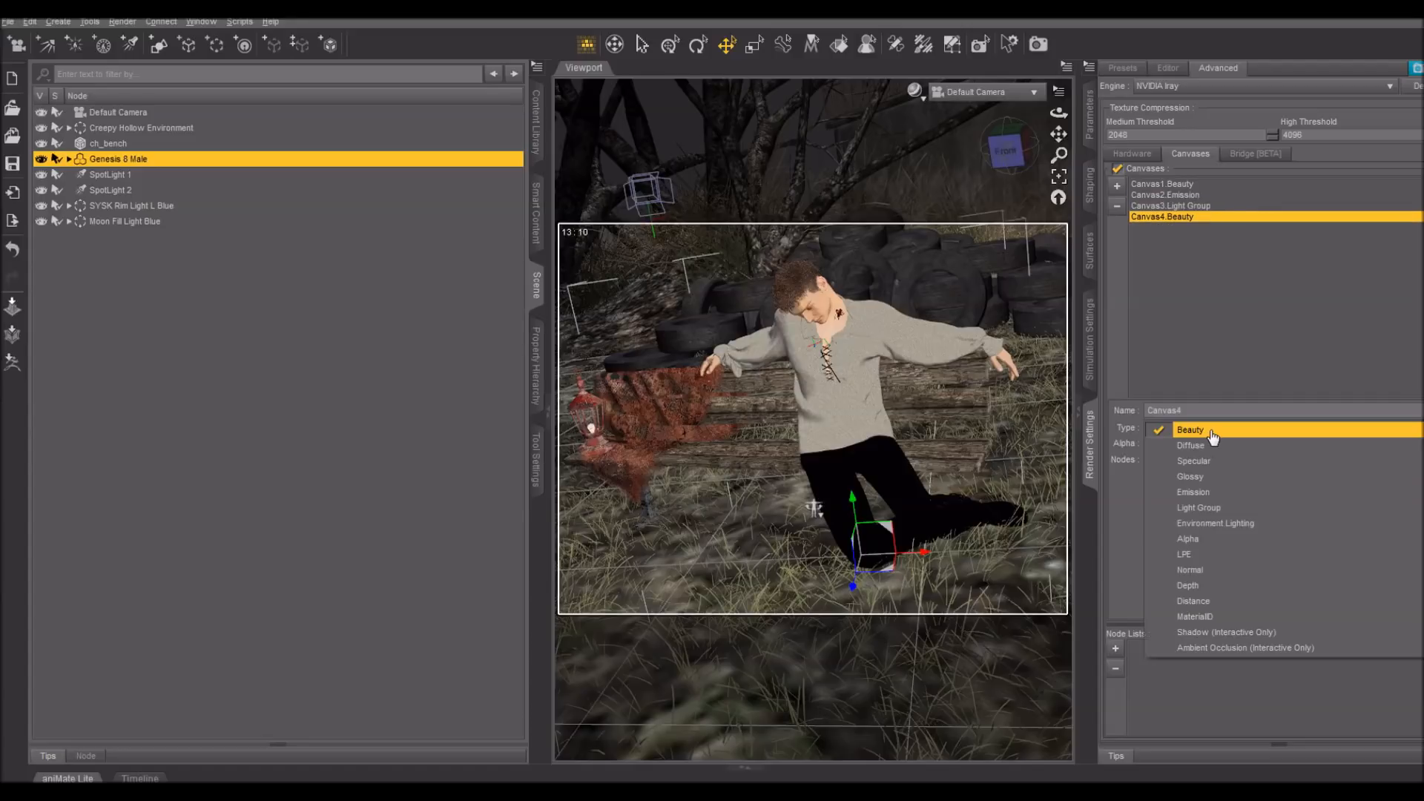
{"action": "left_click", "coordinate": [1215, 522]}
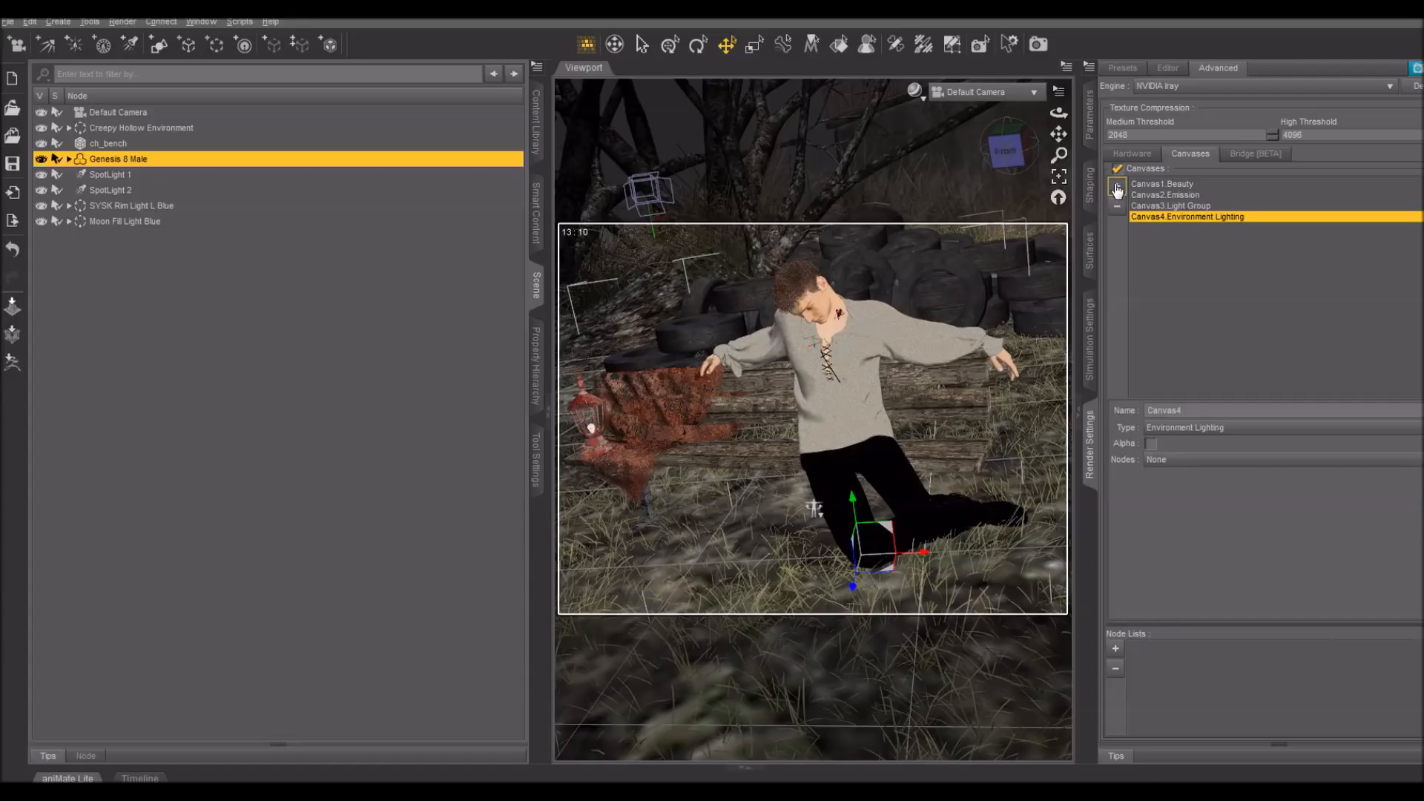
- Add a fifth canvas and set it to a Depth pass
{"action": "left_click", "coordinate": [1115, 187]}
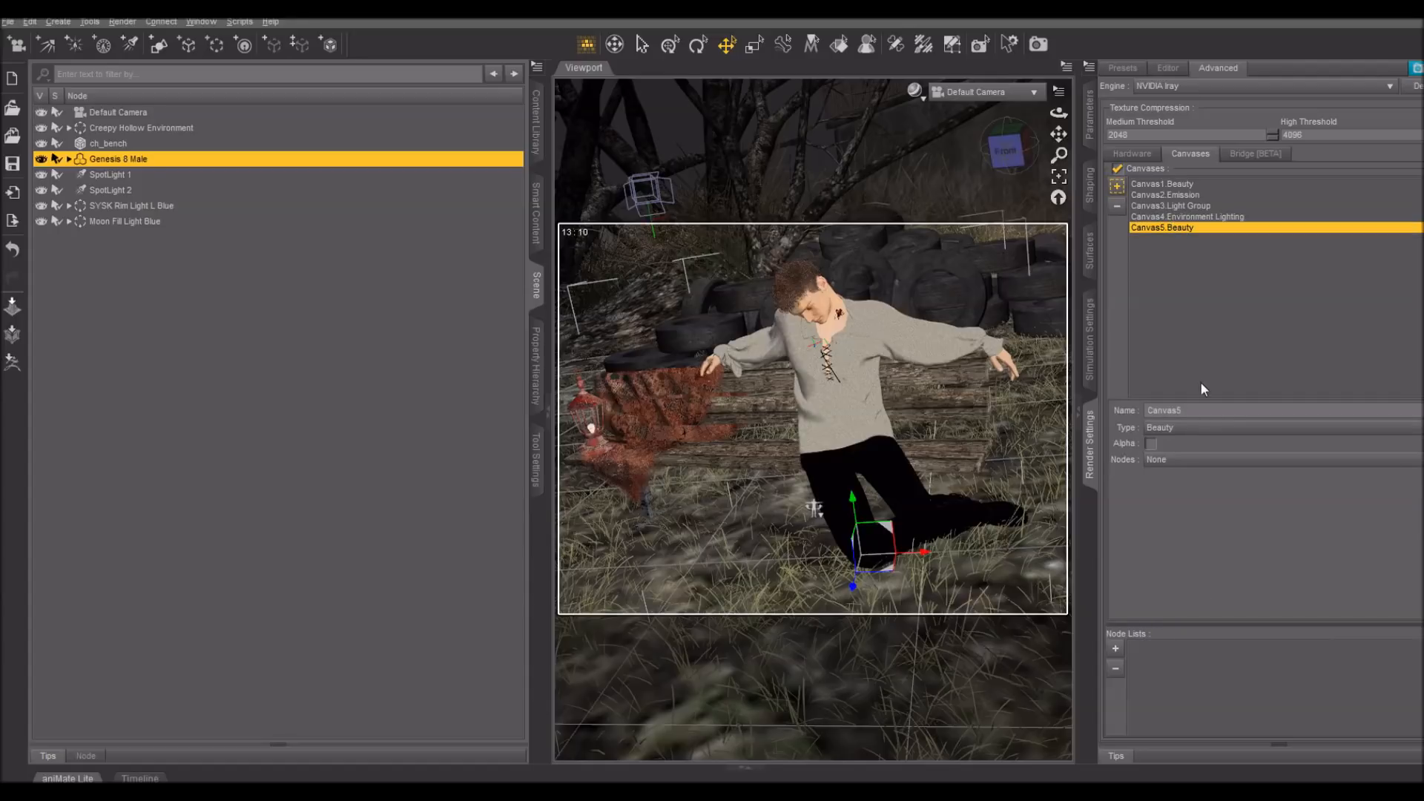
{"action": "left_click", "coordinate": [1186, 428]}
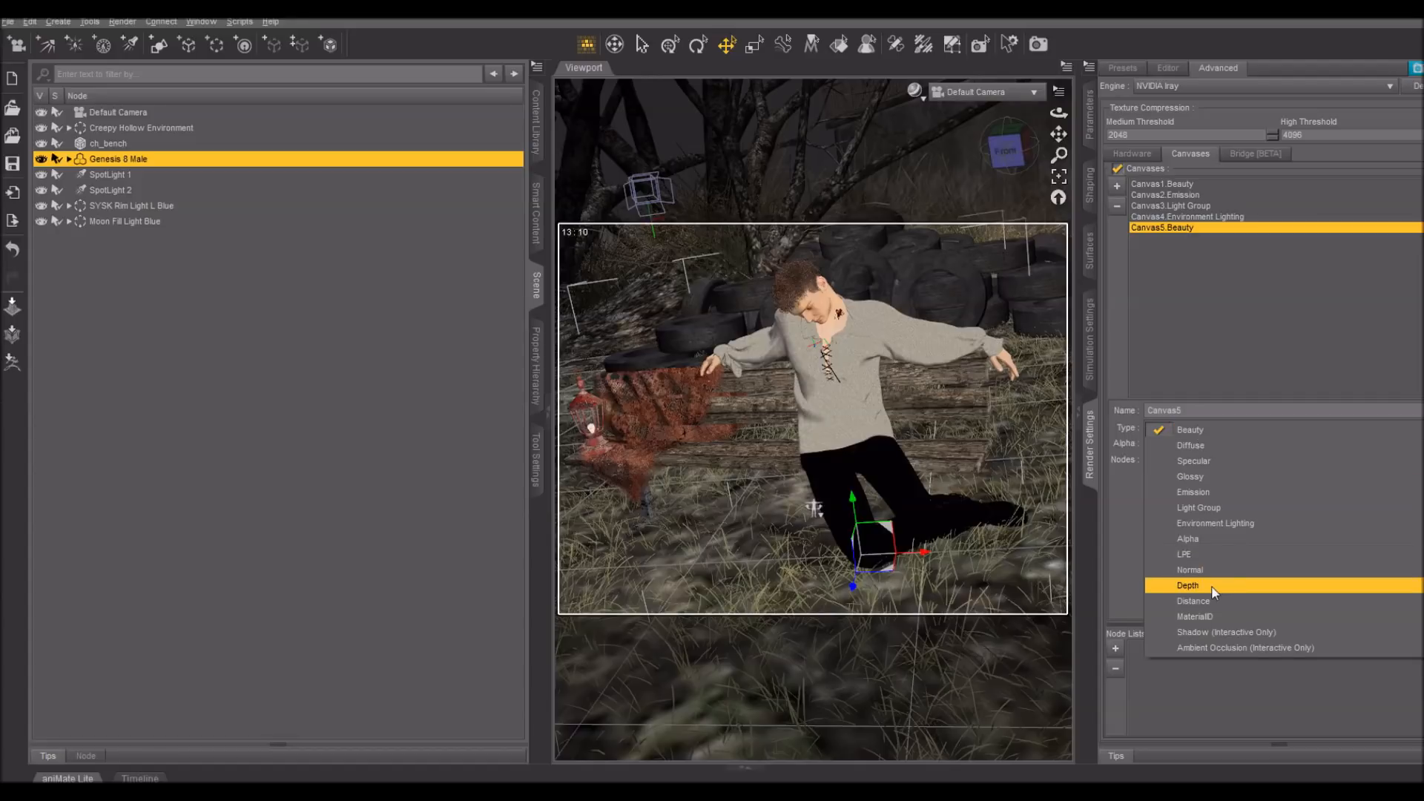
{"action": "left_click", "coordinate": [1189, 584]}
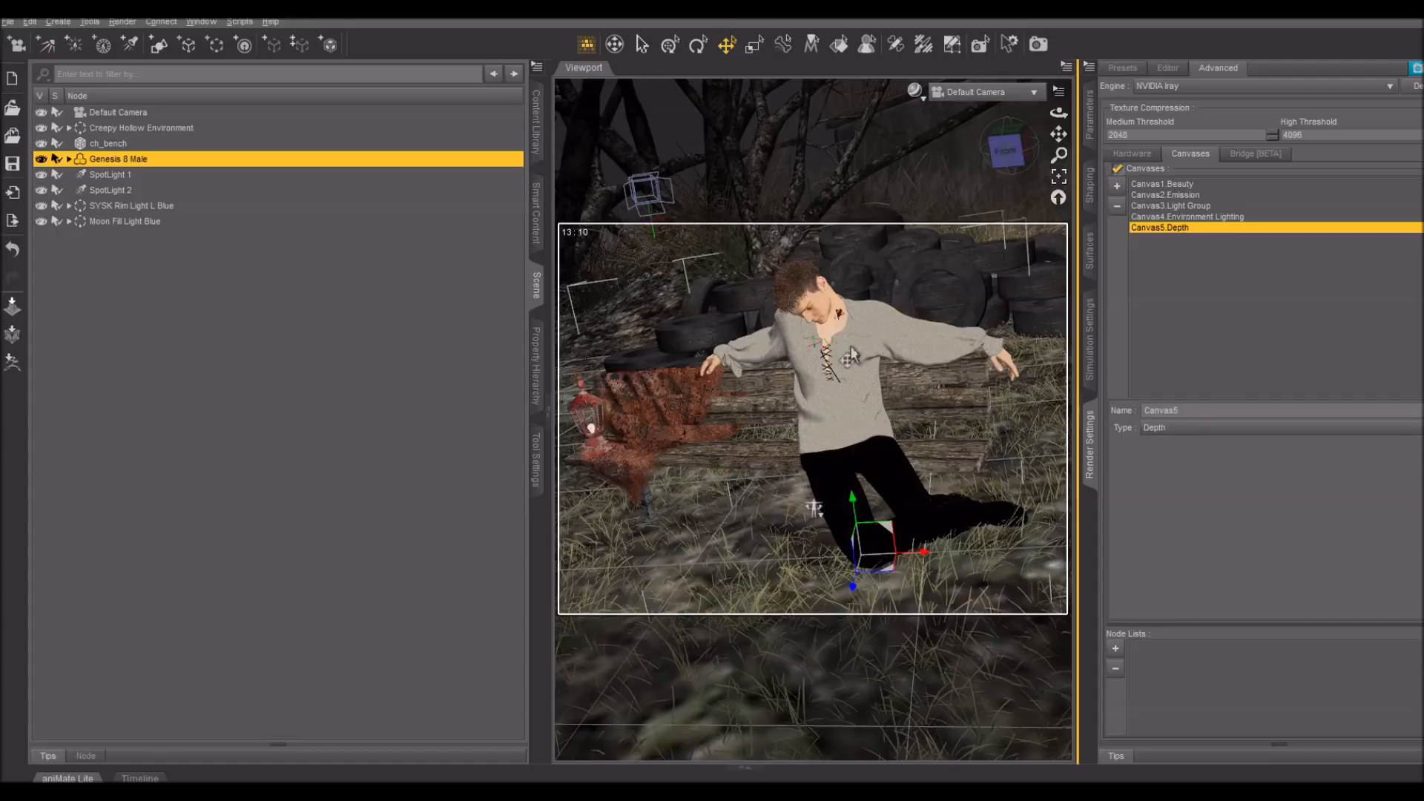
{"action": "mouse_move", "coordinate": [877, 445]}
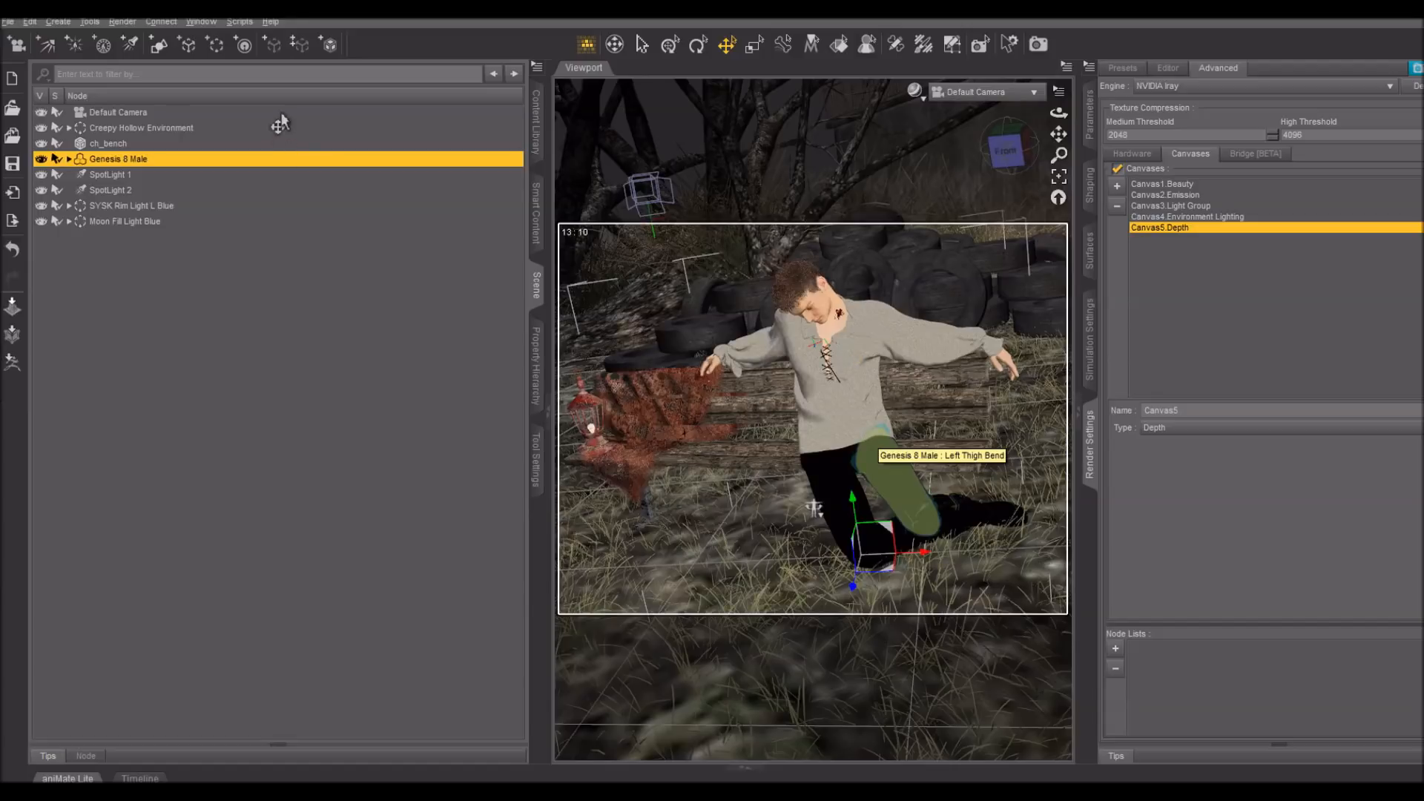
- Select the Default Camera and return to the general Iray render options
{"action": "left_click", "coordinate": [119, 111]}
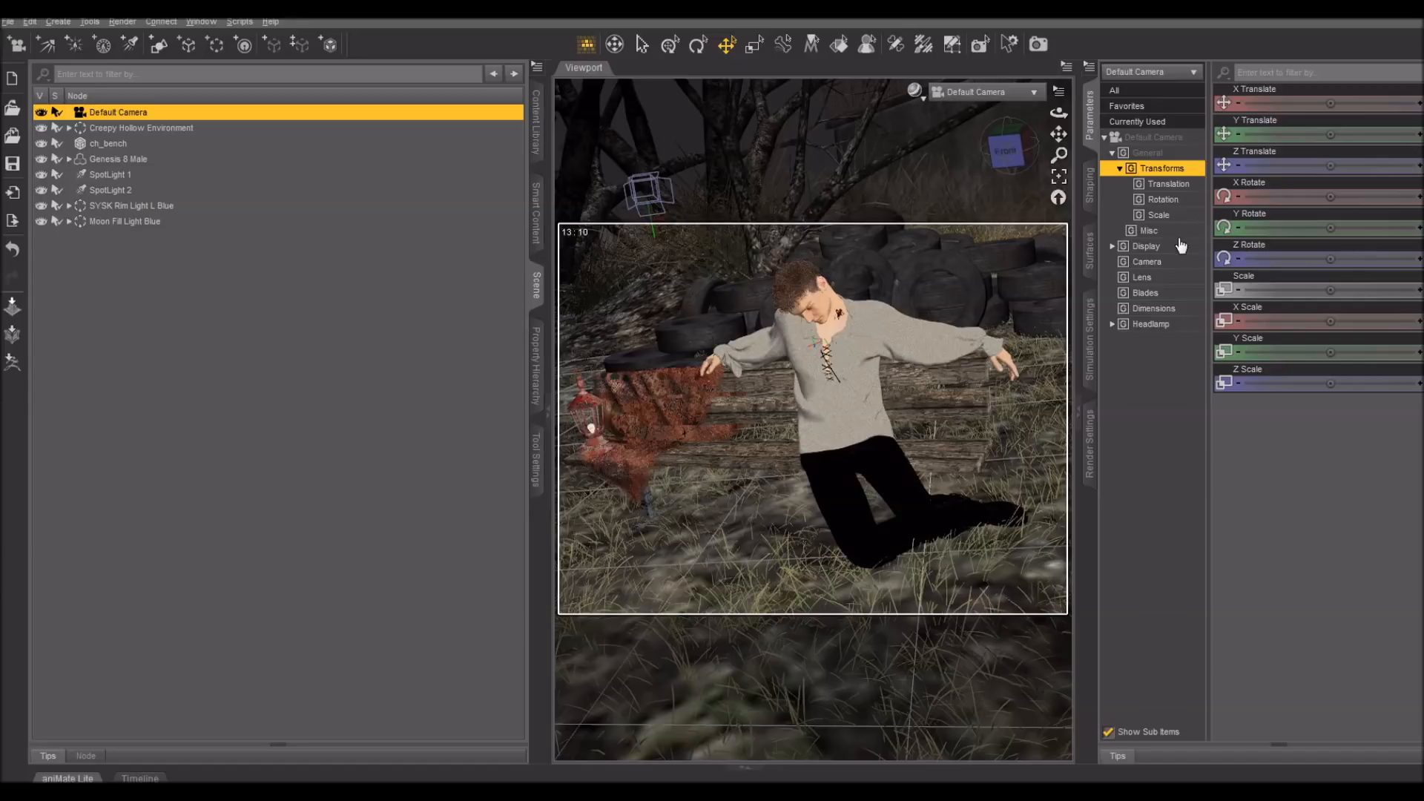
{"action": "left_click", "coordinate": [1147, 261]}
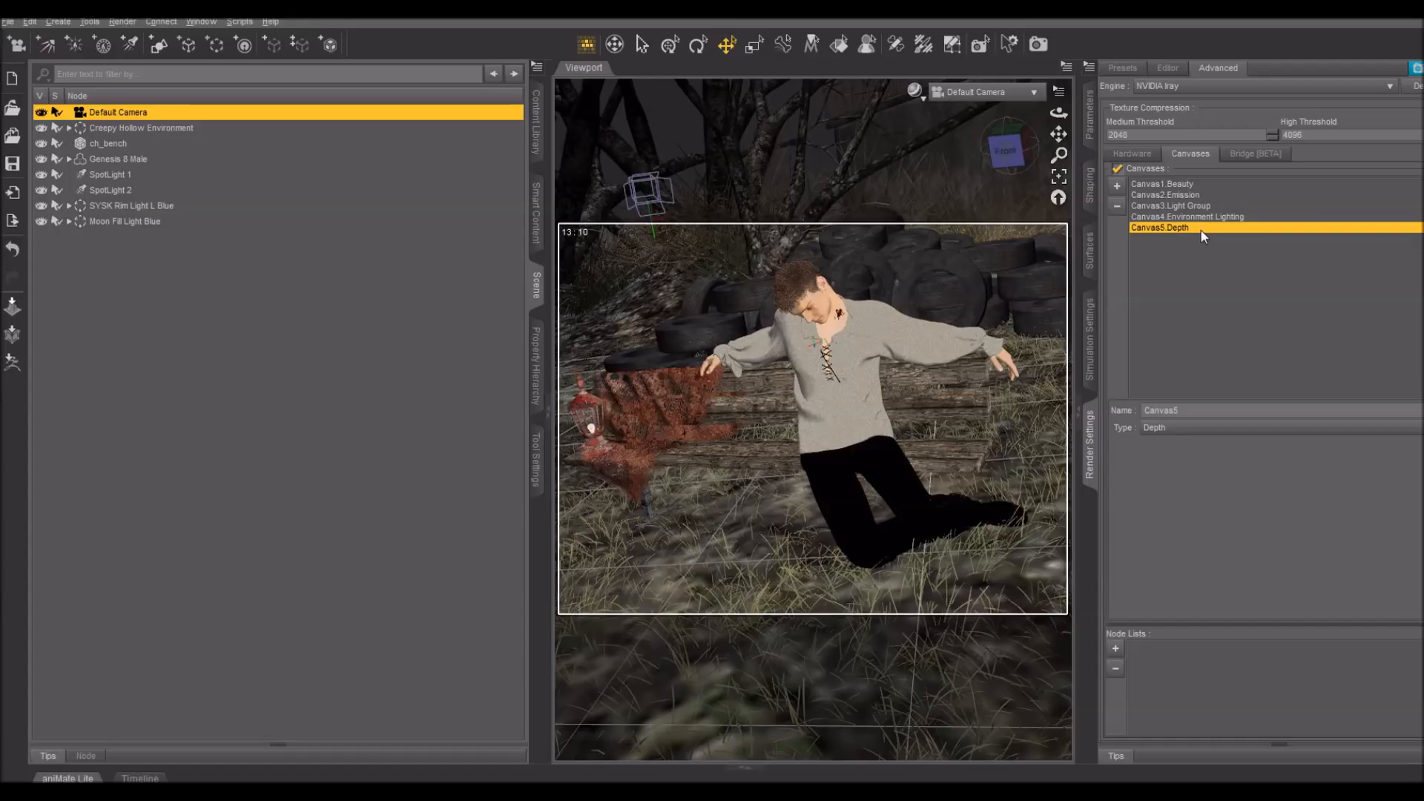
{"action": "mouse_move", "coordinate": [1206, 231]}
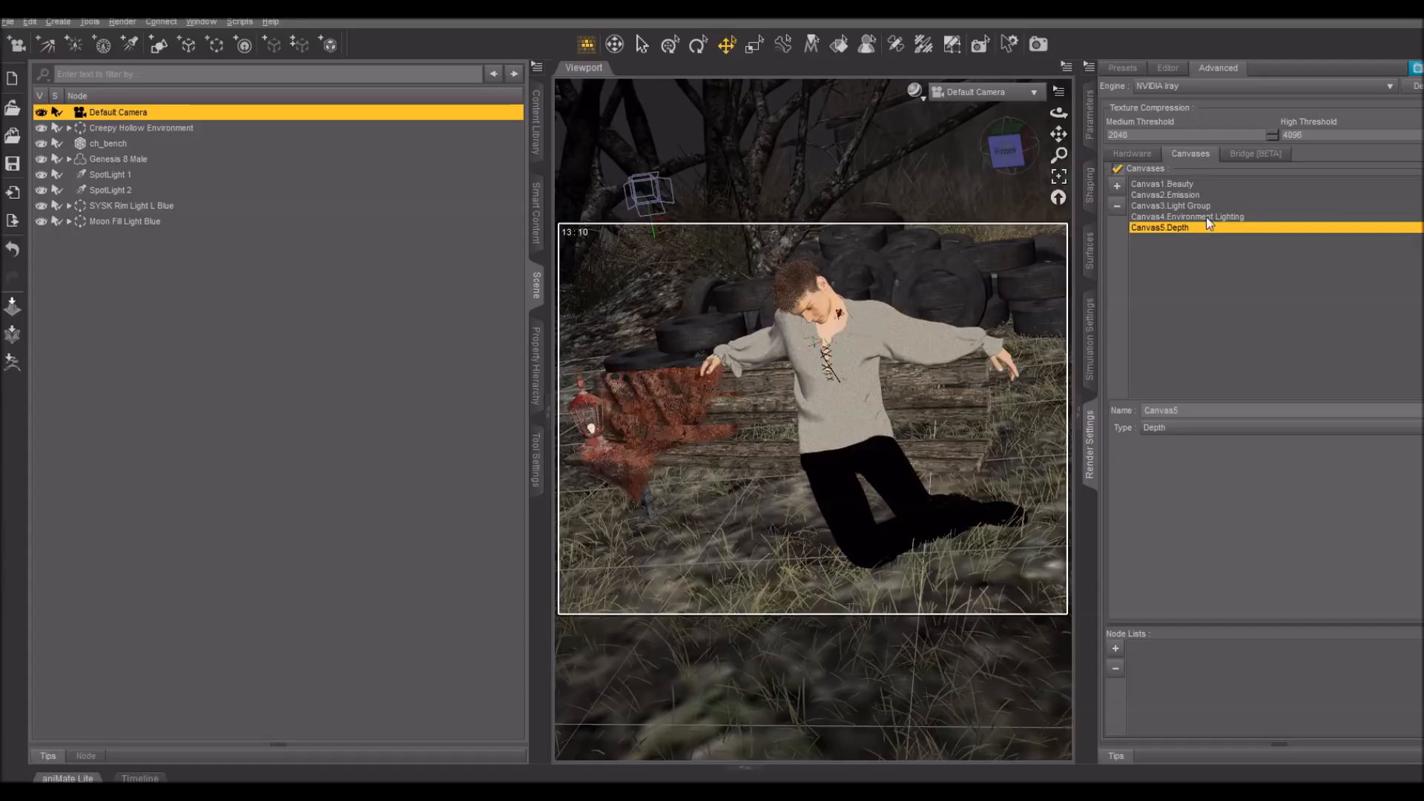
{"action": "left_click", "coordinate": [1167, 67]}
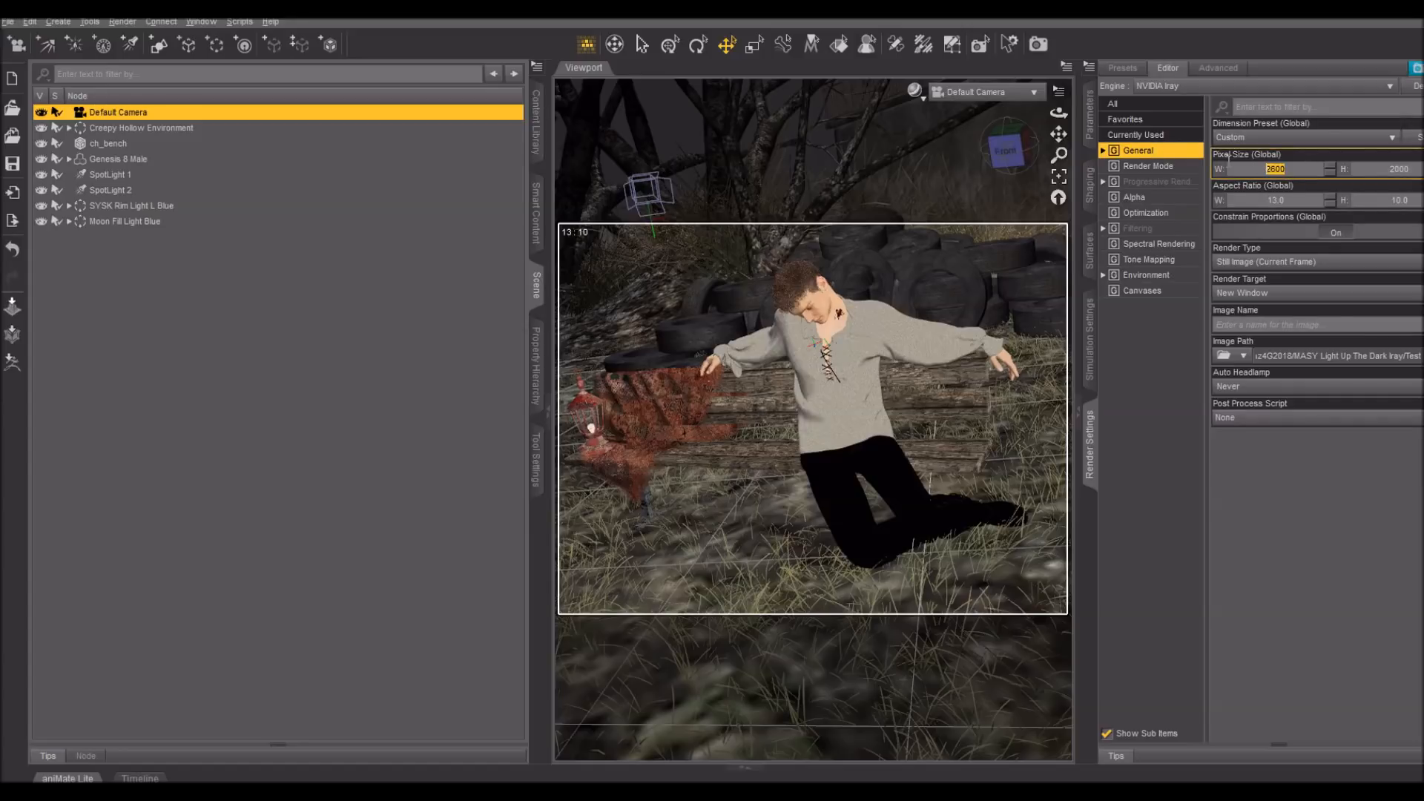
- Enter a 1300-pixel render width and the image name REDFORCANVAS
{"action": "type", "text": "130"}
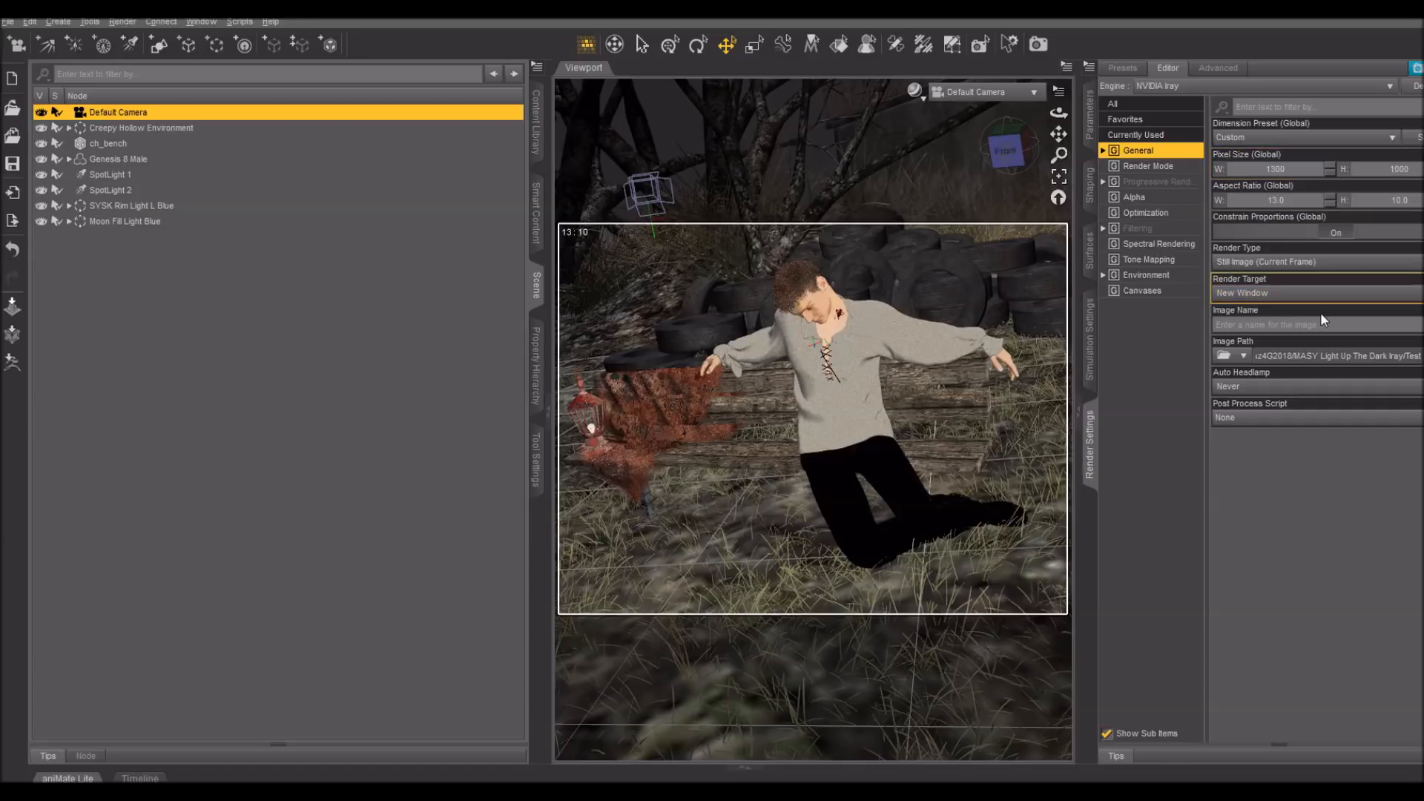
{"action": "type", "text": "REDOFORCANVAS"}
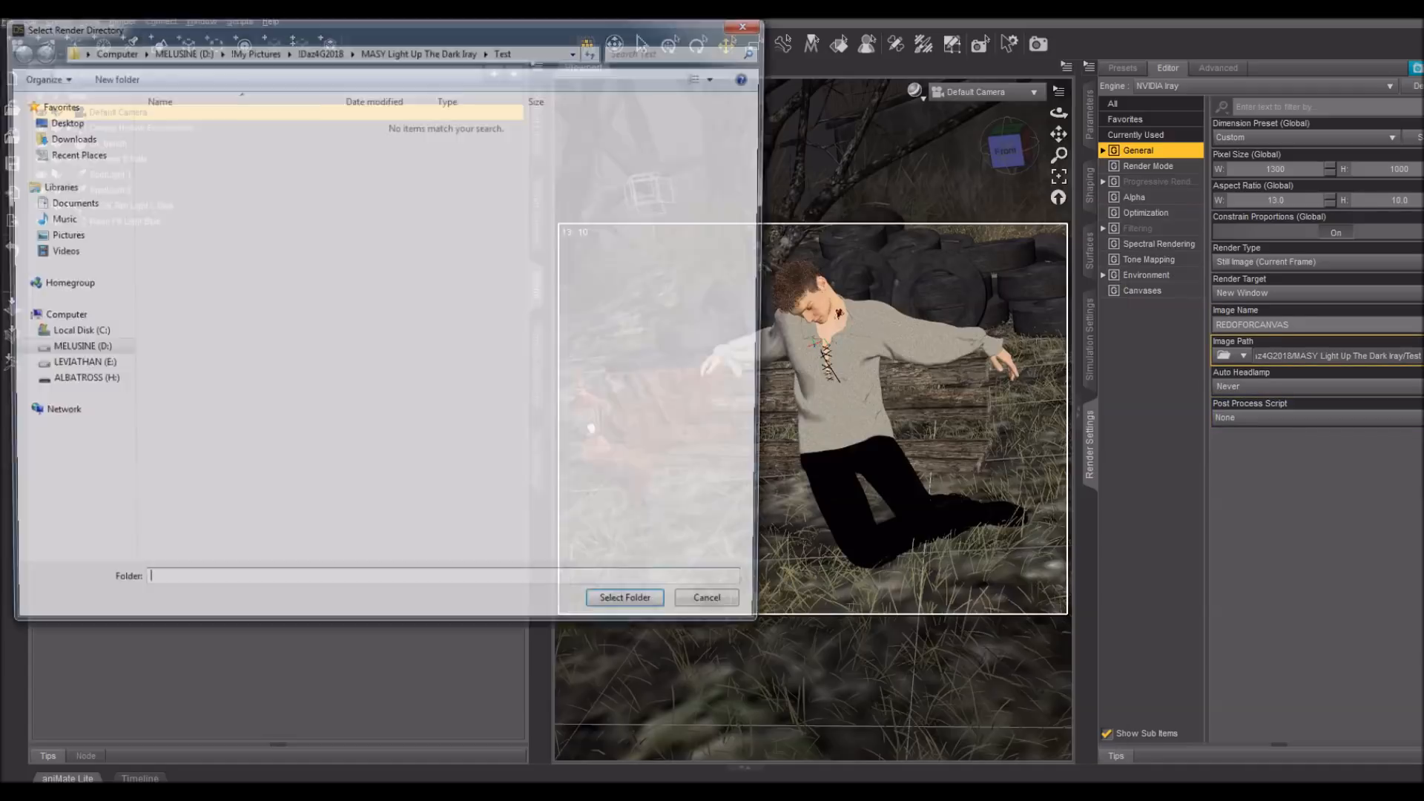
- Set the render image path to the CanvasesAndNightLighting folder
{"action": "left_click", "coordinate": [81, 349]}
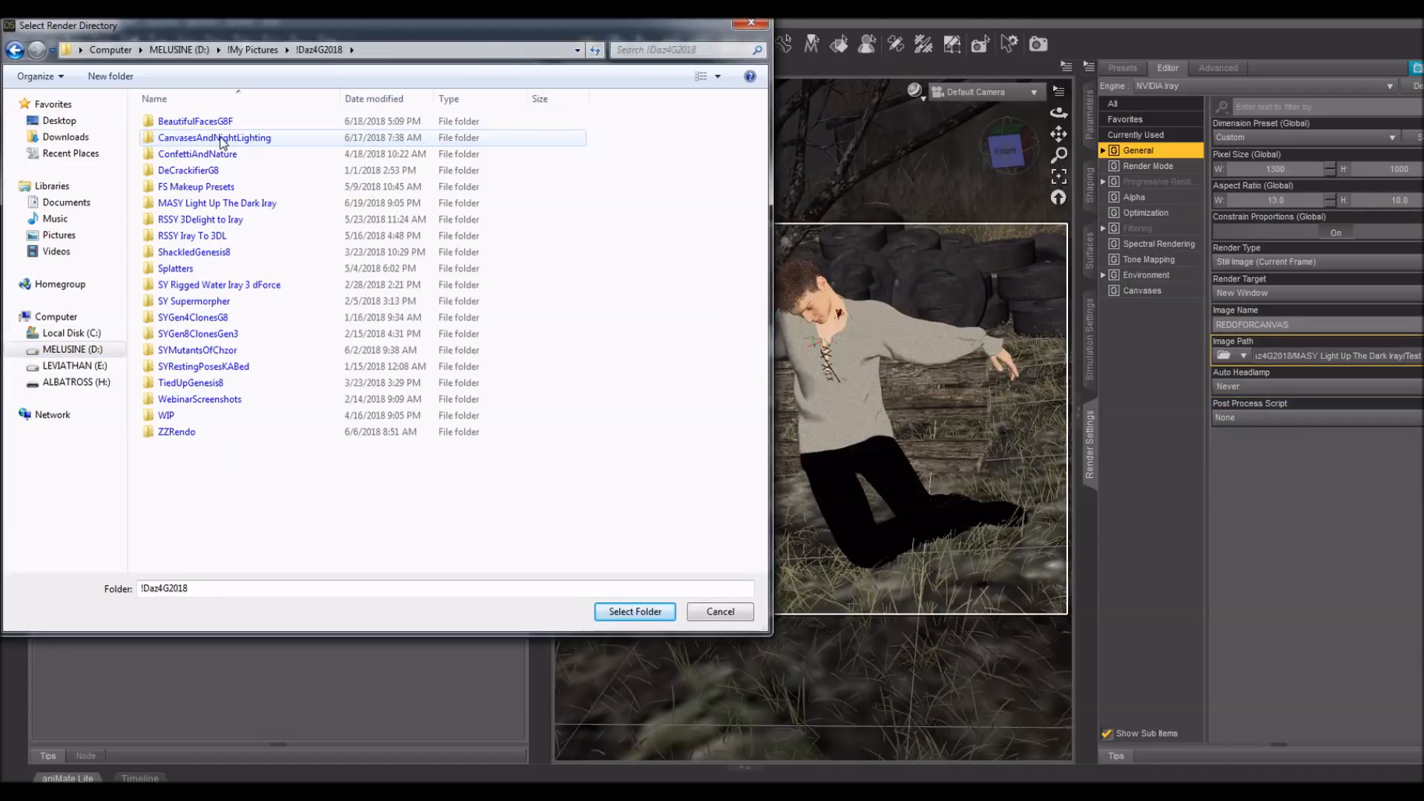
{"action": "double_click", "coordinate": [214, 137]}
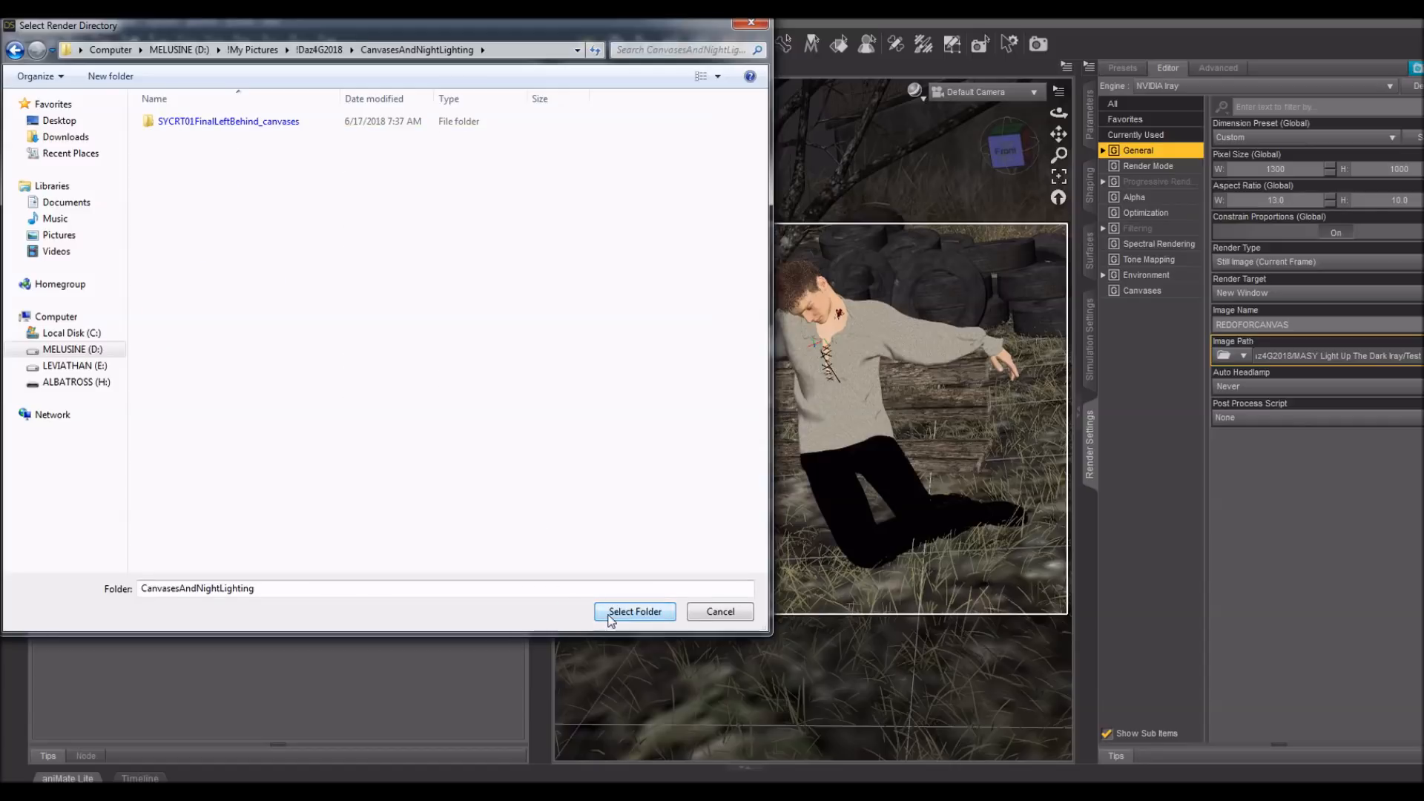
{"action": "left_click", "coordinate": [634, 611]}
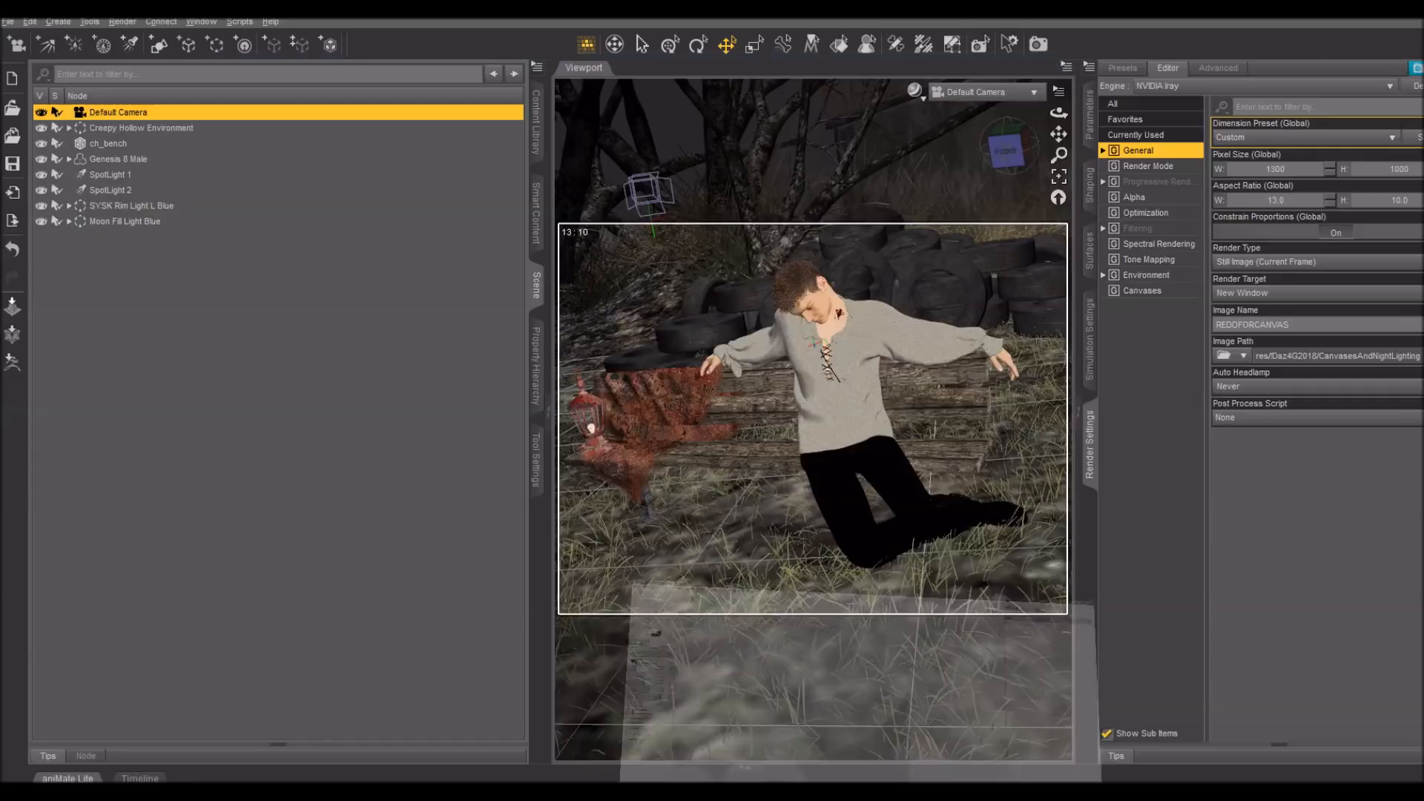
- Launch GIMP from the Start menu to open SYCRT01FinalLeftBehind.png
{"action": "left_click", "coordinate": [13, 787]}
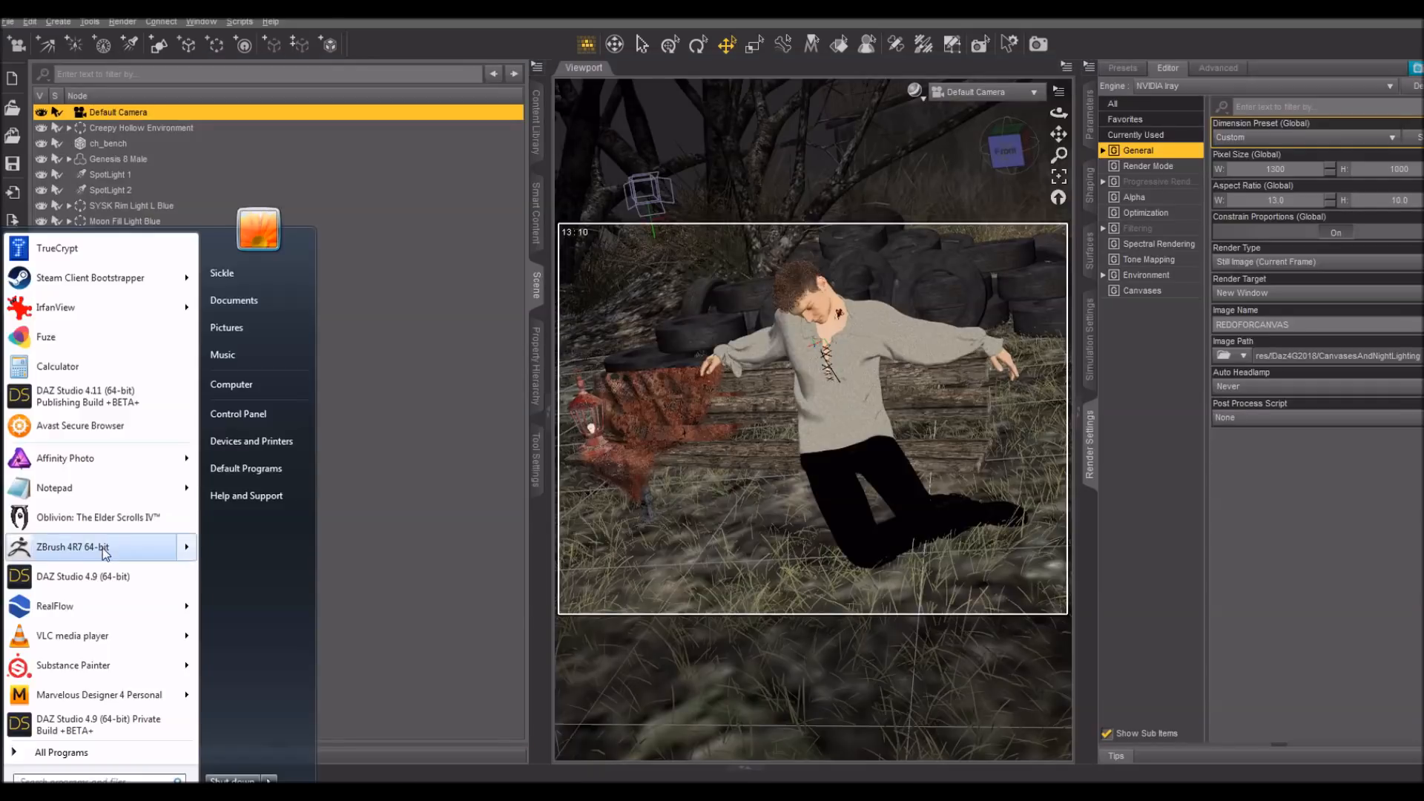
{"action": "left_click", "coordinate": [141, 463]}
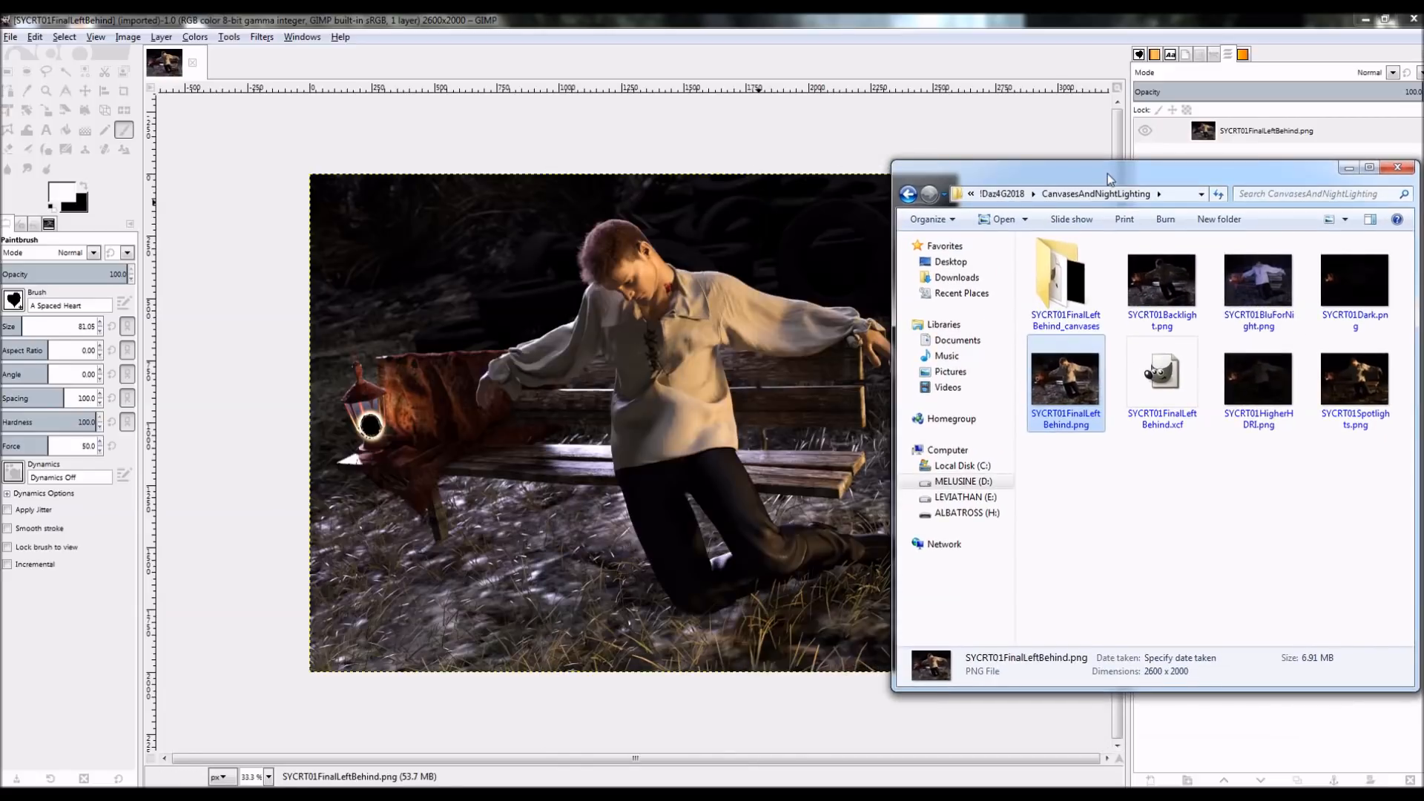
- Move Explorer aside and enter the SYCRT01FinalLeftBehind_canvases folder with its EXR files
{"action": "left_click_drag", "start_coordinate": [1108, 178], "coordinate": [1098, 172]}
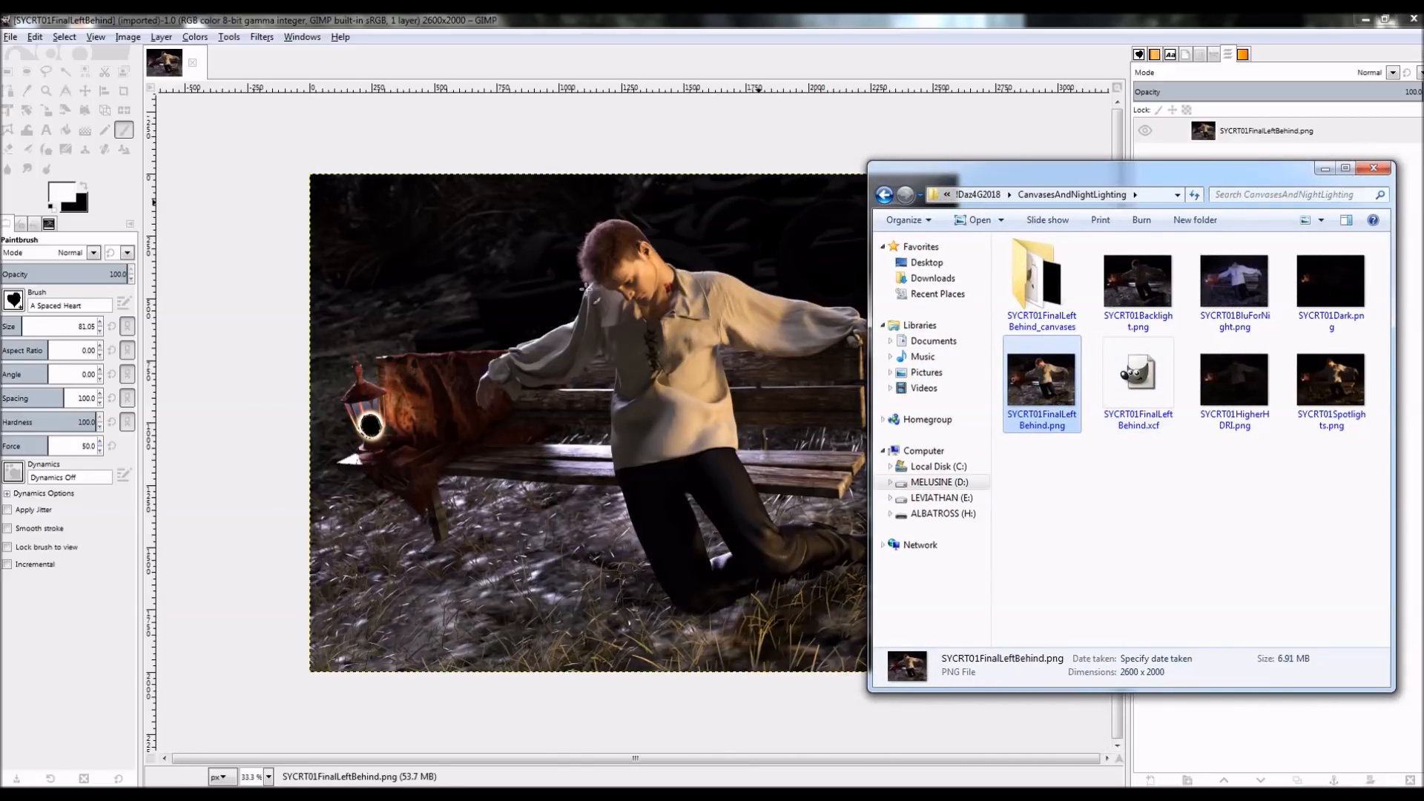
{"action": "mouse_move", "coordinate": [530, 319]}
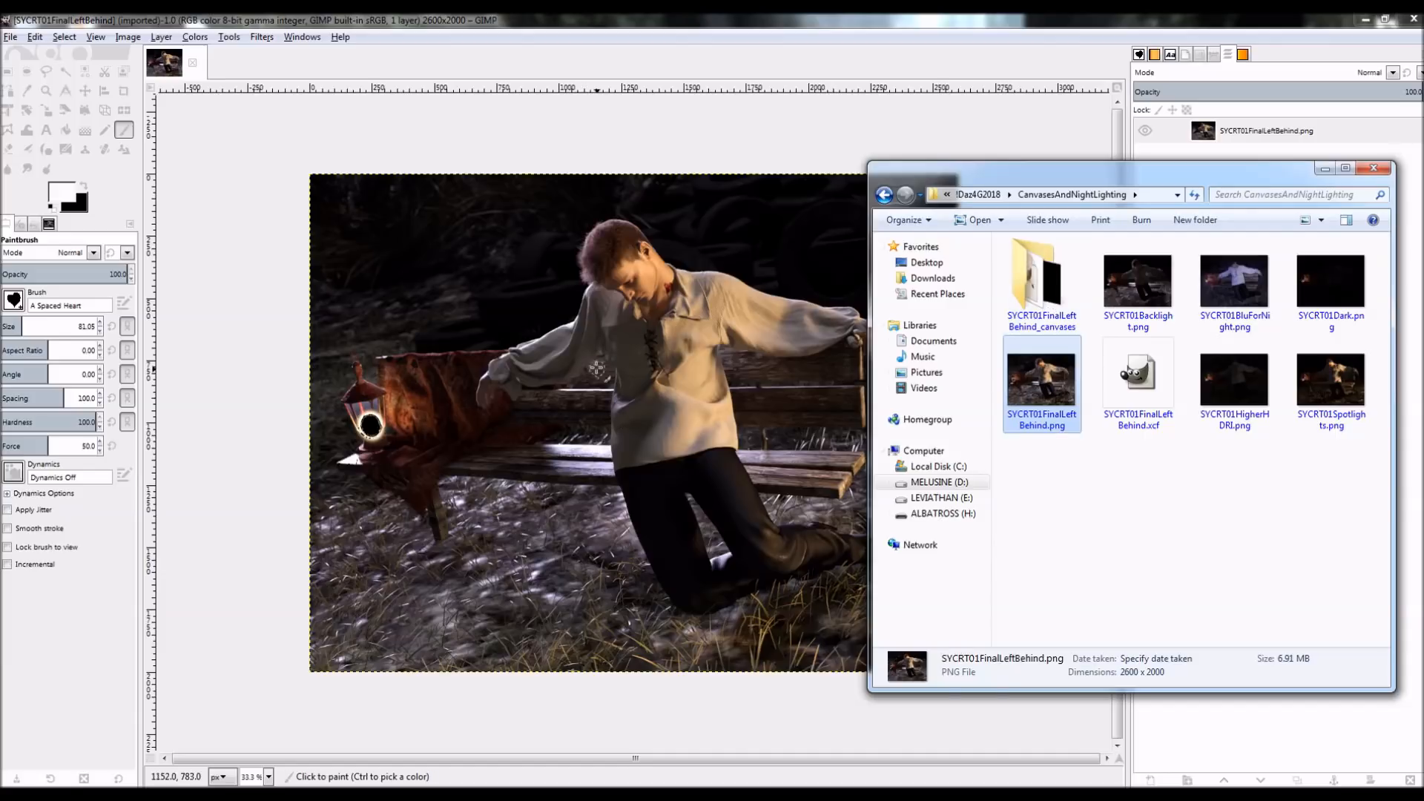
{"action": "left_click", "coordinate": [1041, 282]}
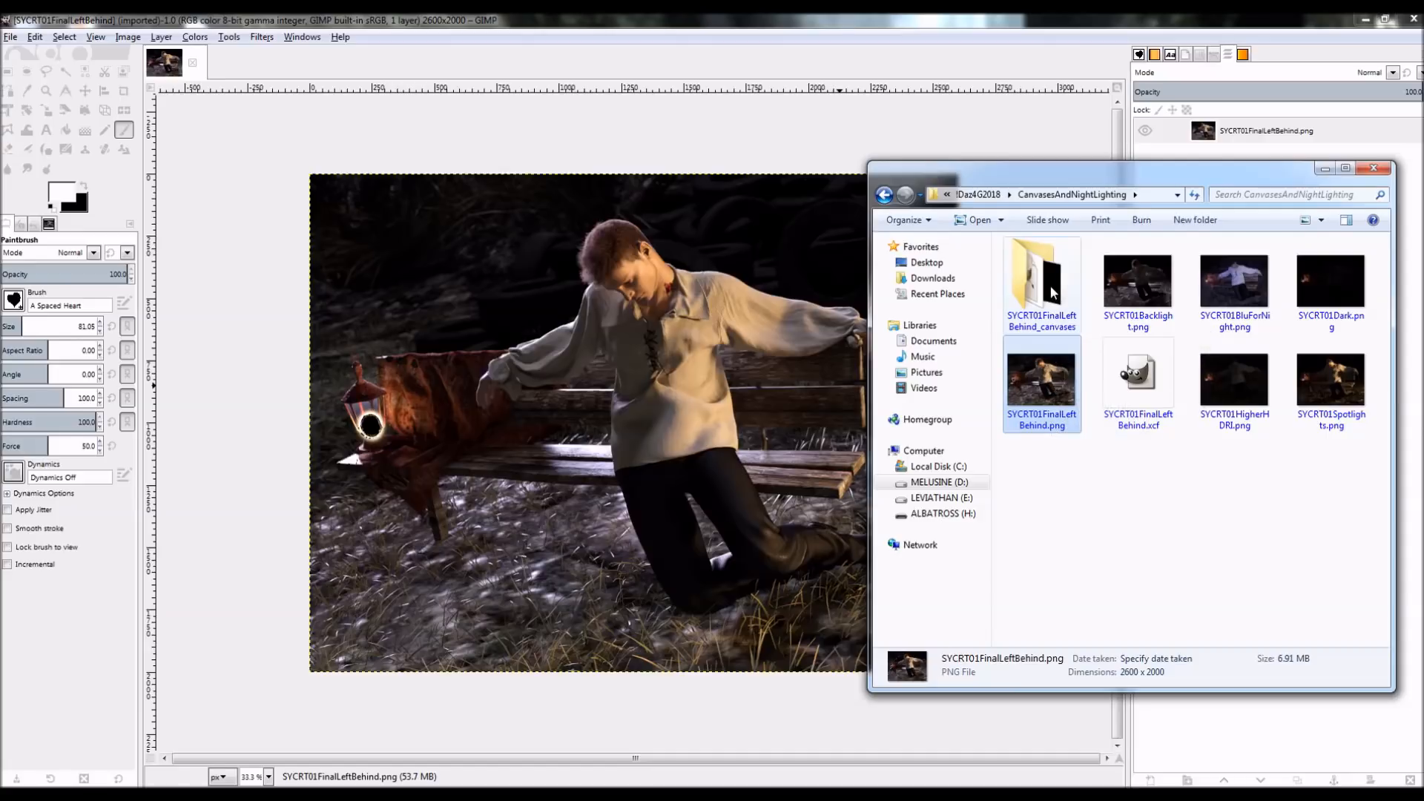
{"action": "double_click", "coordinate": [1041, 282]}
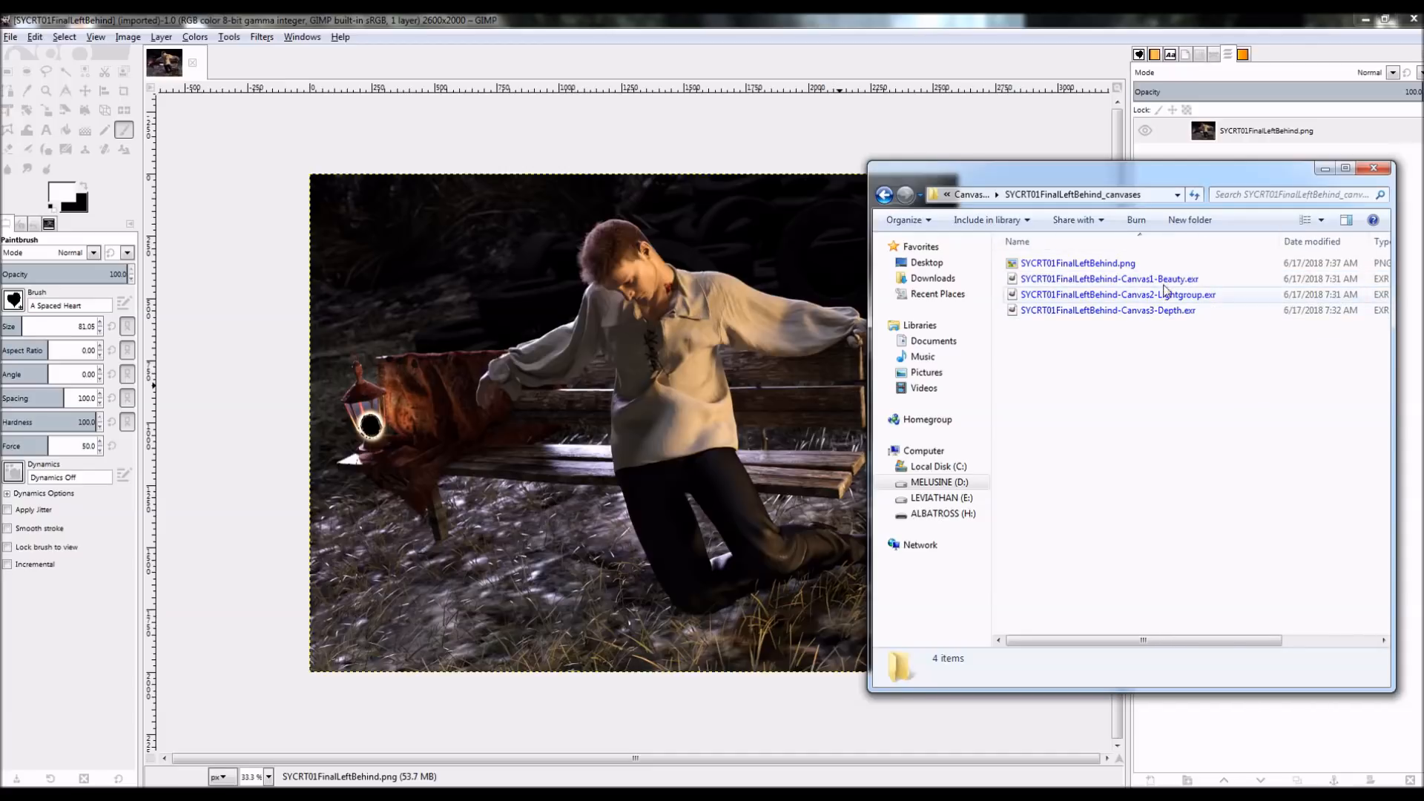
- Load the Depth and Lightgroup EXR canvases into GIMP
{"action": "double_click", "coordinate": [1108, 279]}
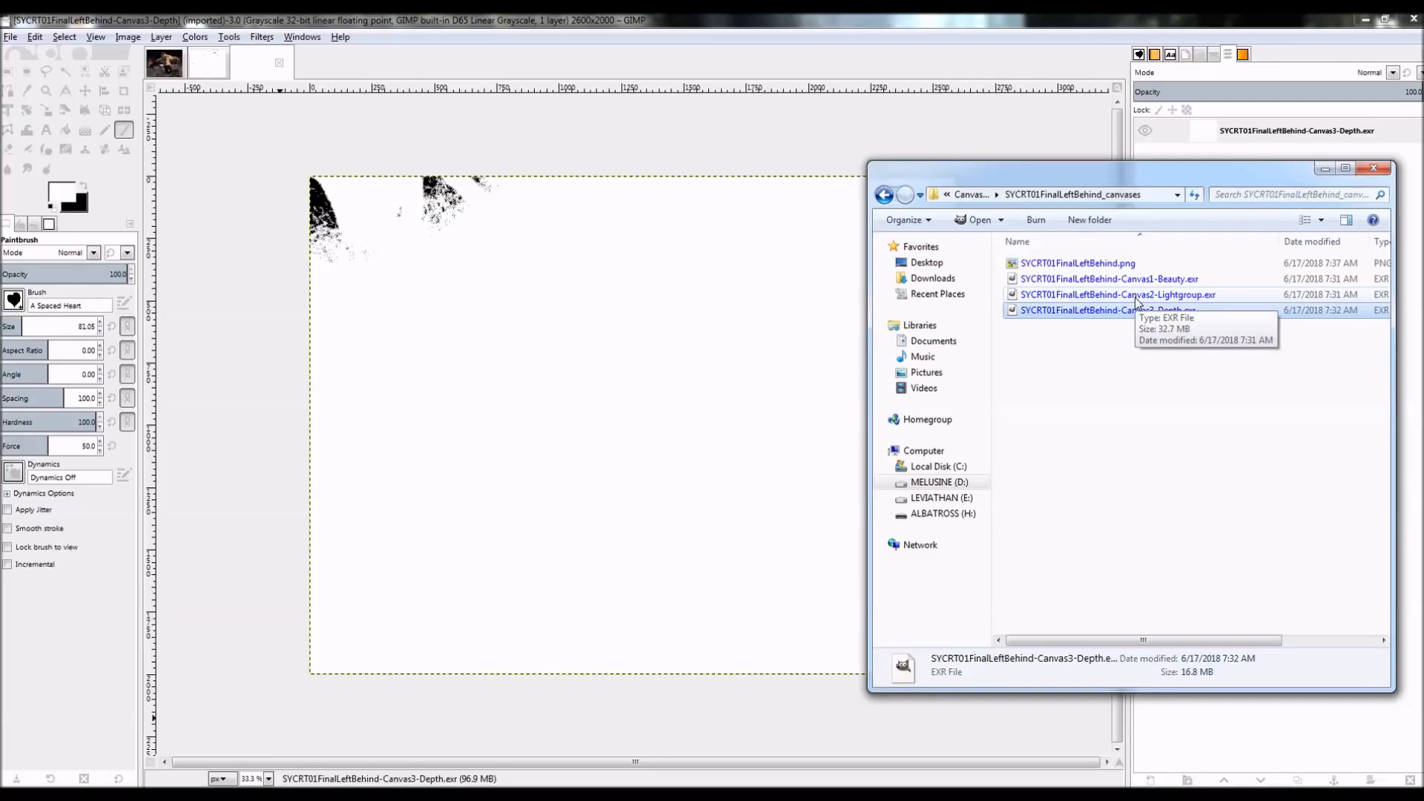
{"action": "left_click", "coordinate": [1117, 294]}
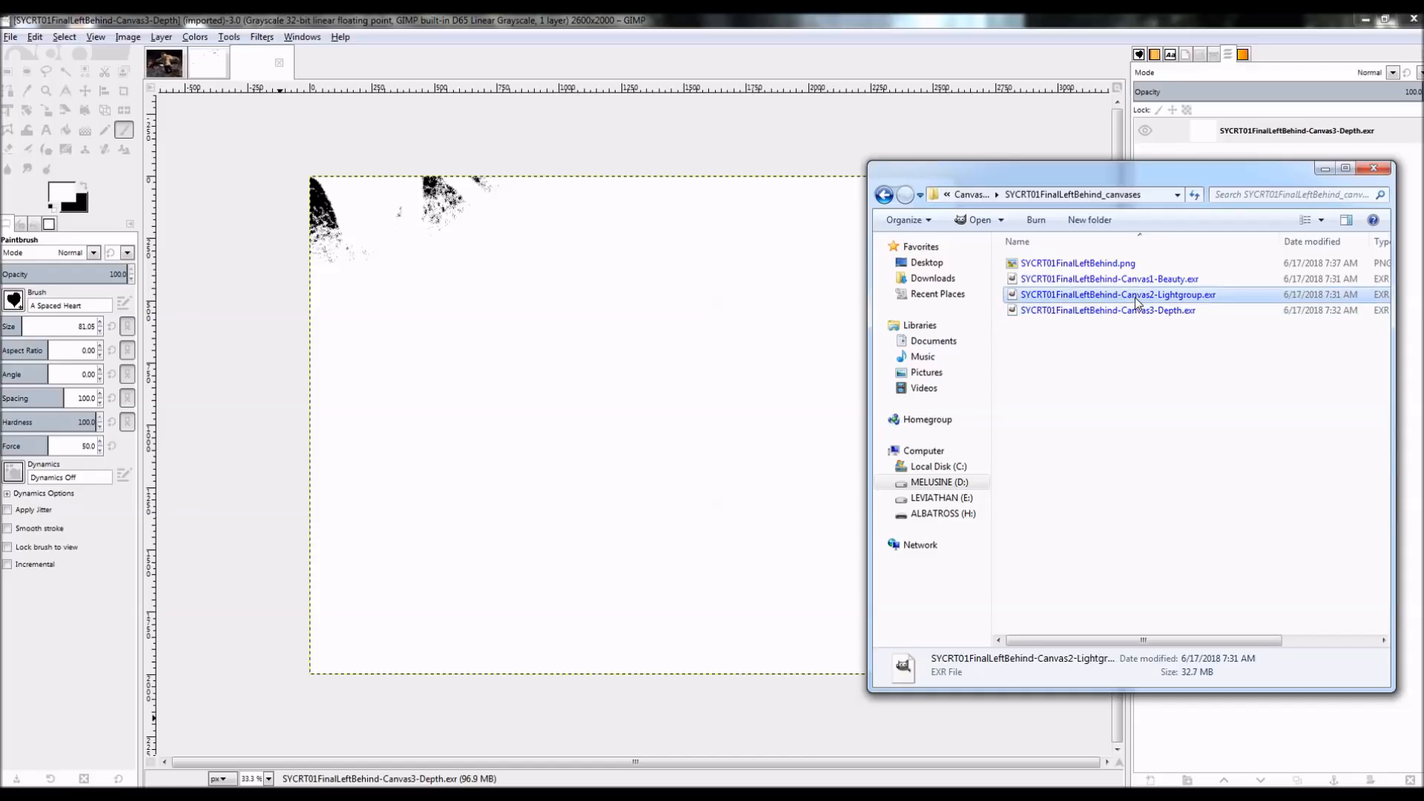
{"action": "double_click", "coordinate": [1116, 294]}
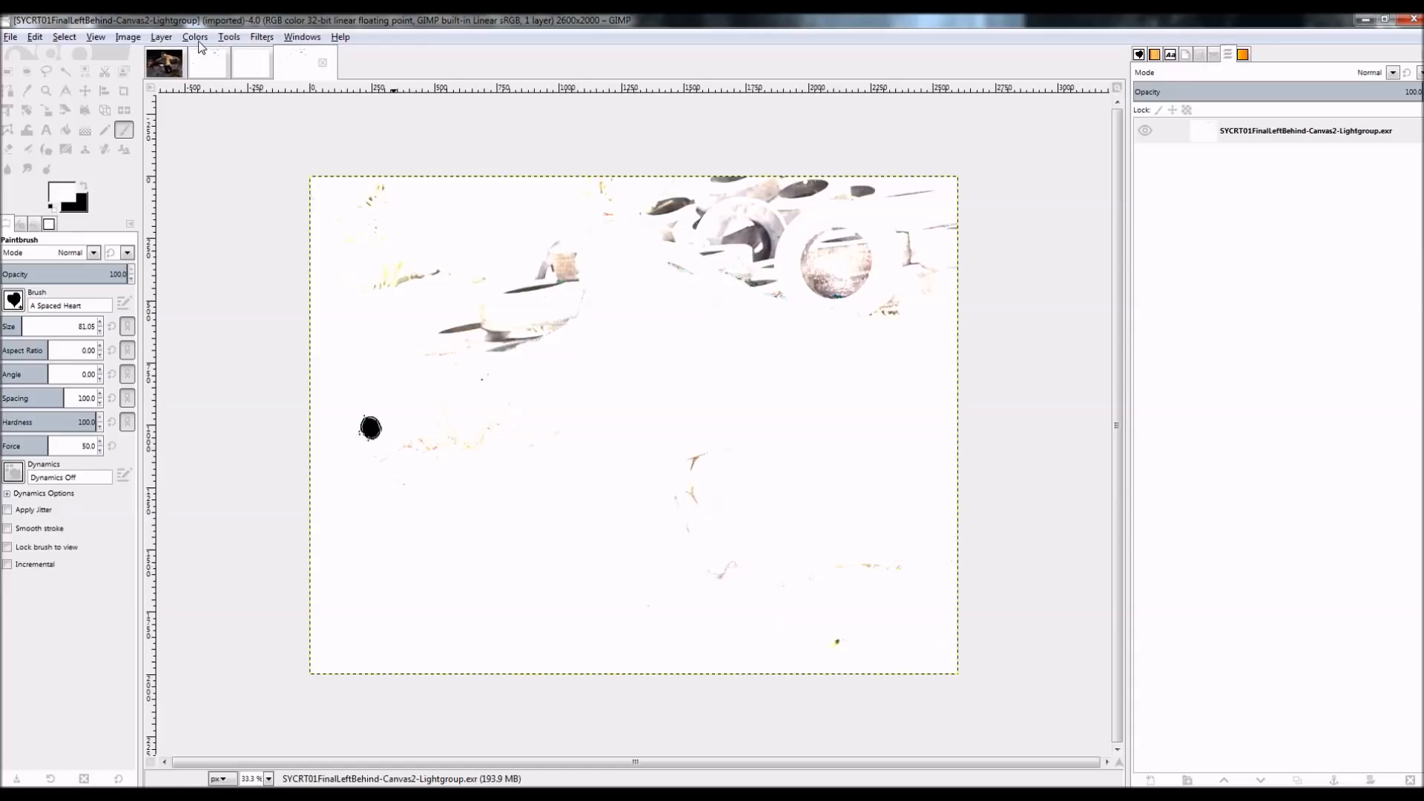
- Lower the Lightgroup exposure to about -11.3 so the bench scene appears
{"action": "left_click", "coordinate": [195, 36]}
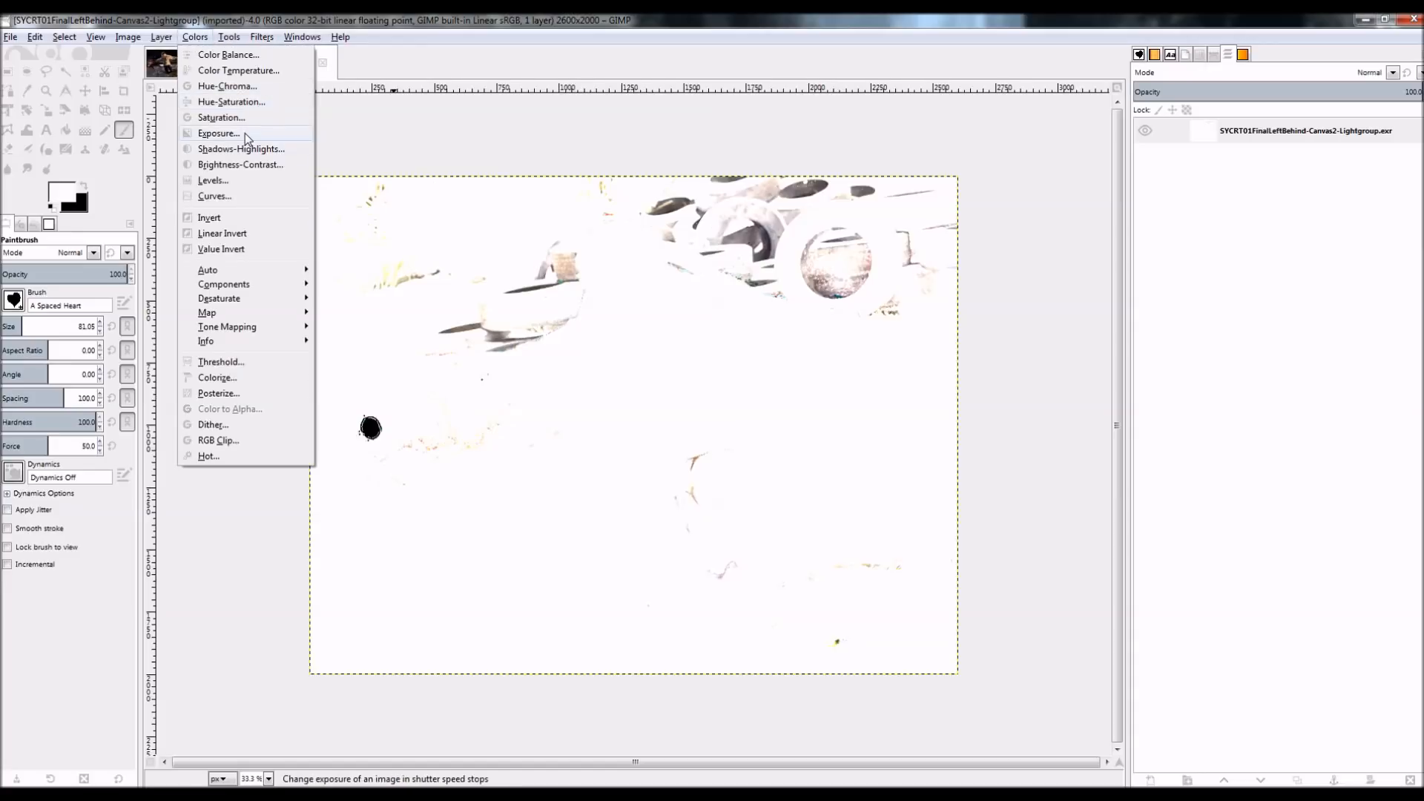
{"action": "left_click", "coordinate": [218, 133]}
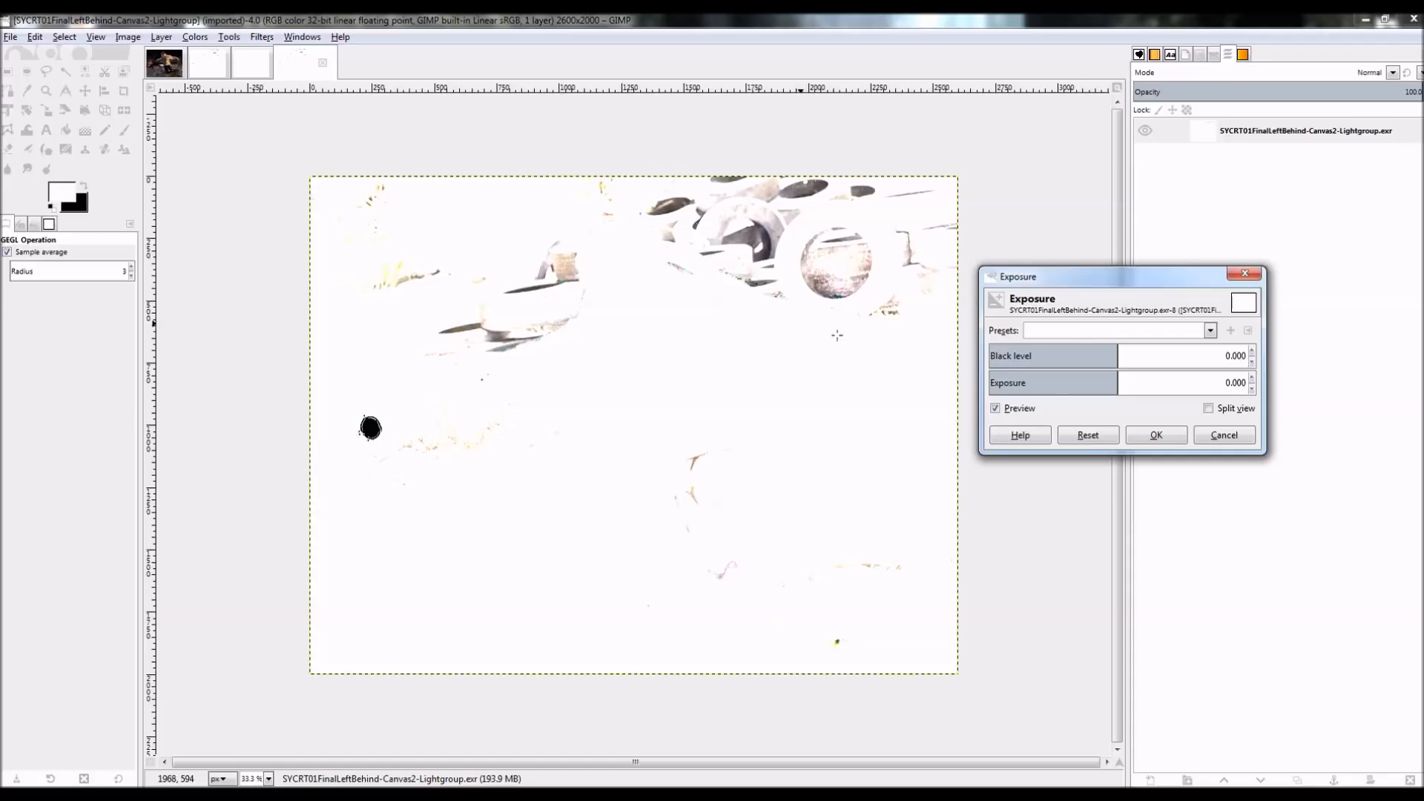
{"action": "left_click_drag", "start_coordinate": [1216, 383], "coordinate": [1045, 383]}
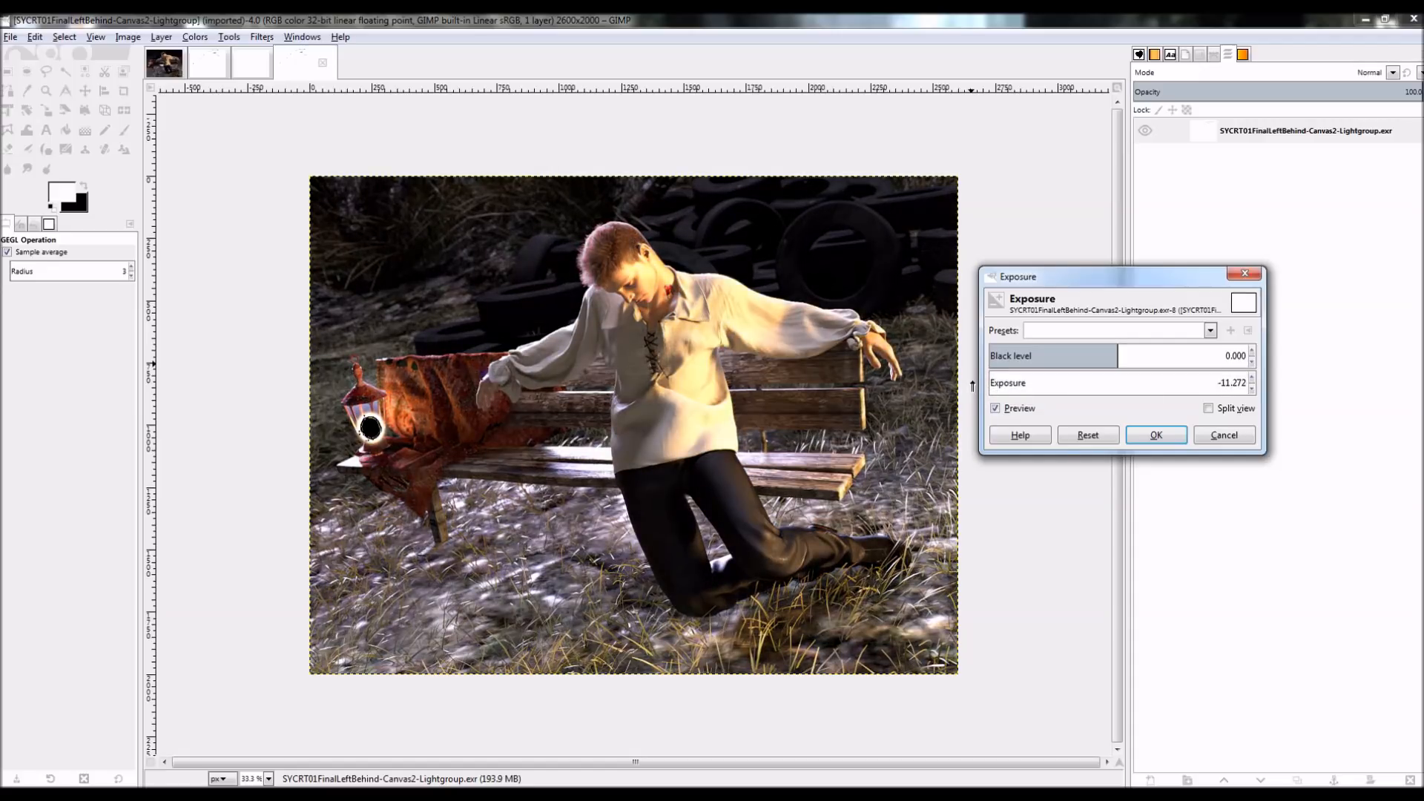
{"action": "left_click", "coordinate": [1154, 434]}
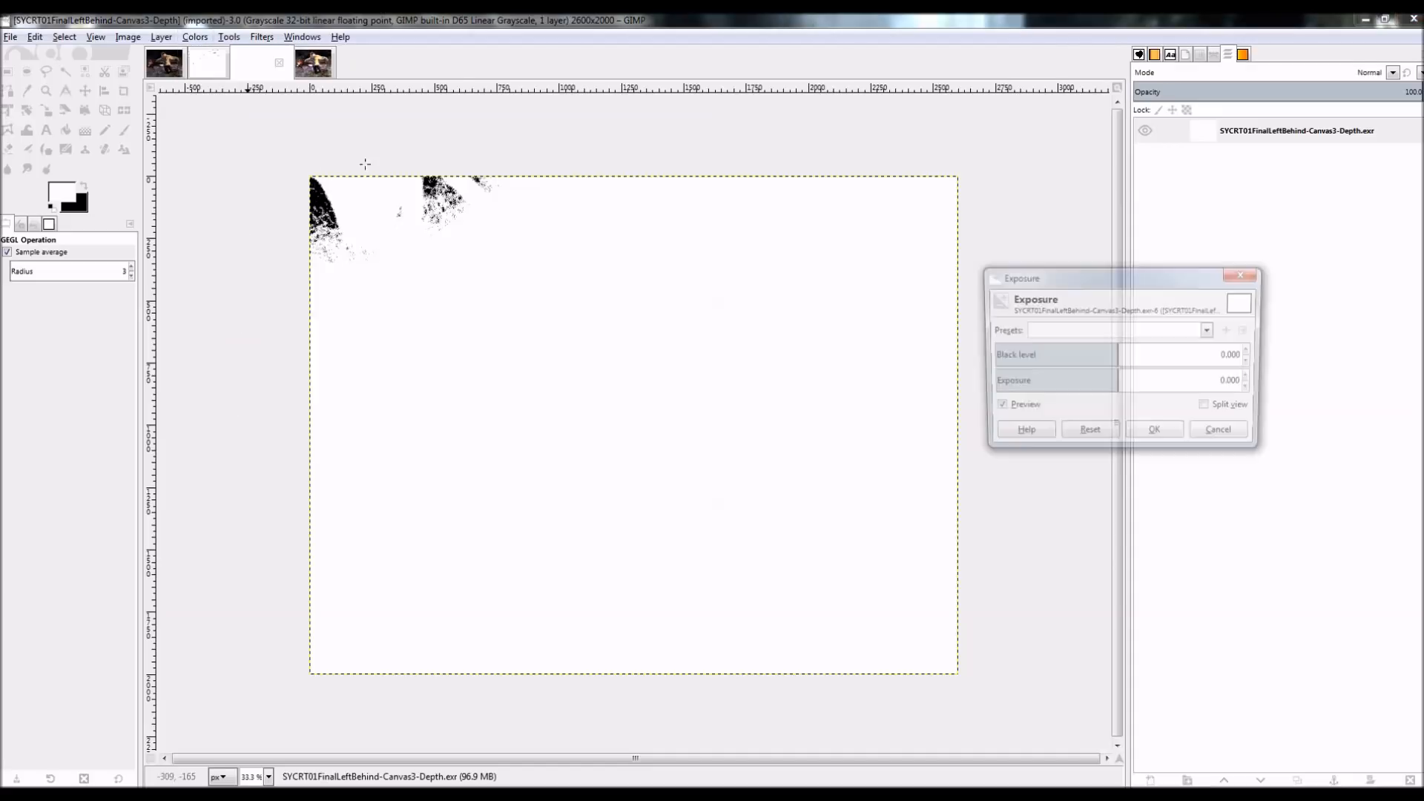
- Darken the Depth canvas exposure to about -12.6 to reveal the gradient
{"action": "left_click_drag", "start_coordinate": [1163, 383], "coordinate": [1104, 383]}
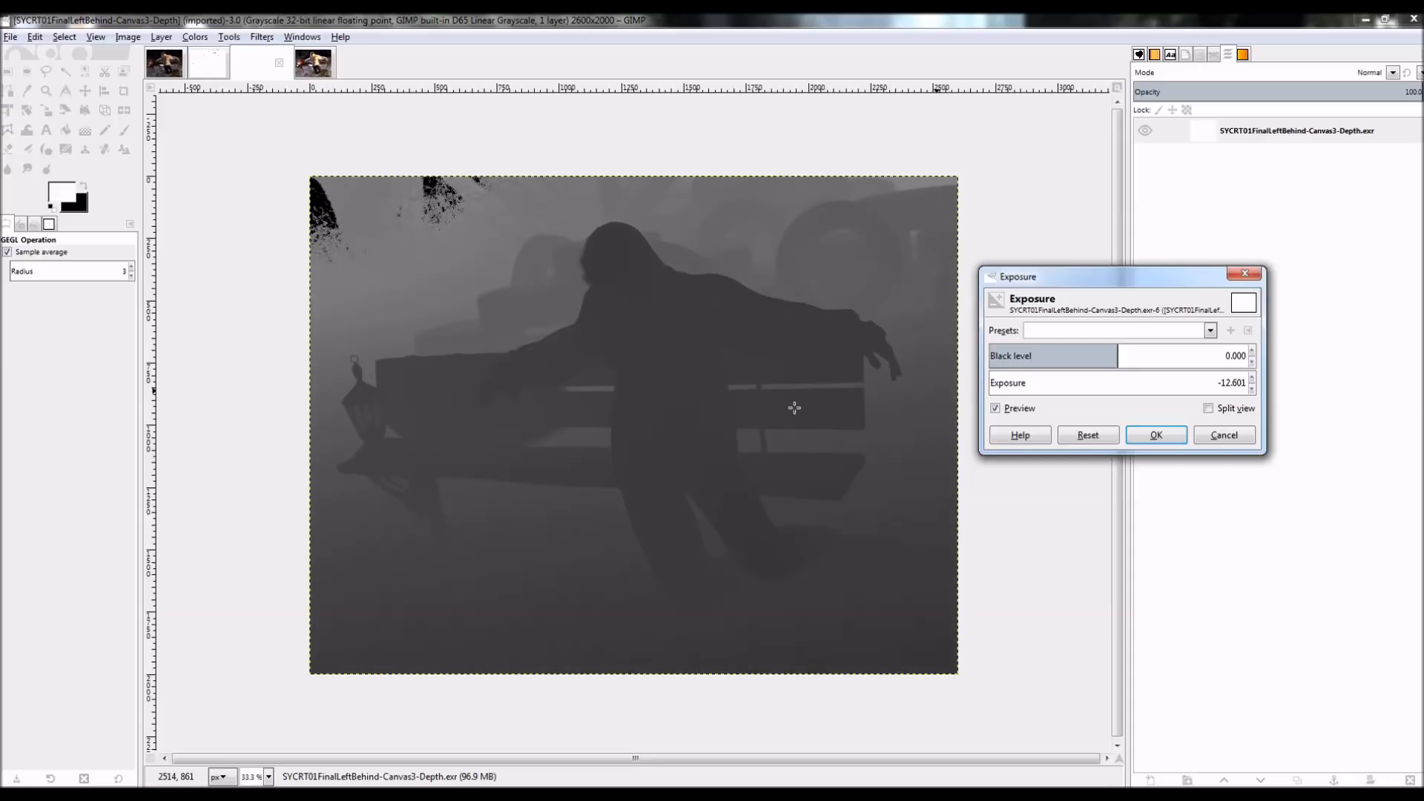
{"action": "mouse_move", "coordinate": [1343, 446]}
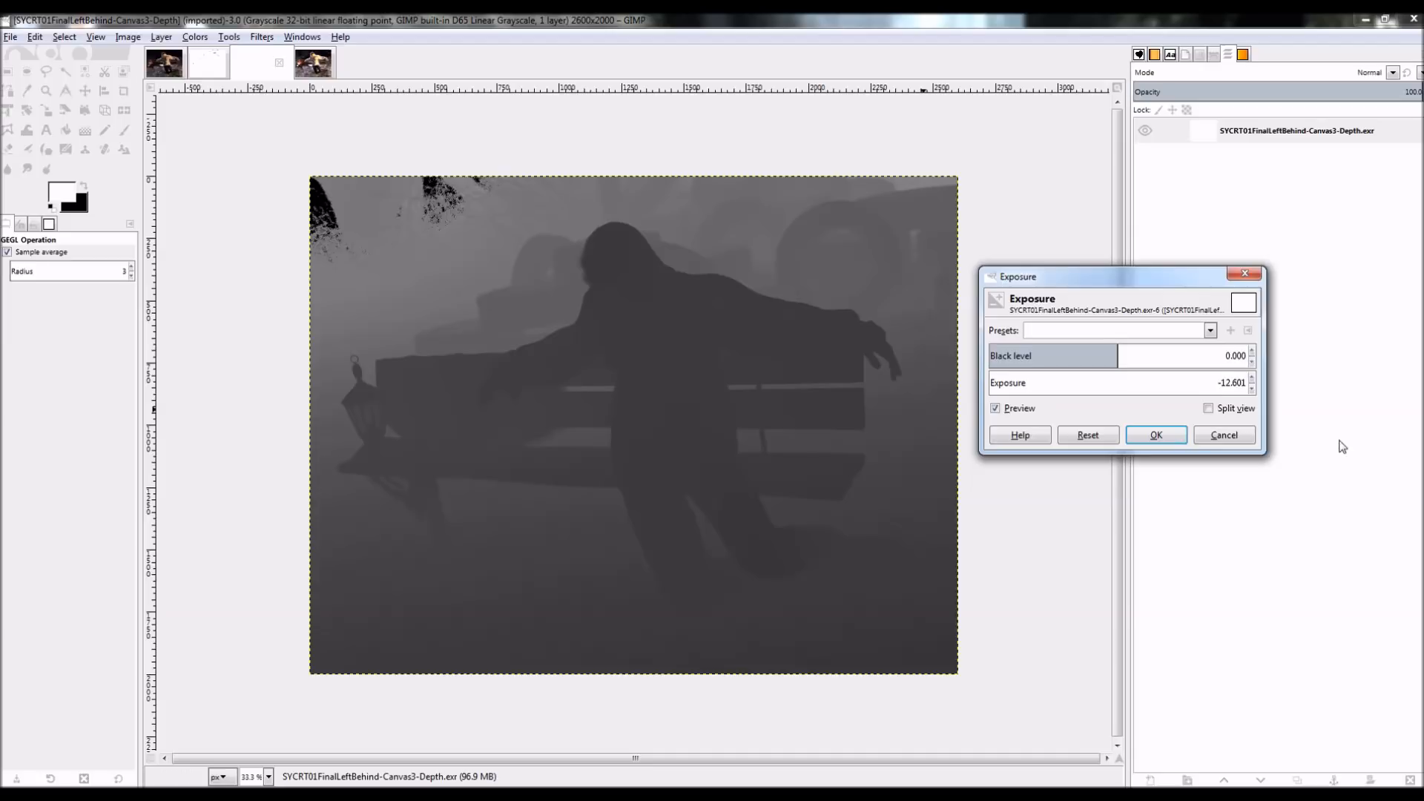
{"action": "left_click", "coordinate": [1155, 434]}
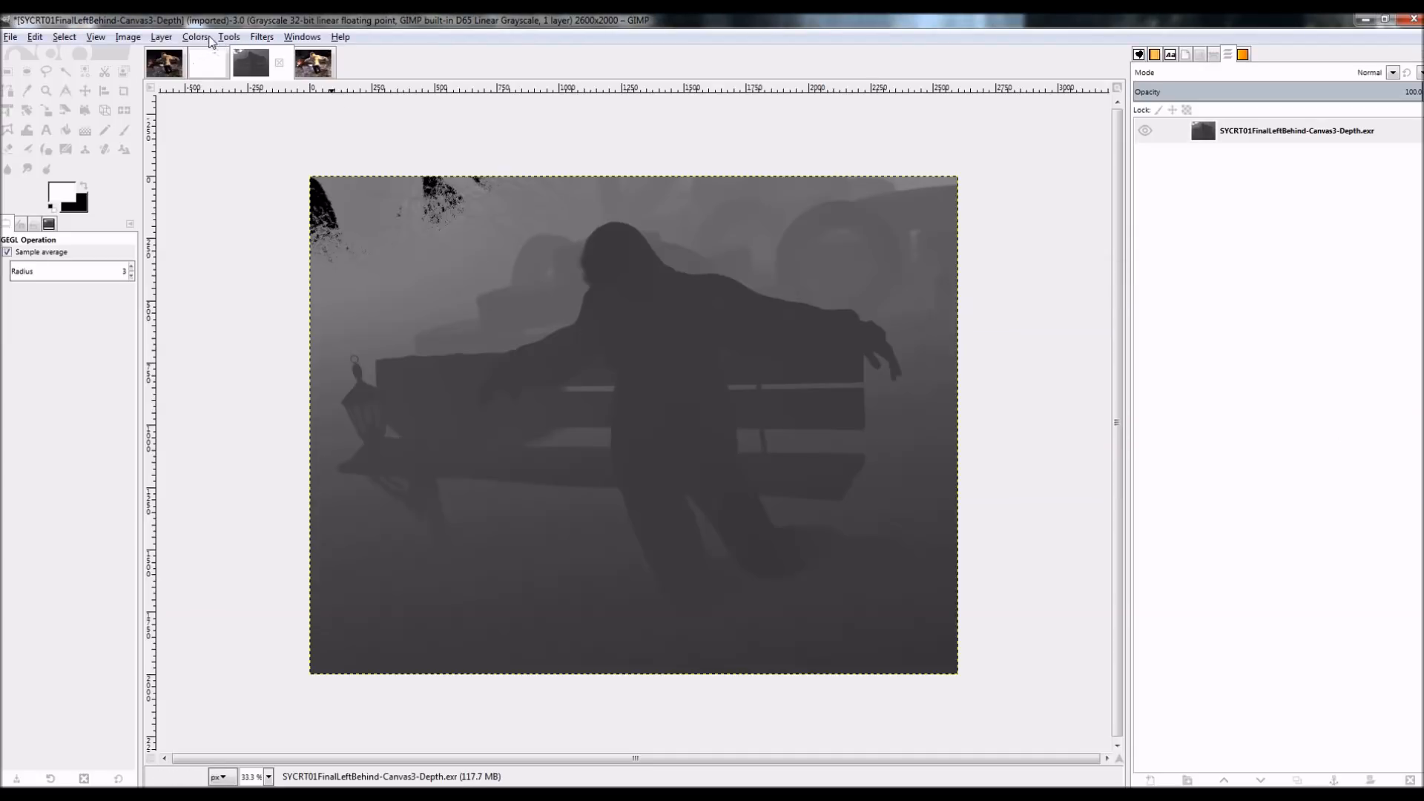
- Apply Brightness-Contrast of 0.153 brightness and about 0.29 contrast to the depth map
{"action": "left_click", "coordinate": [195, 35]}
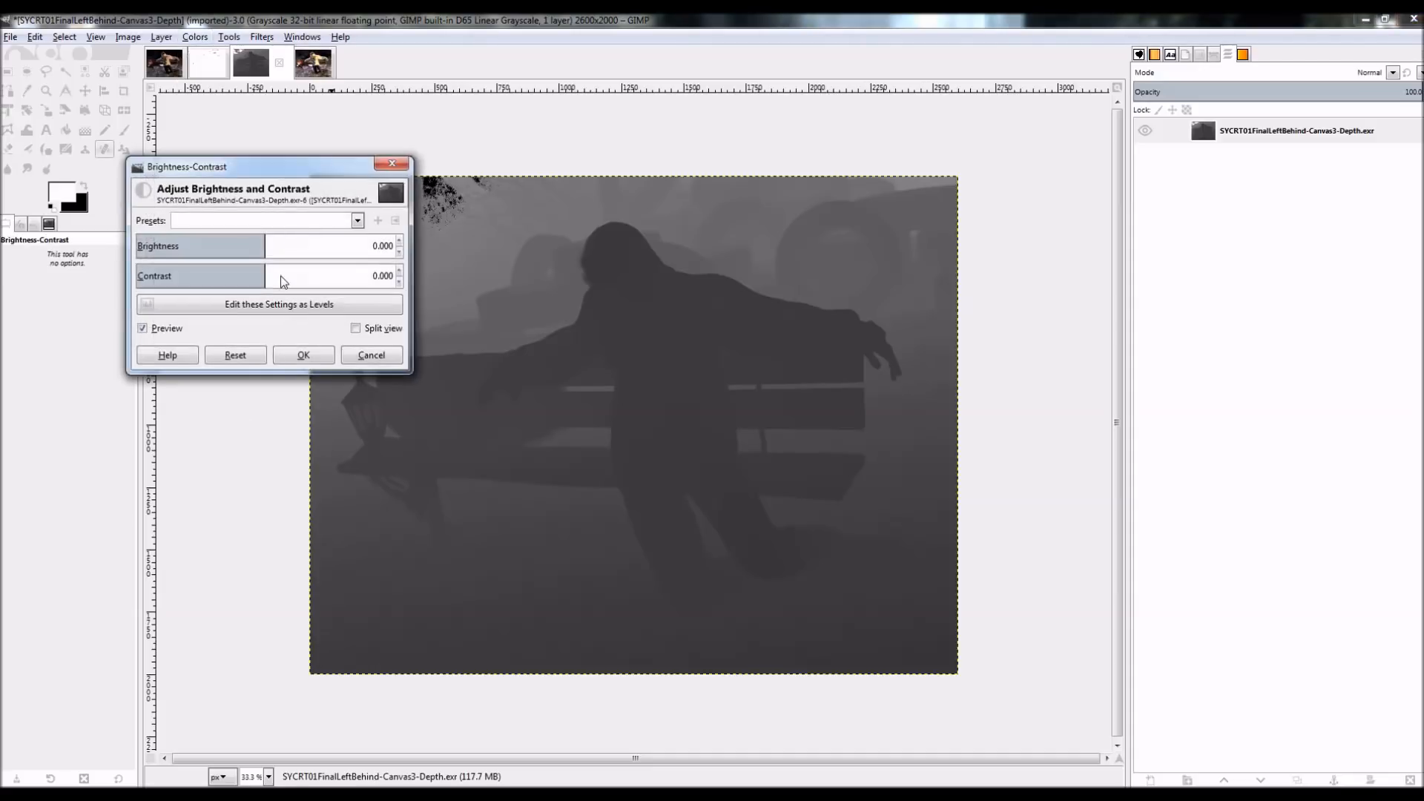
{"action": "mouse_move", "coordinate": [289, 276]}
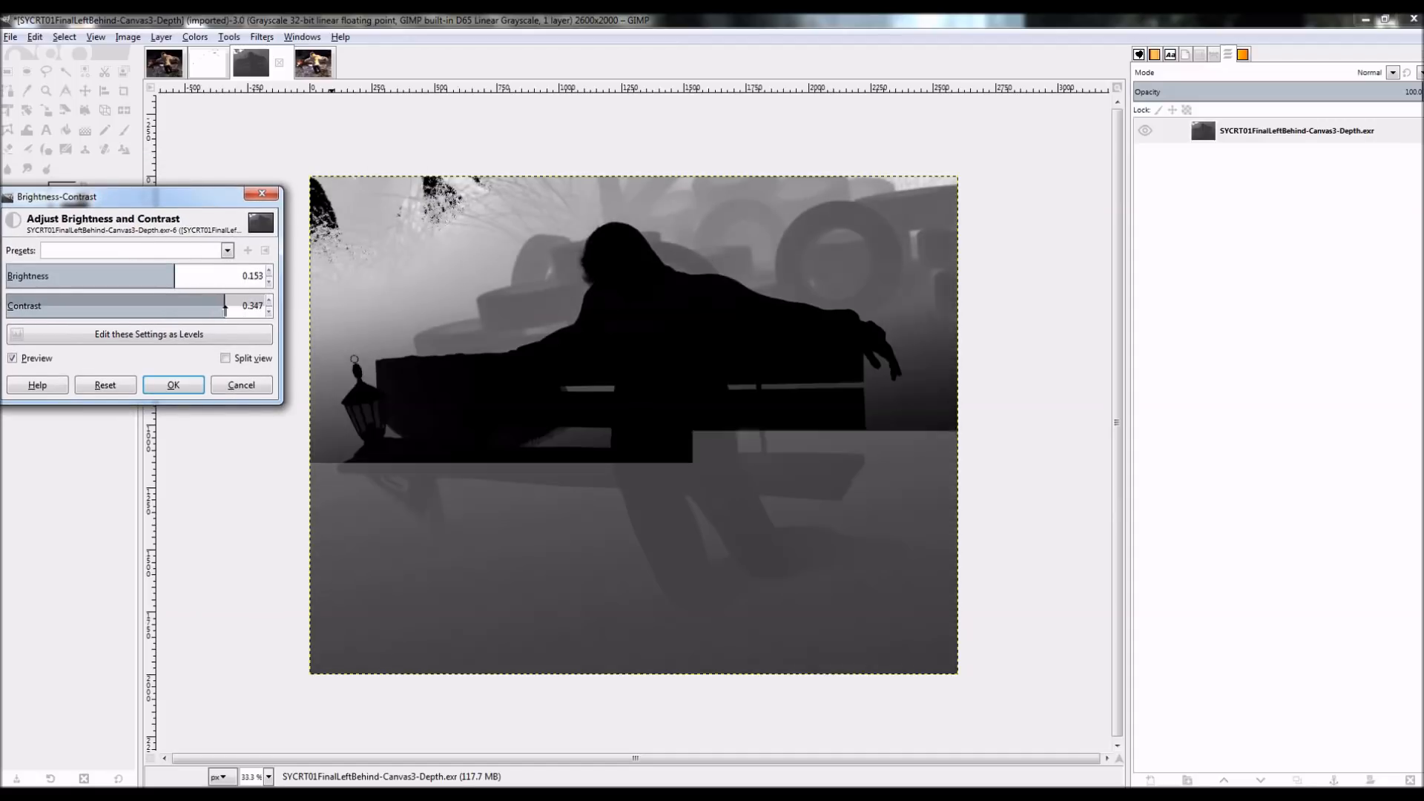
{"action": "left_click_drag", "start_coordinate": [226, 305], "coordinate": [218, 306]}
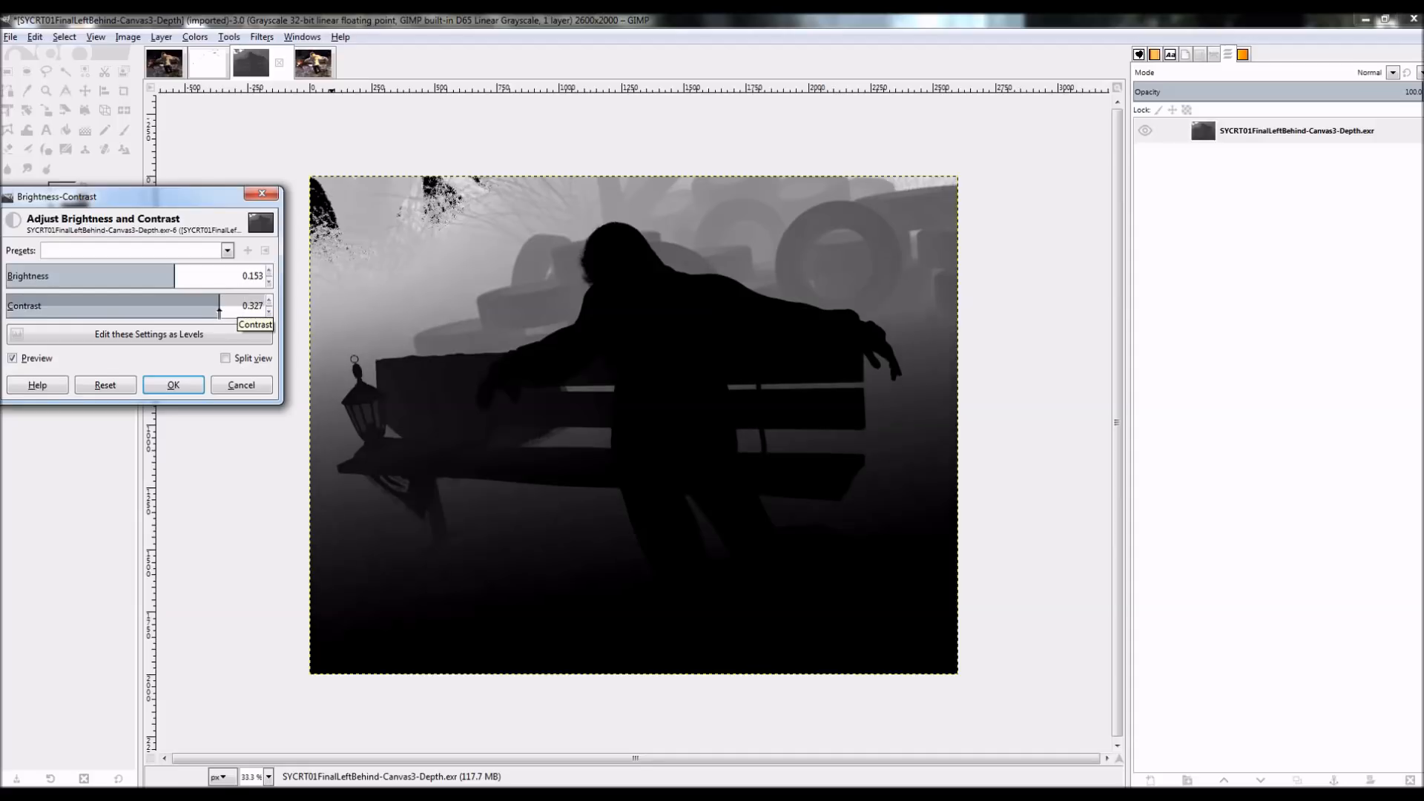
{"action": "left_click_drag", "start_coordinate": [220, 306], "coordinate": [211, 305]}
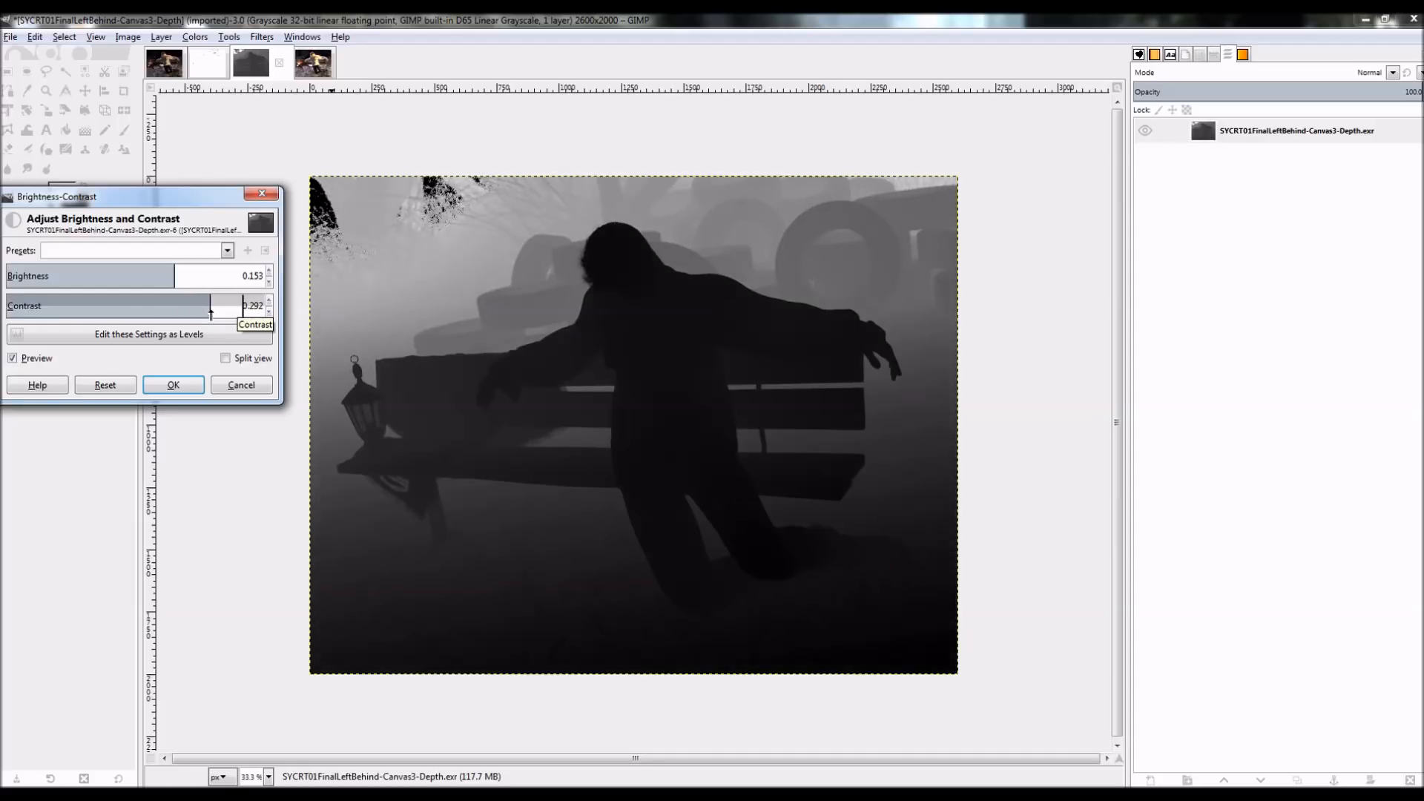
{"action": "left_click", "coordinate": [172, 385]}
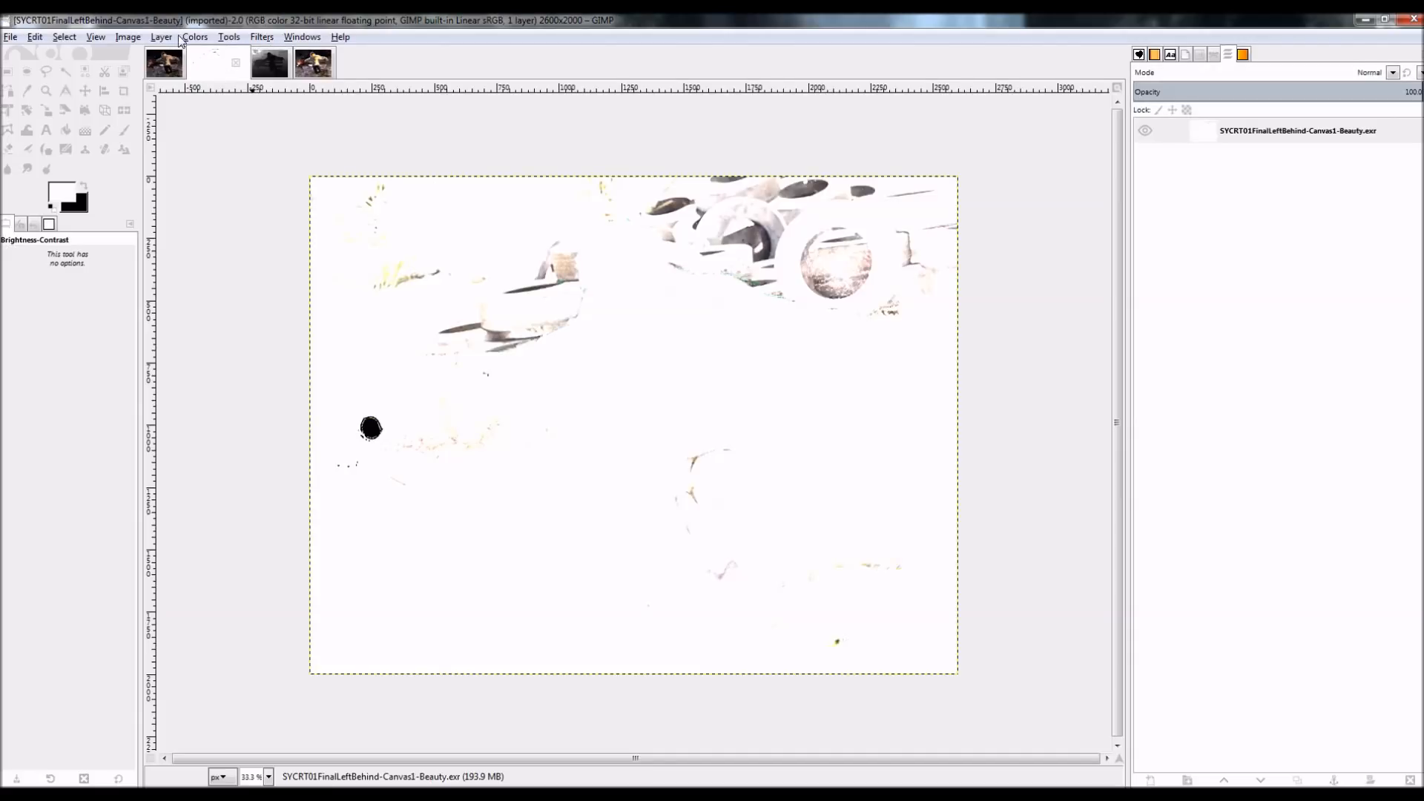
- Lower the Beauty canvas exposure to about −12 and copy the darkened image
{"action": "left_click", "coordinate": [193, 36]}
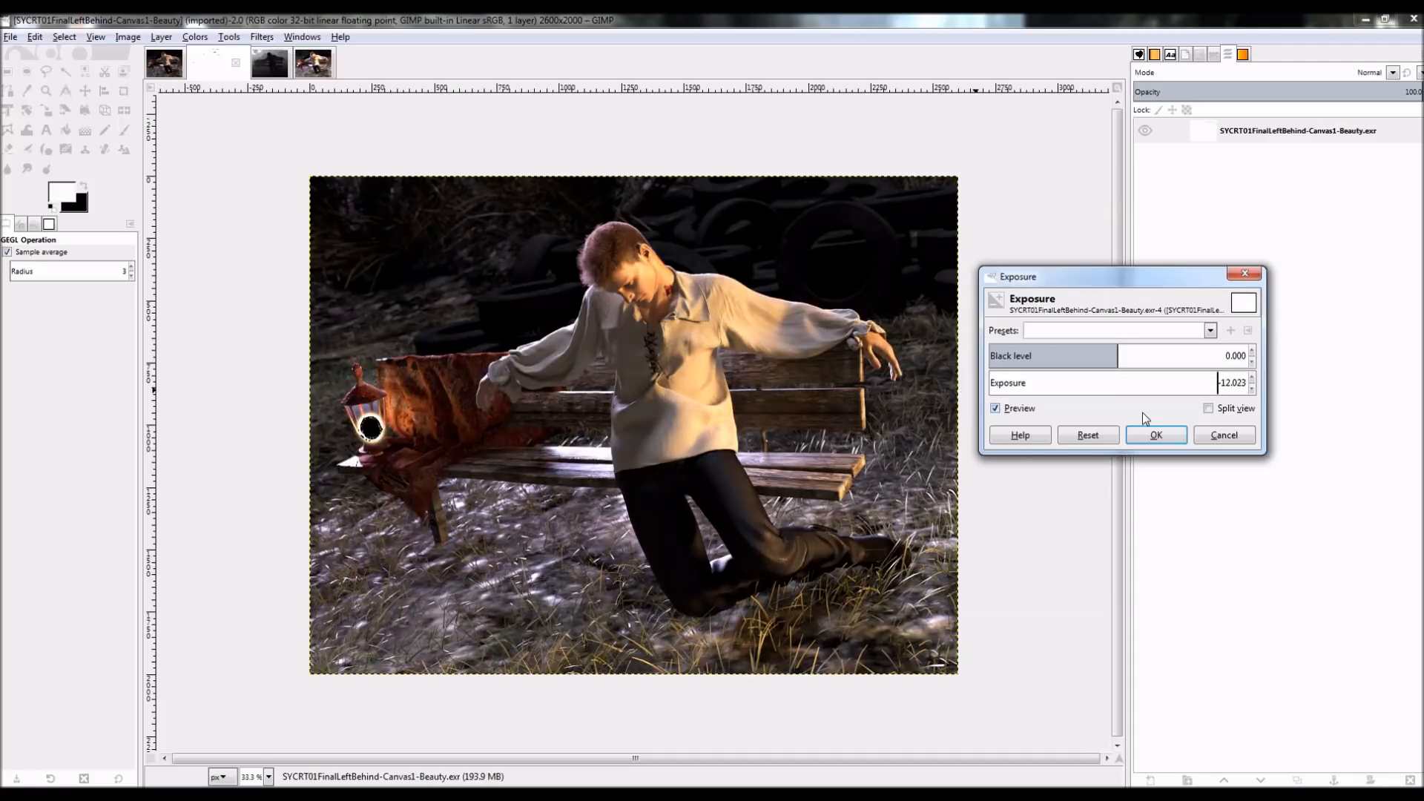
{"action": "left_click", "coordinate": [1155, 435]}
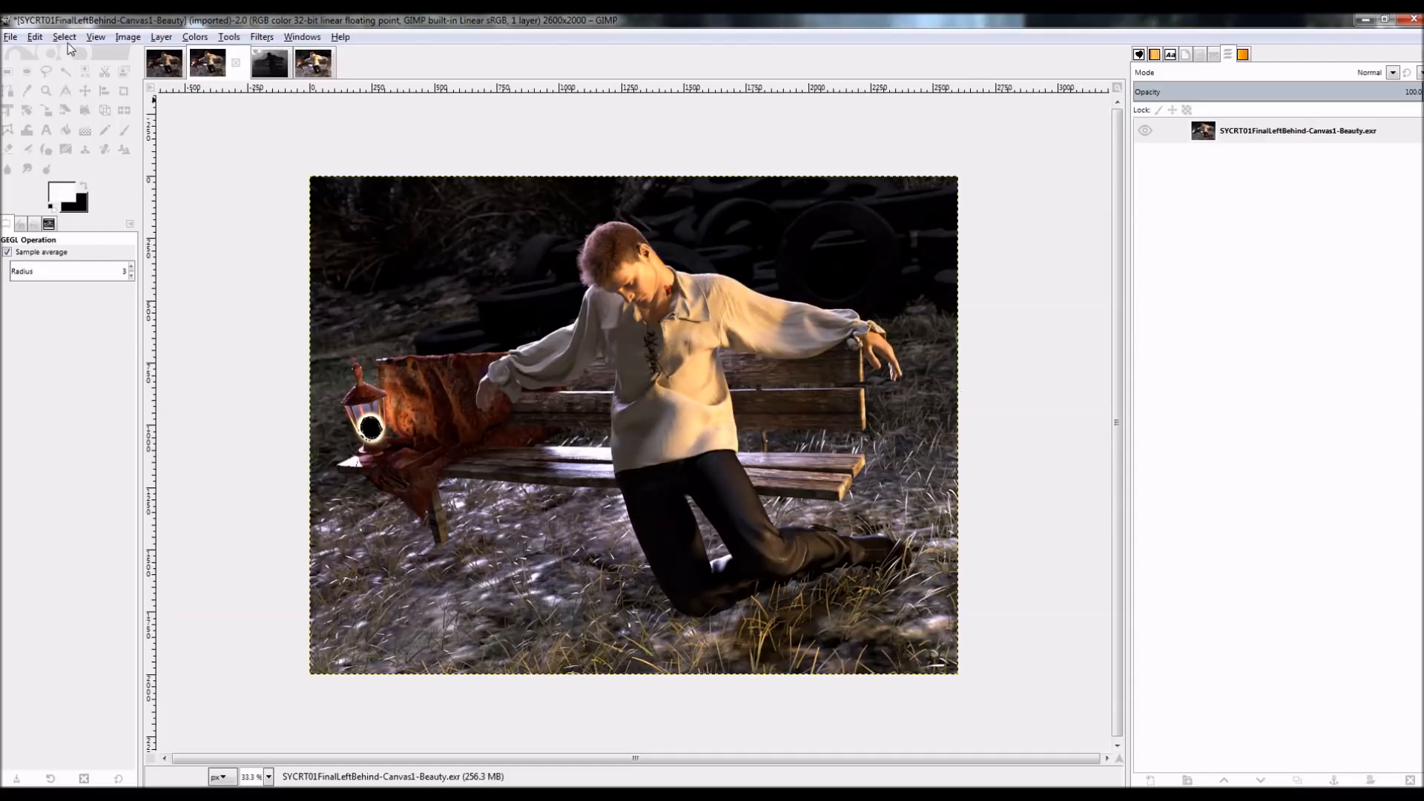
{"action": "key", "text": "ctrl+c"}
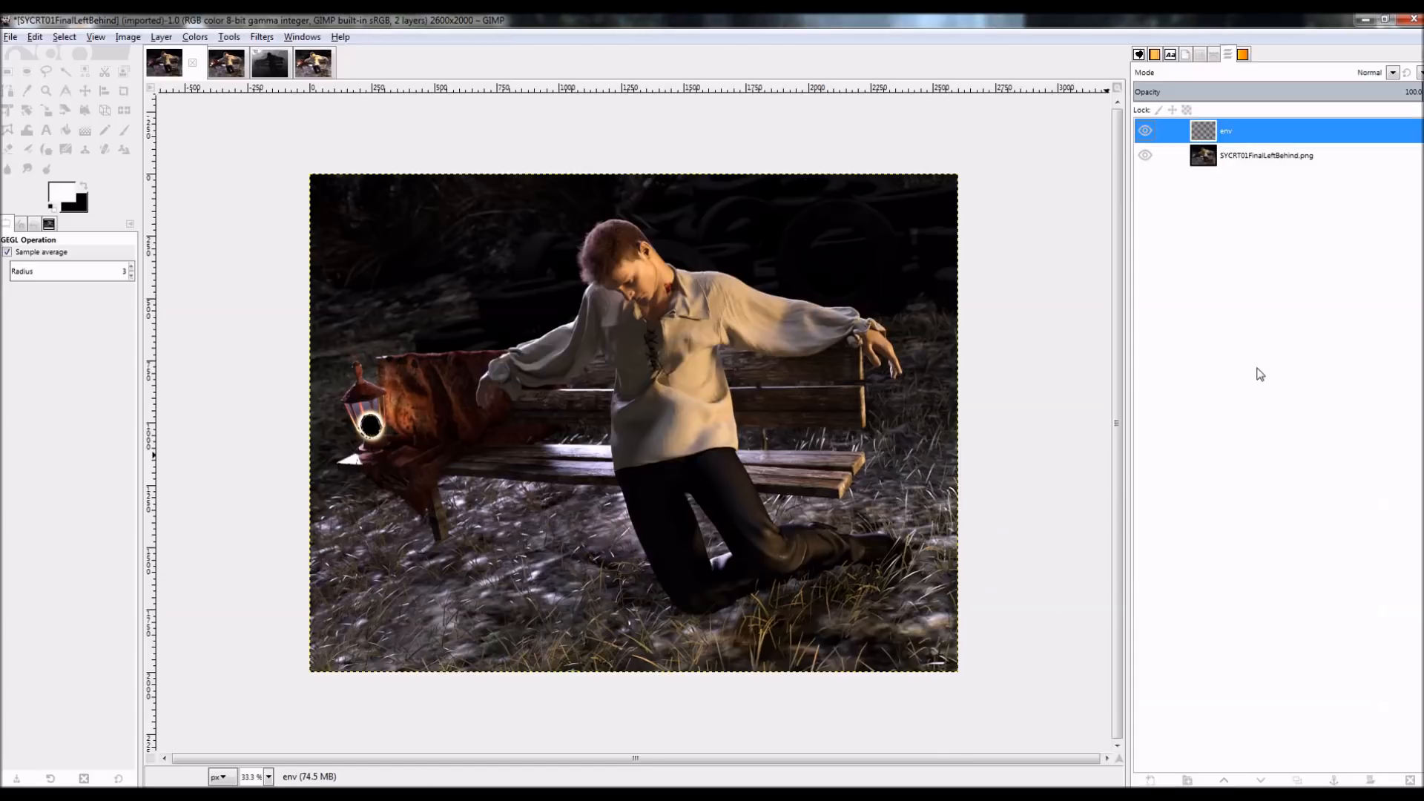
- Name the pasted top layer 'beauty' and toggle it to compare against the render
{"action": "double_click", "coordinate": [1227, 131]}
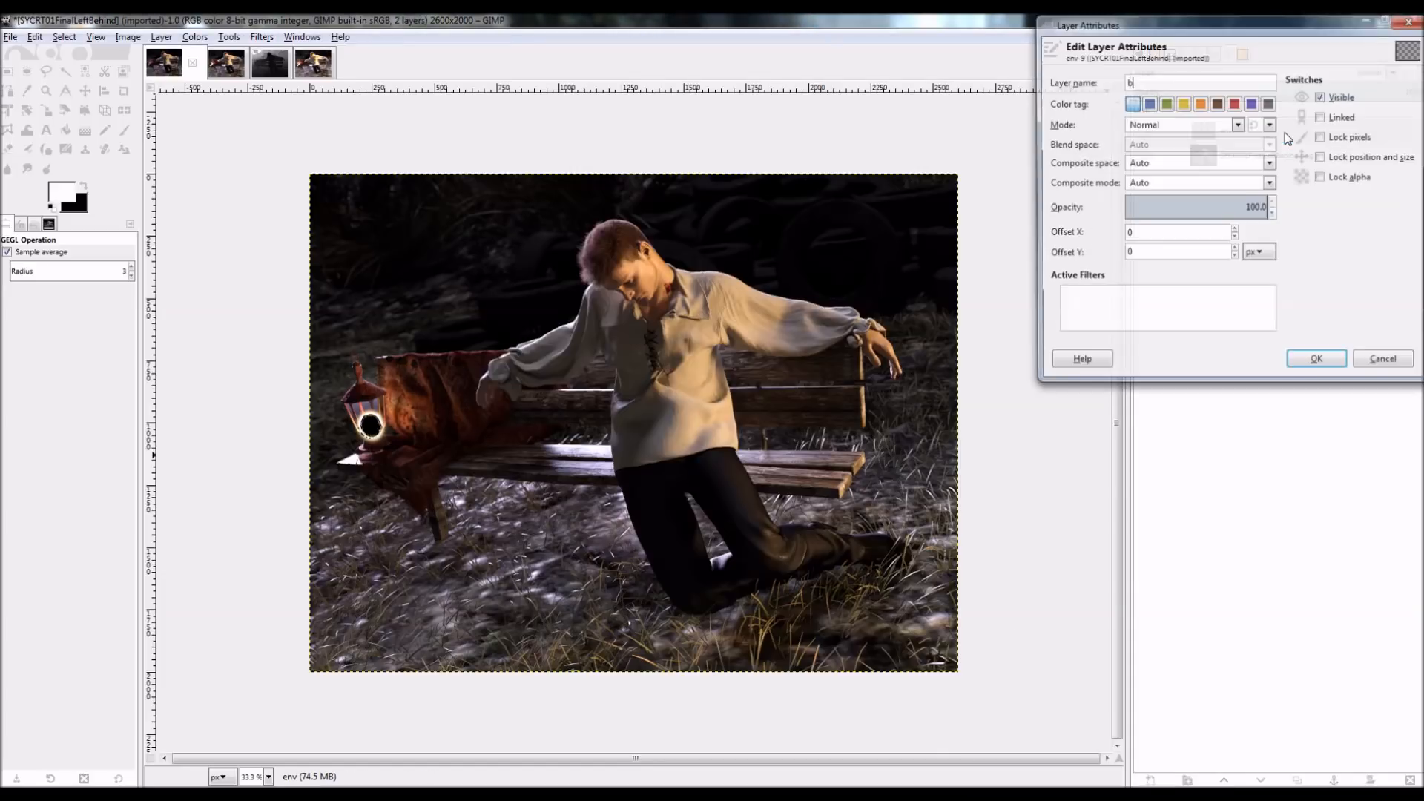
{"action": "left_click", "coordinate": [1315, 358]}
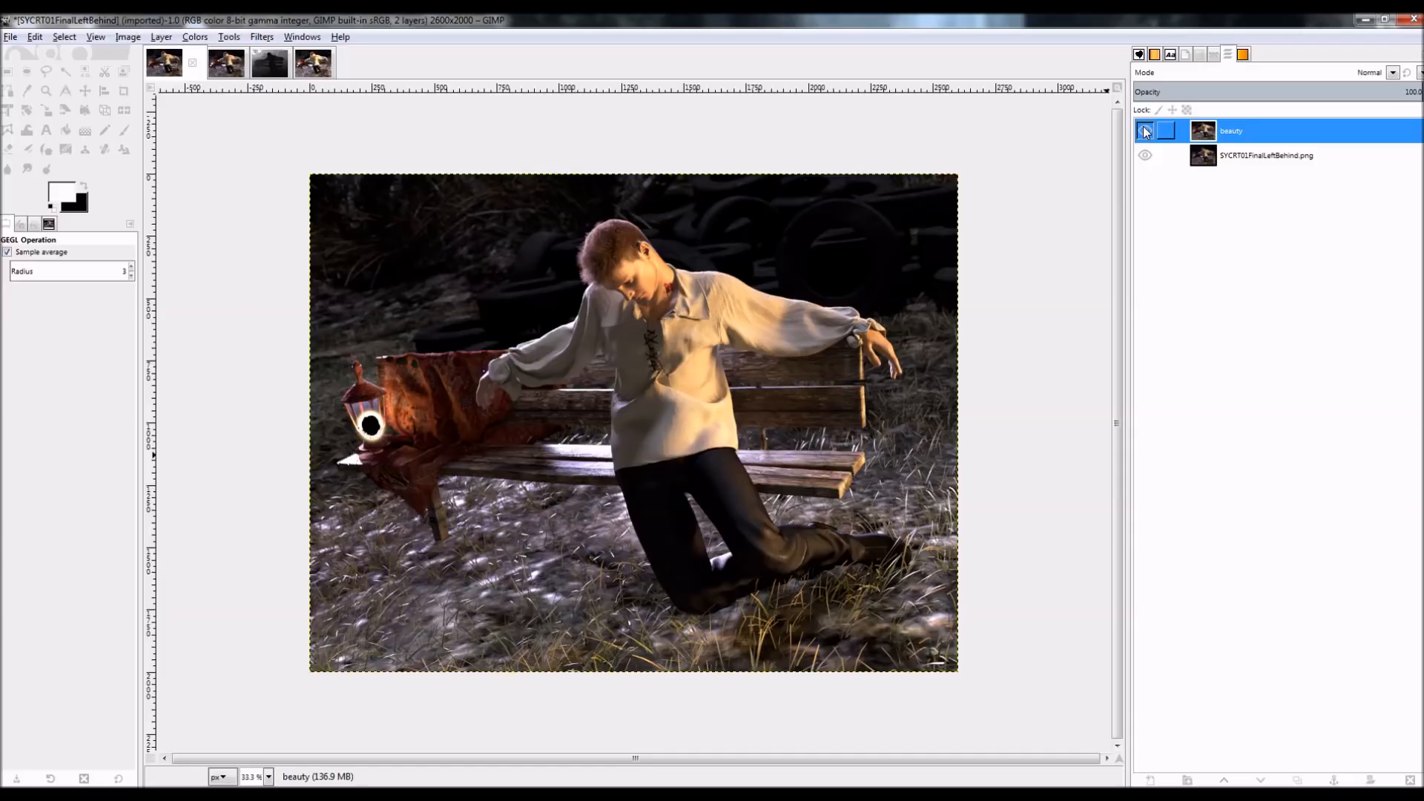
{"action": "left_click", "coordinate": [1145, 130]}
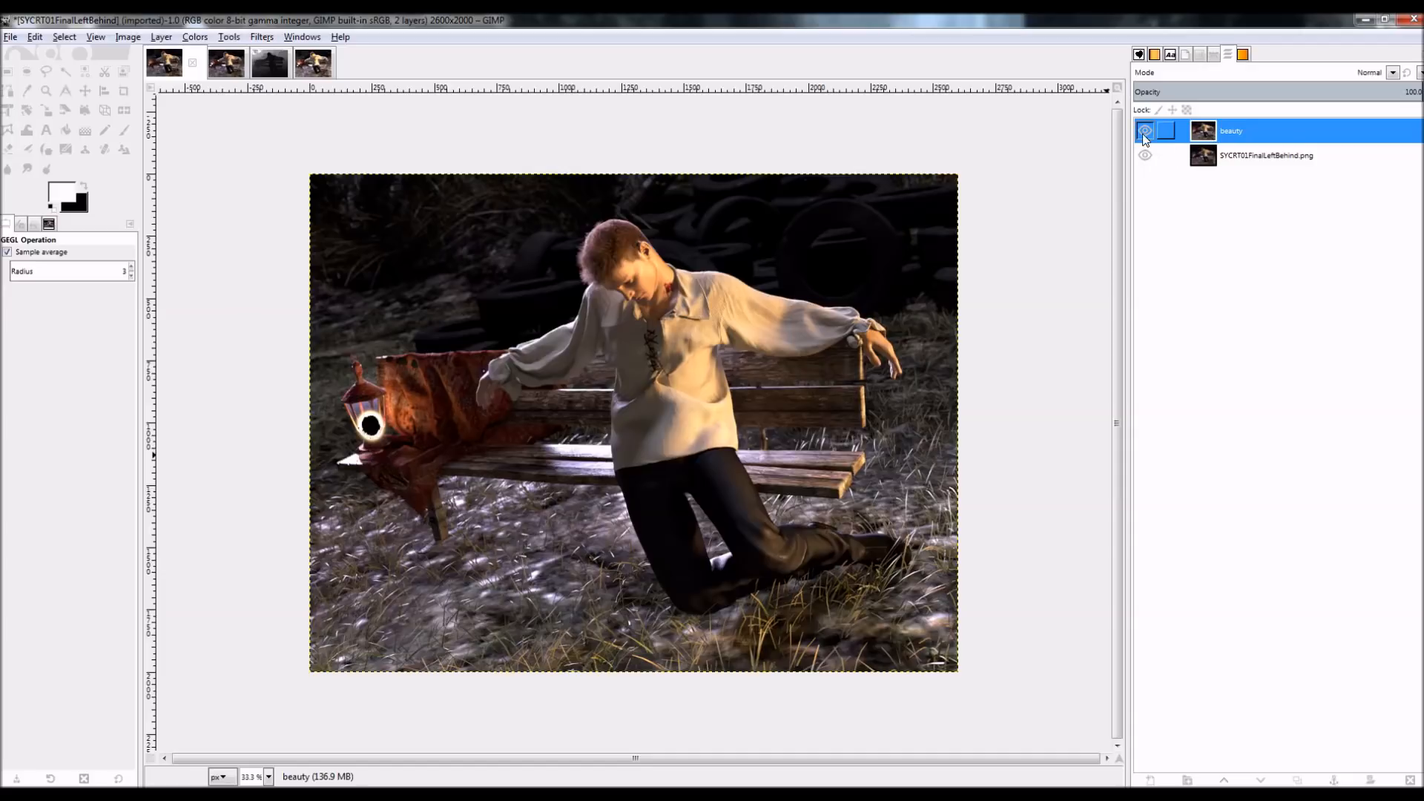
{"action": "left_click", "coordinate": [1146, 131]}
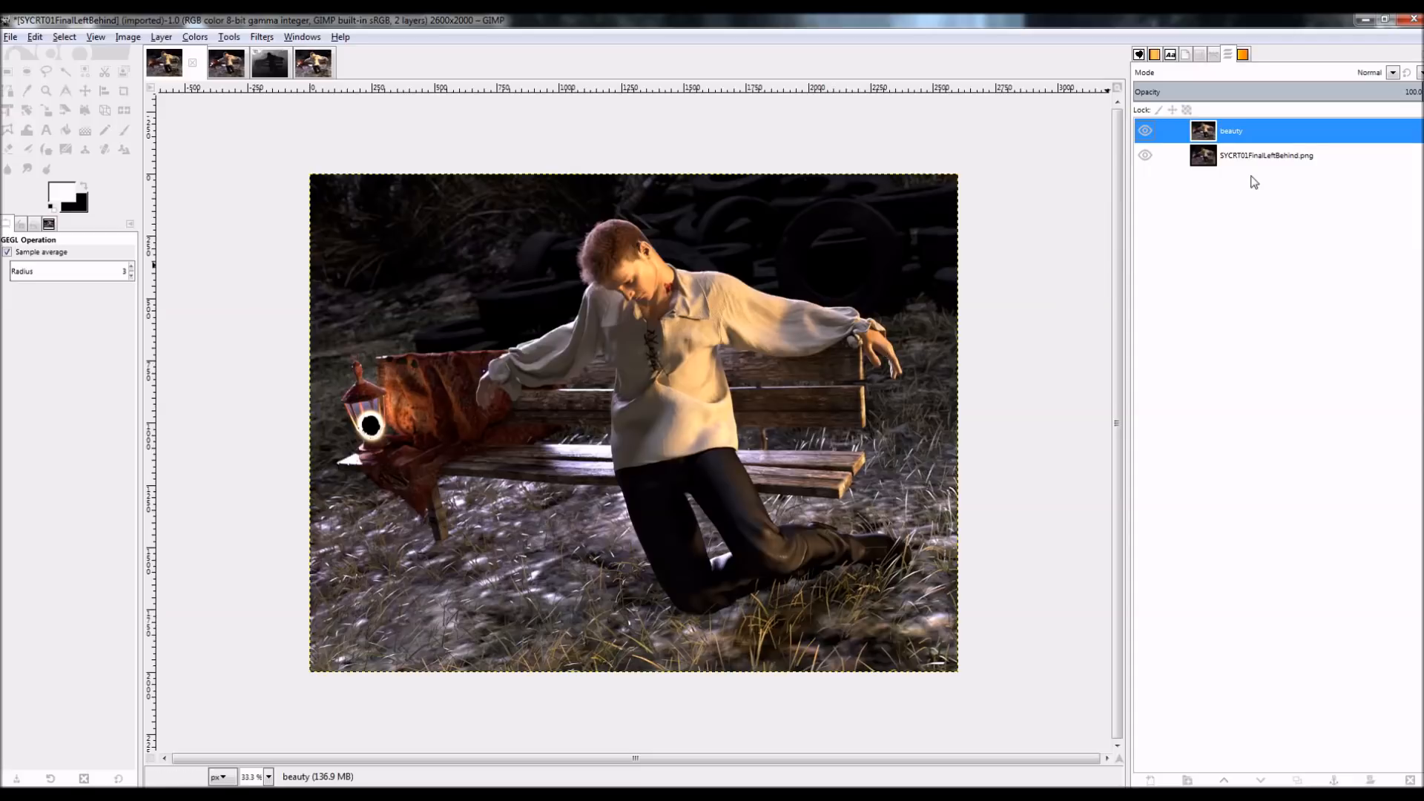
- Add a new transparent layer on top and rename it 'lightgroup'
{"action": "left_click", "coordinate": [160, 35]}
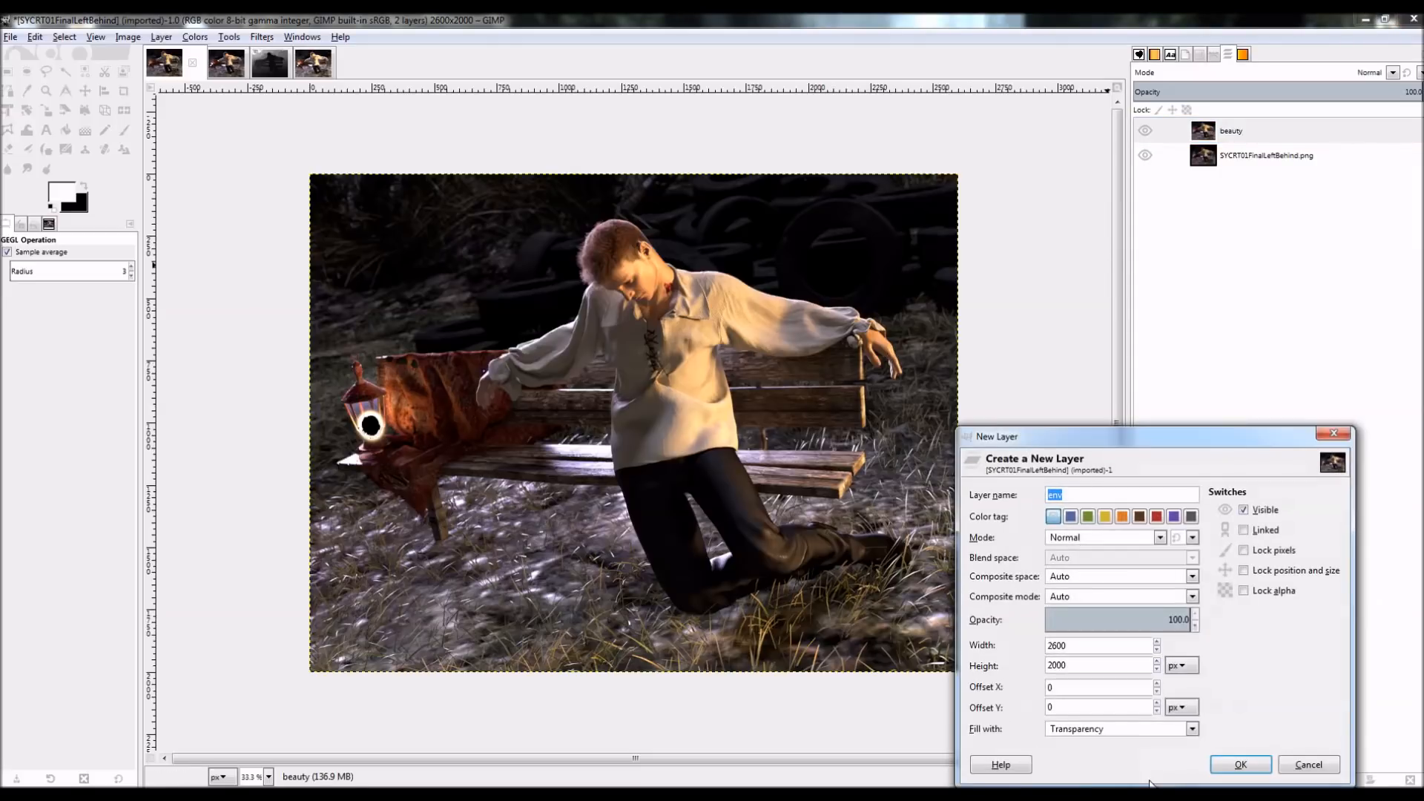
{"action": "left_click", "coordinate": [1239, 766]}
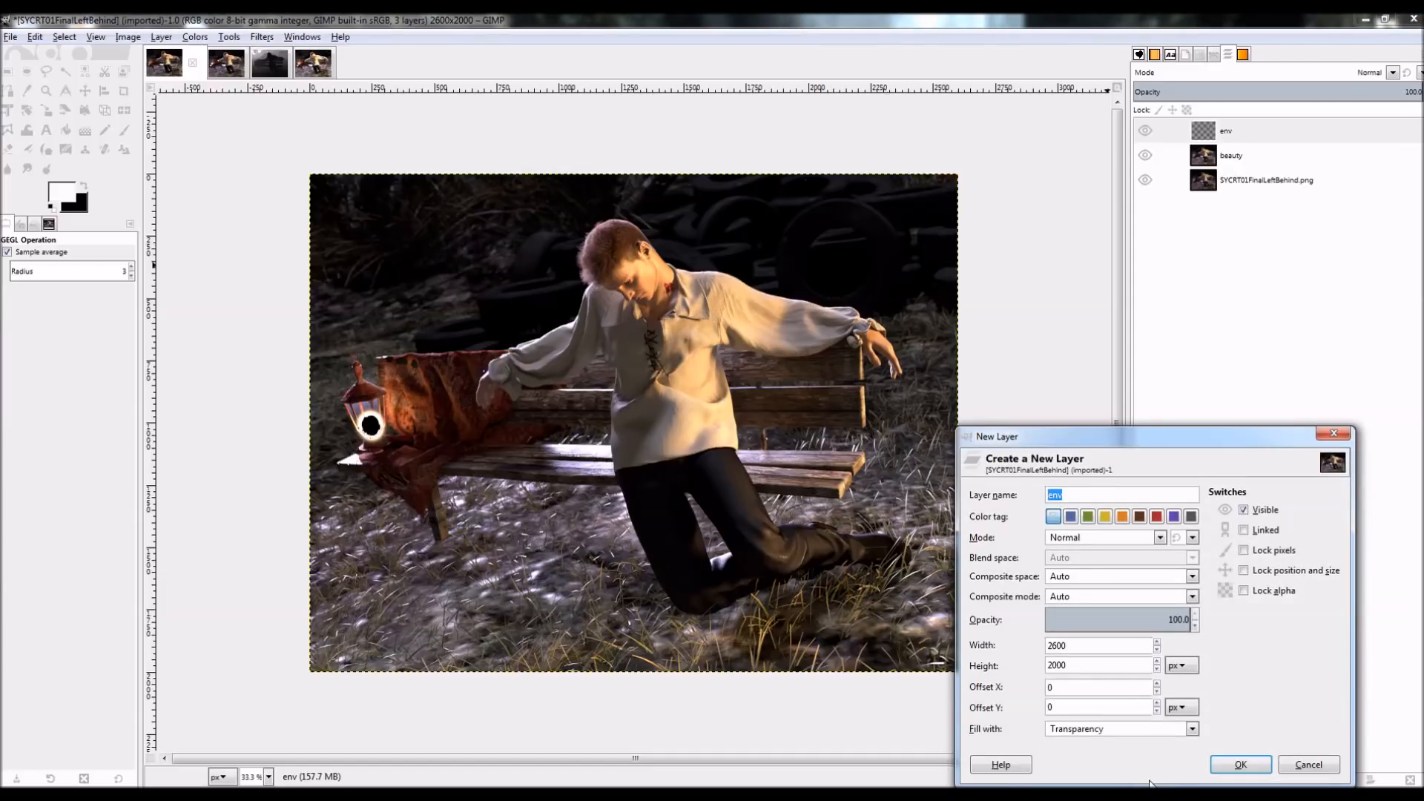
{"action": "left_click", "coordinate": [1239, 764]}
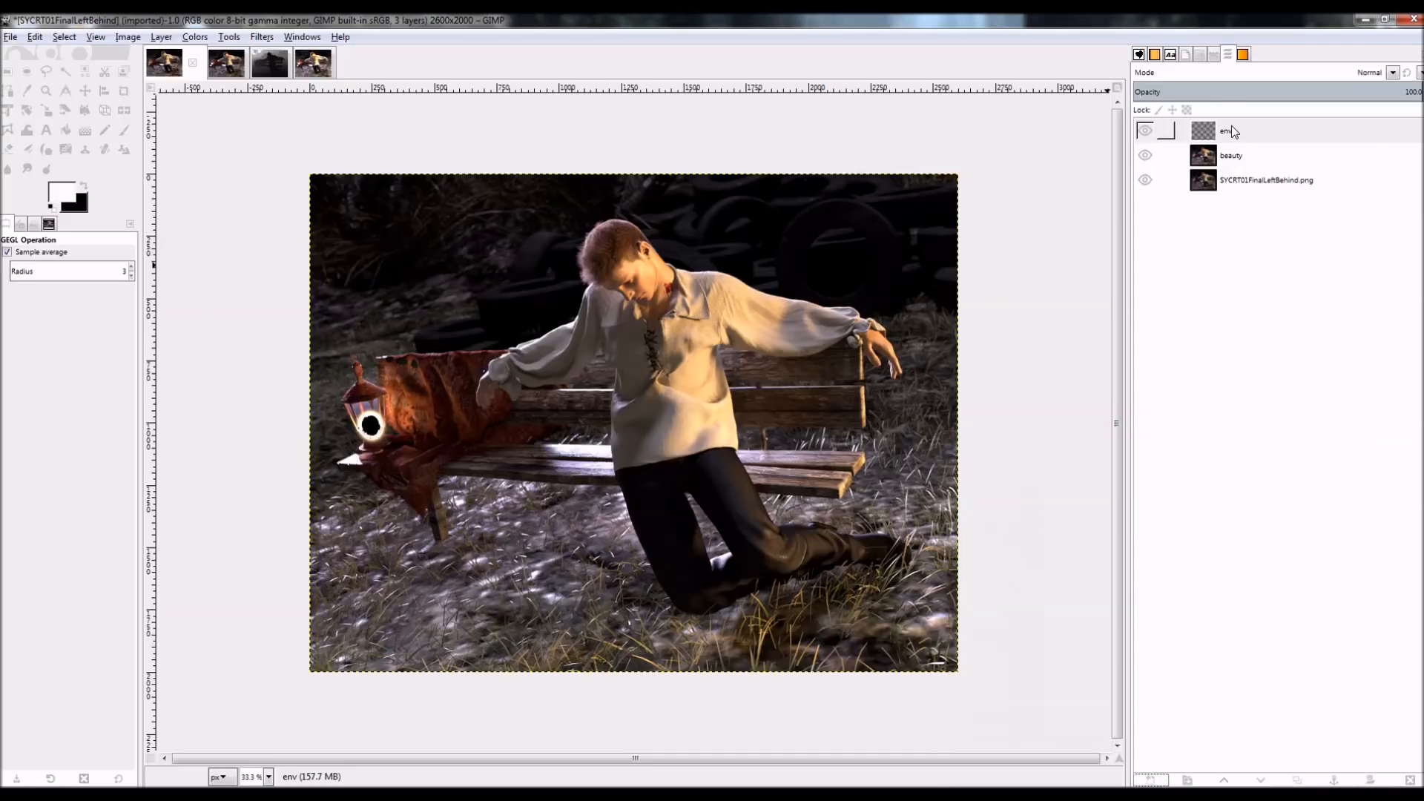
{"action": "double_click", "coordinate": [1227, 130]}
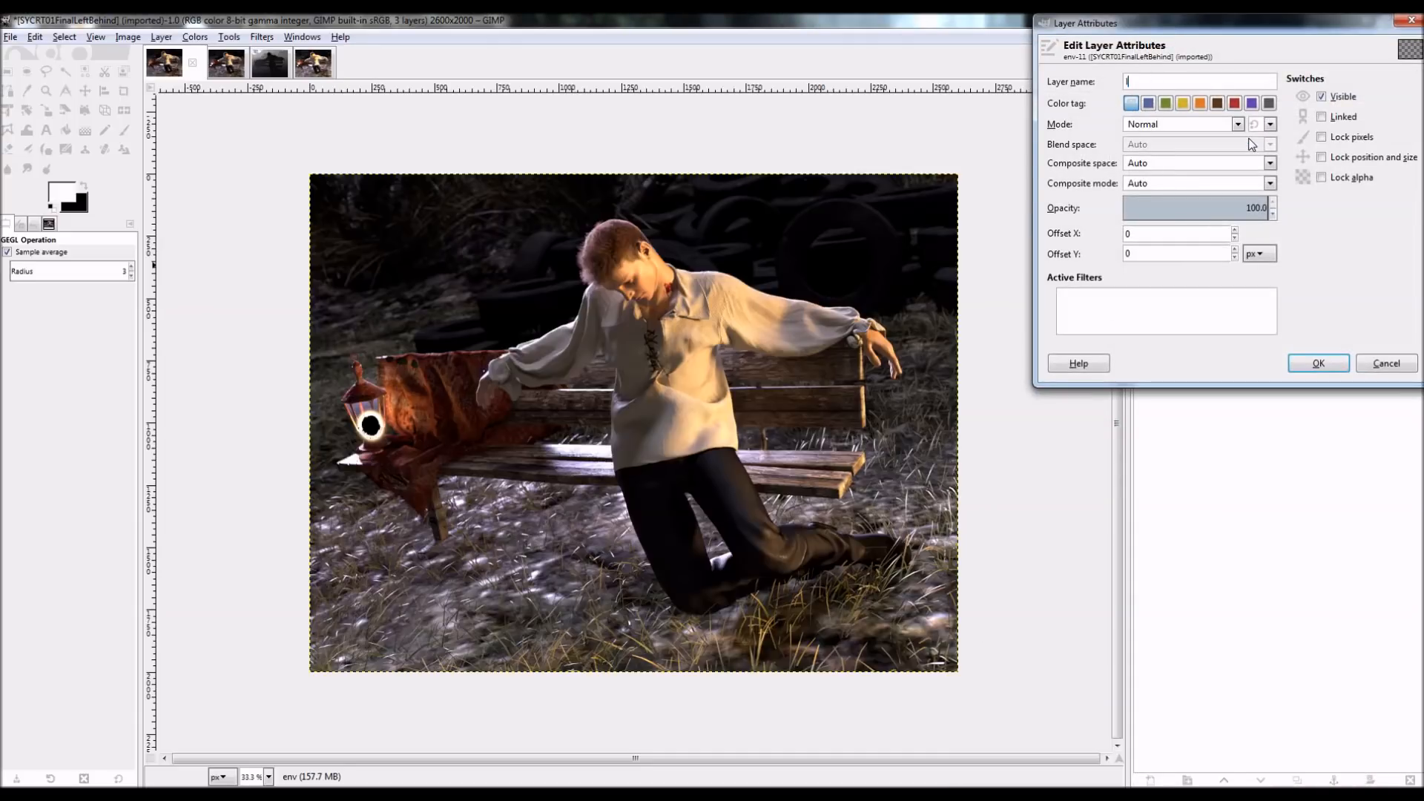
{"action": "type", "text": "lightgroup"}
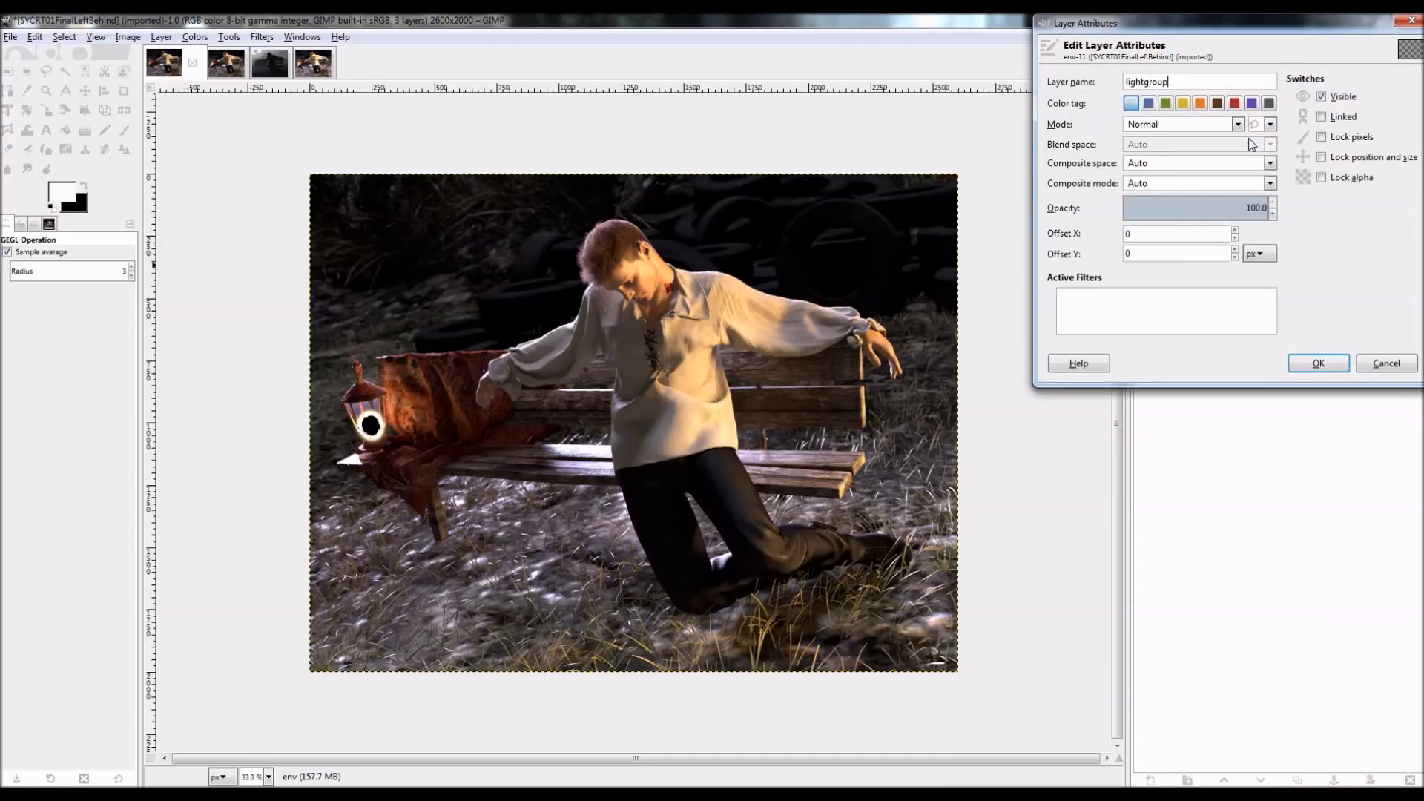
{"action": "left_click", "coordinate": [1318, 362]}
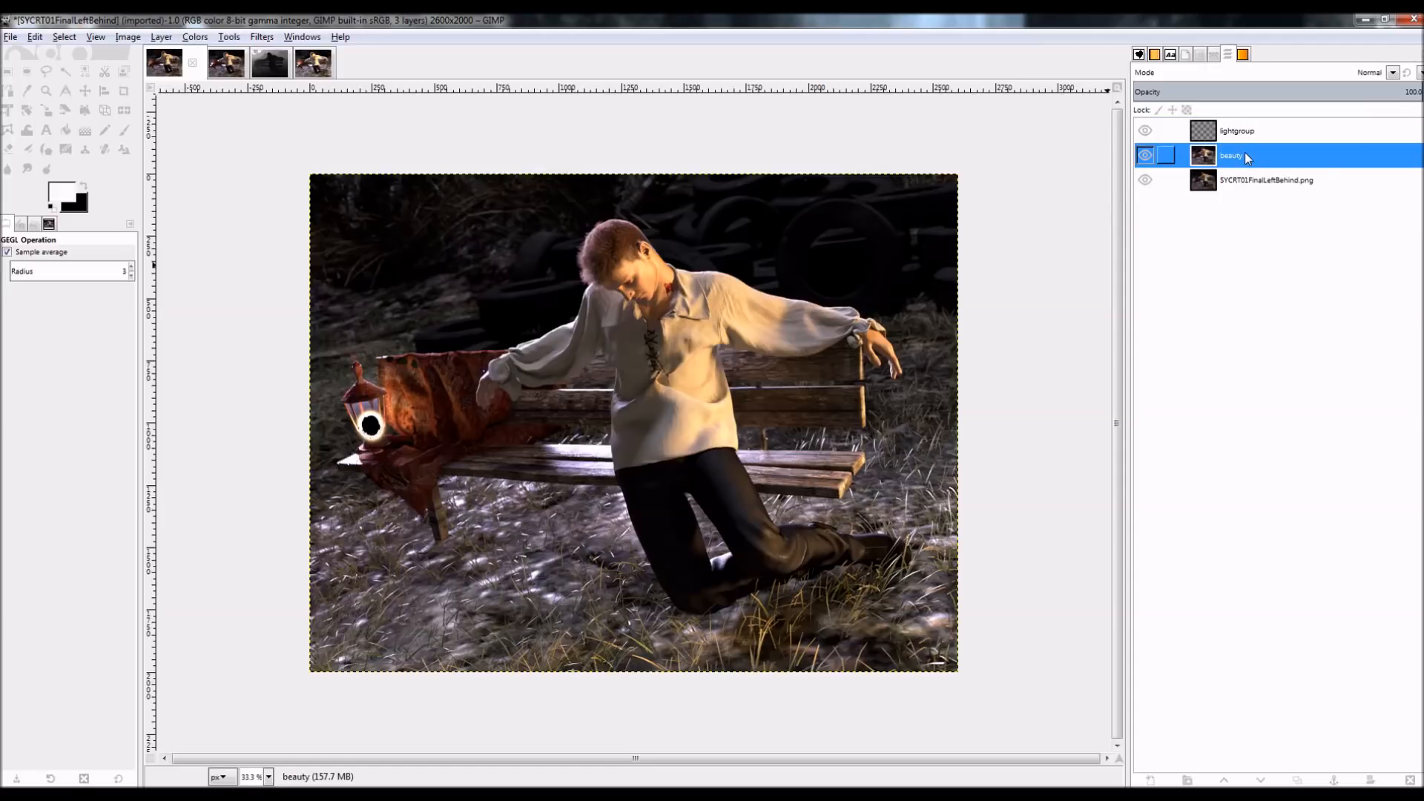
- Duplicate the beauty layer and add a white layer mask to 'beauty copy', loading the depth image into it
{"action": "right_click", "coordinate": [1233, 156]}
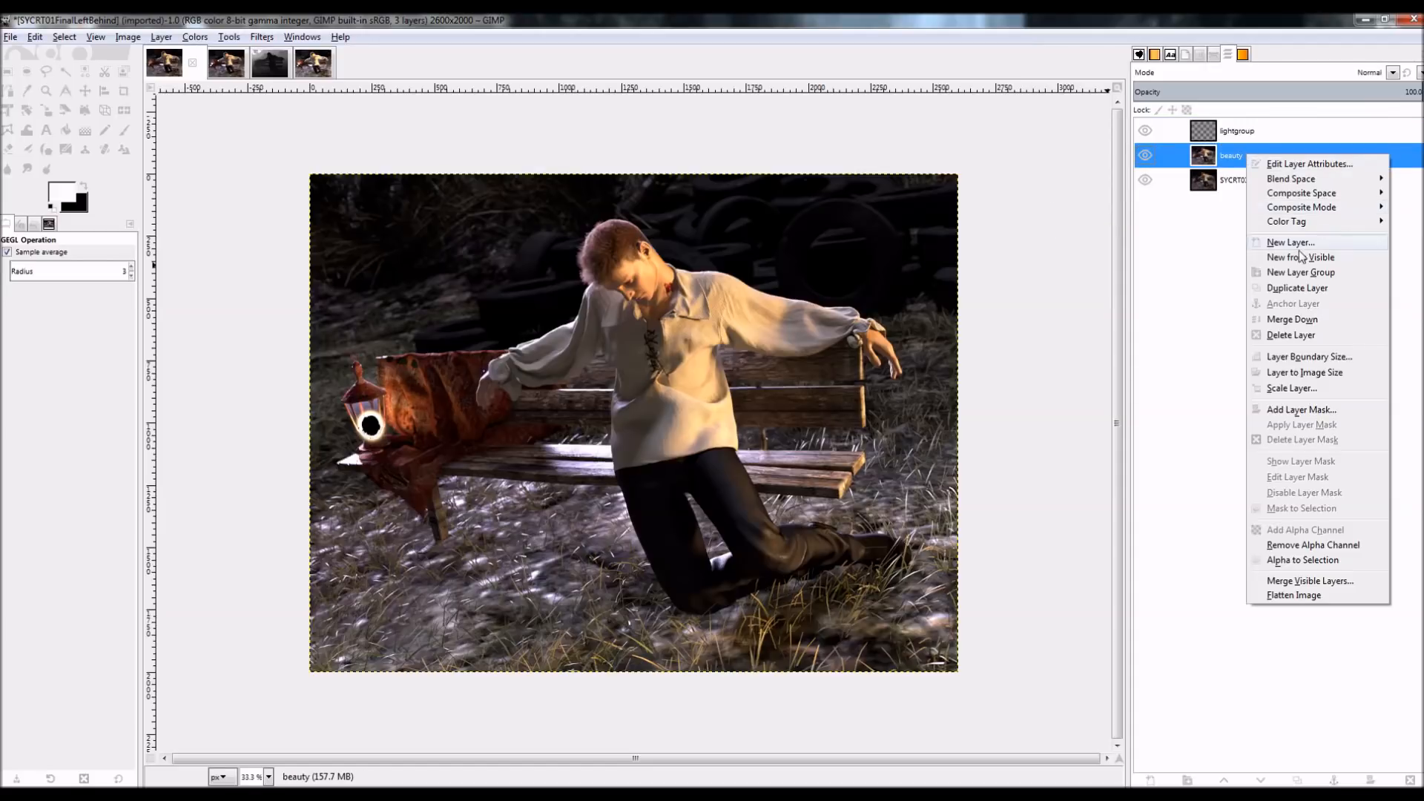
{"action": "left_click", "coordinate": [1297, 286]}
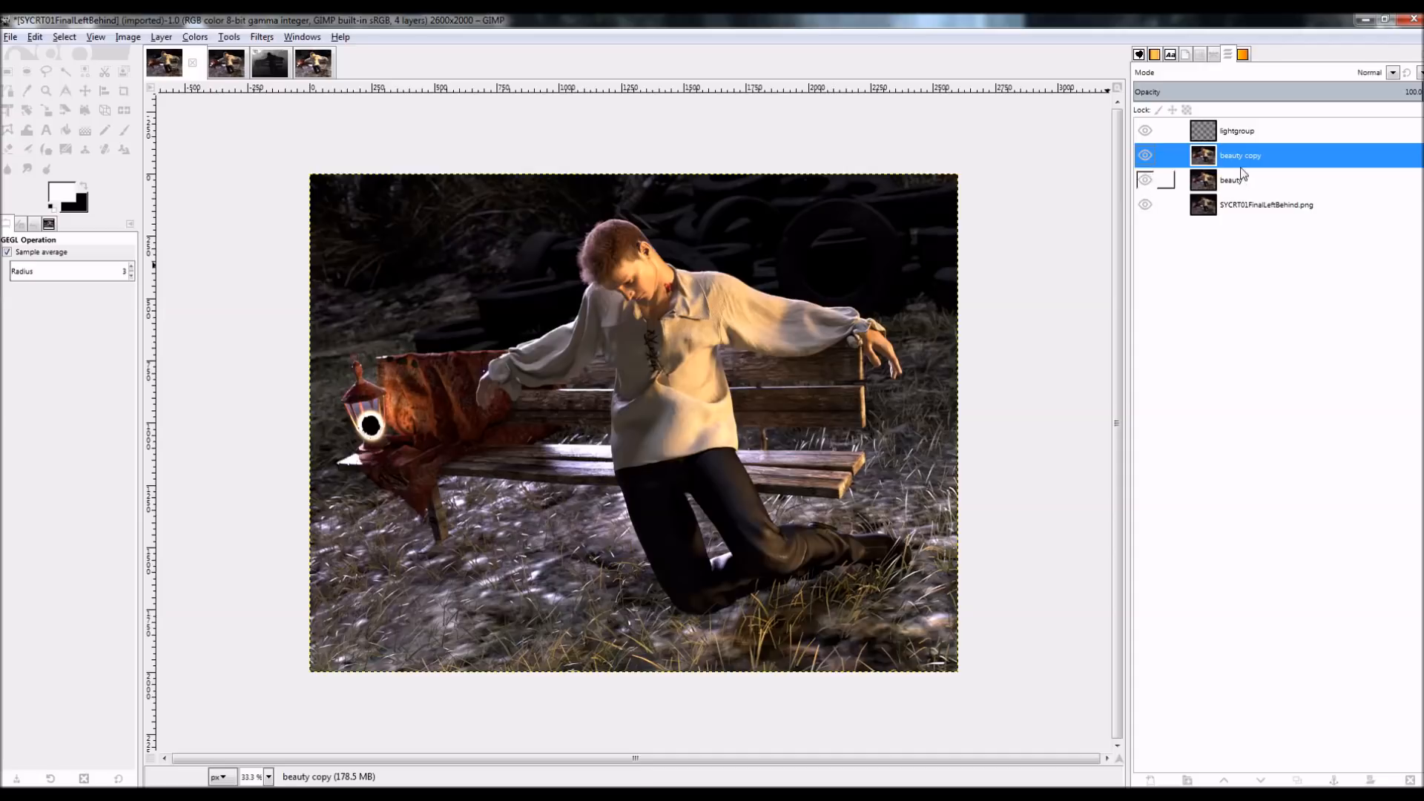
{"action": "right_click", "coordinate": [1241, 156]}
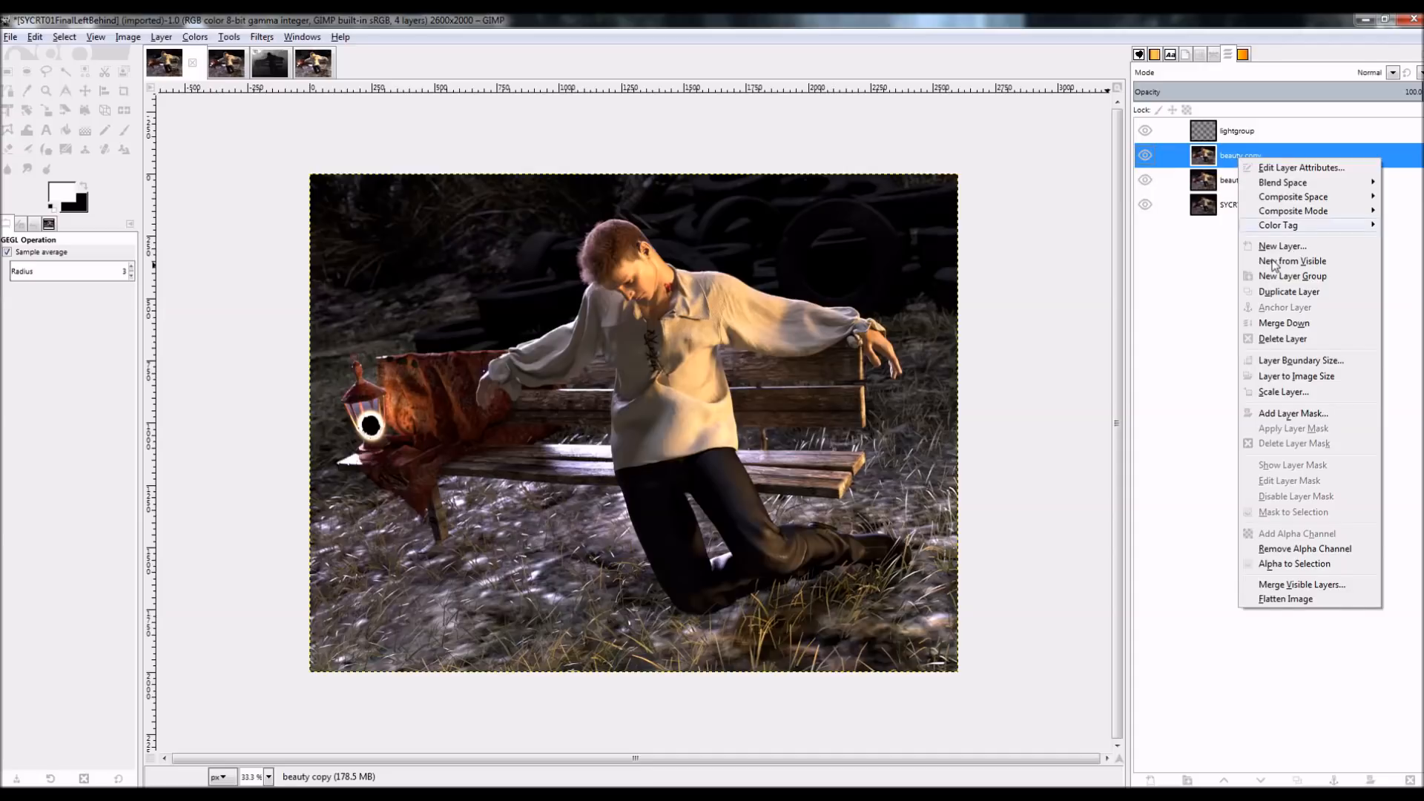
{"action": "left_click", "coordinate": [1292, 414]}
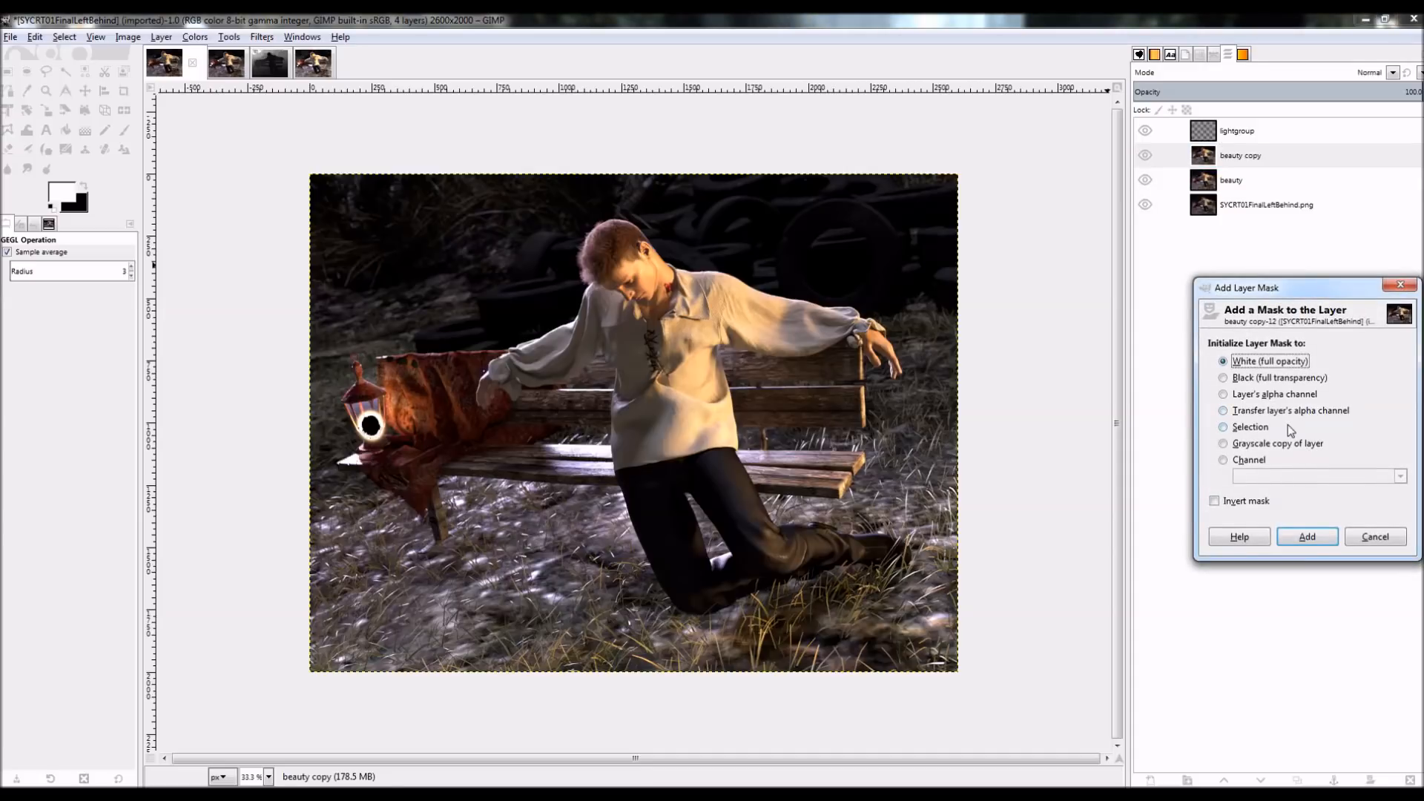
{"action": "left_click", "coordinate": [1305, 535]}
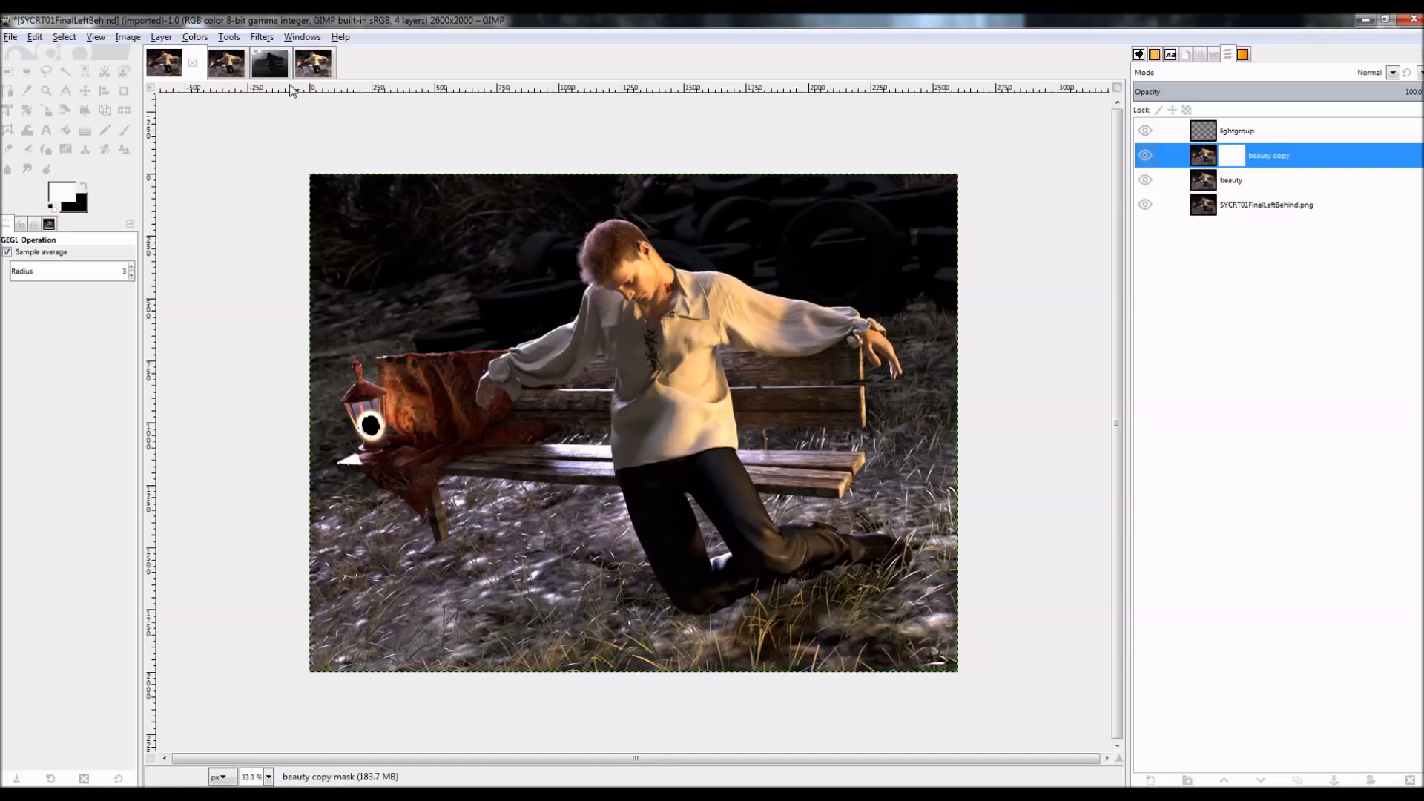
{"action": "left_click", "coordinate": [249, 63]}
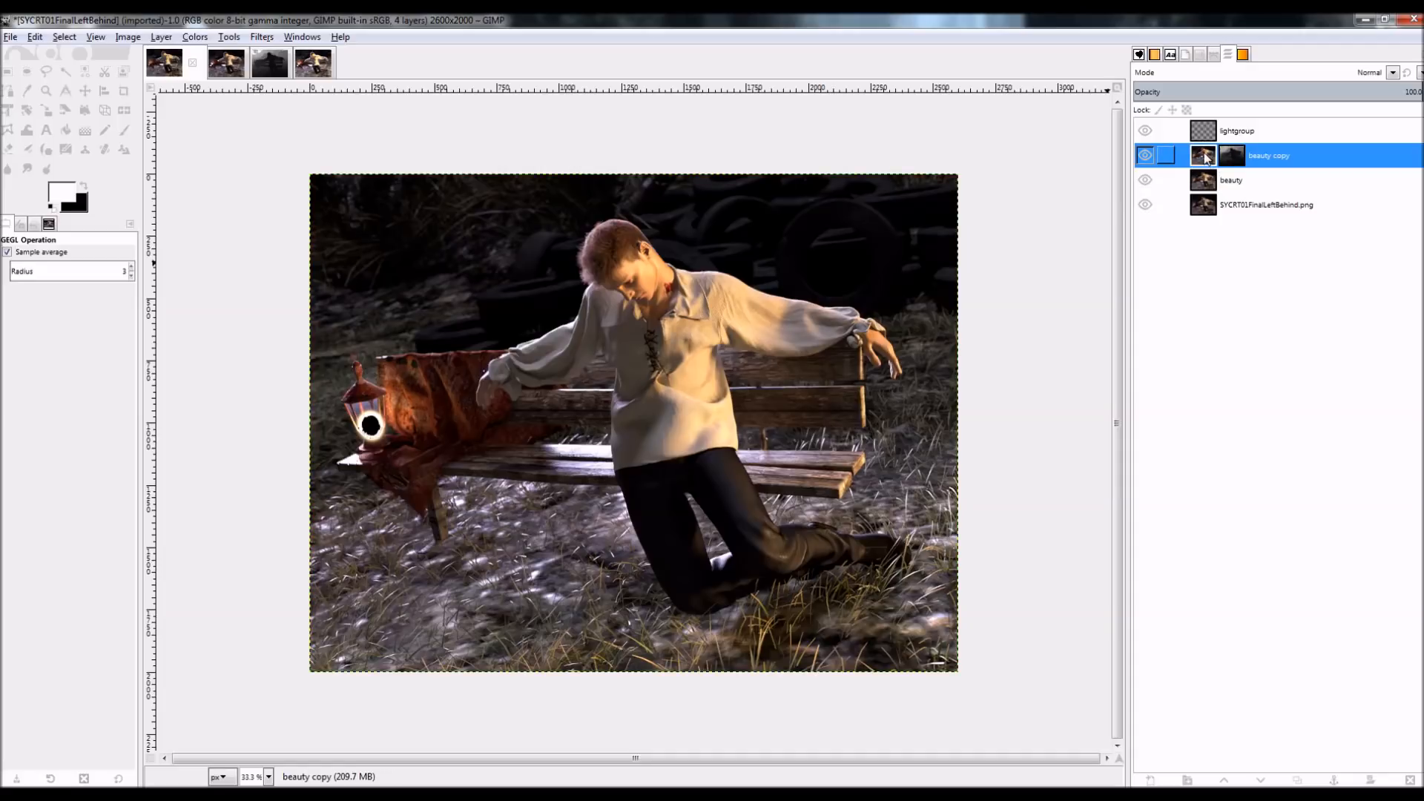
{"action": "left_click", "coordinate": [261, 35]}
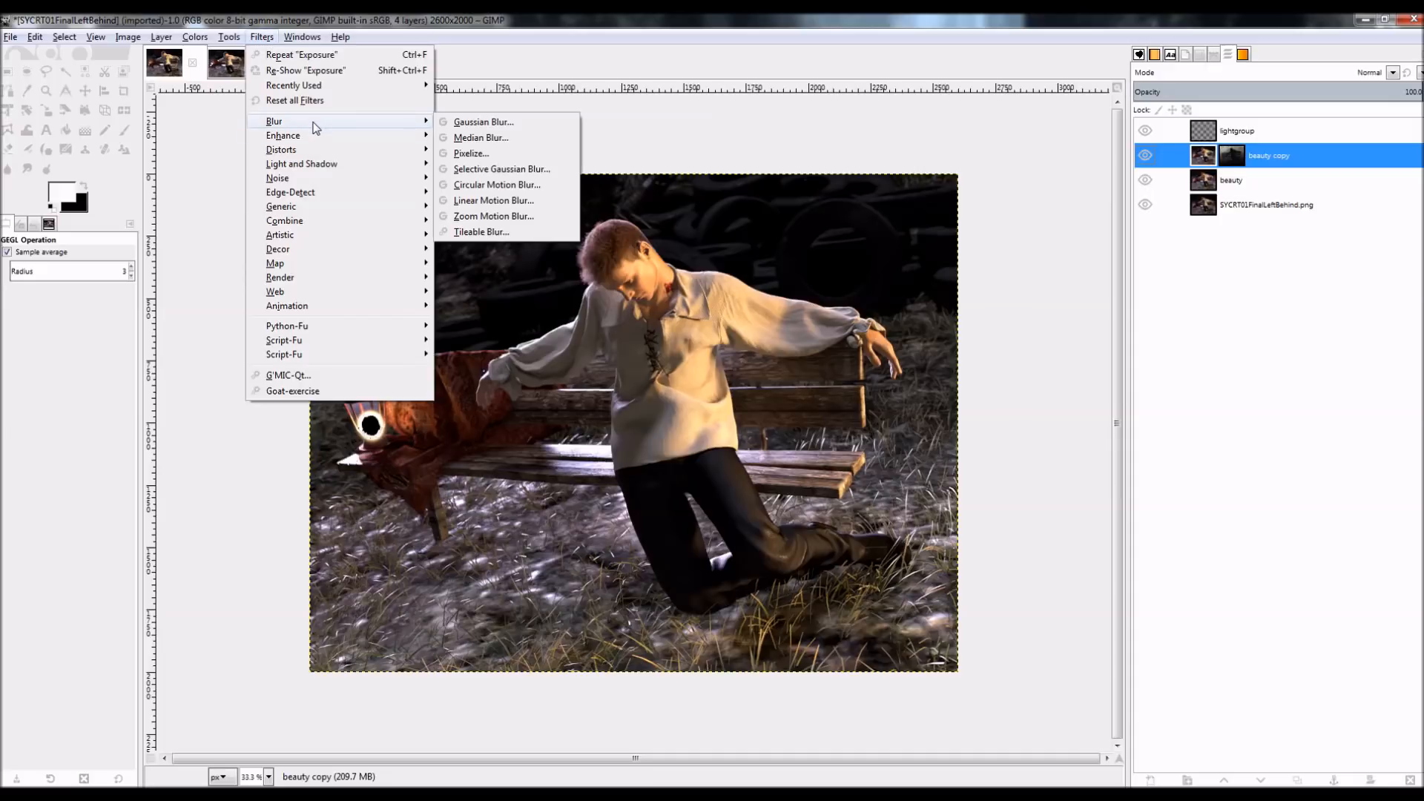
- Apply a Gaussian blur of about 25.82 to beauty copy and toggle it to judge the result
{"action": "left_click", "coordinate": [484, 120]}
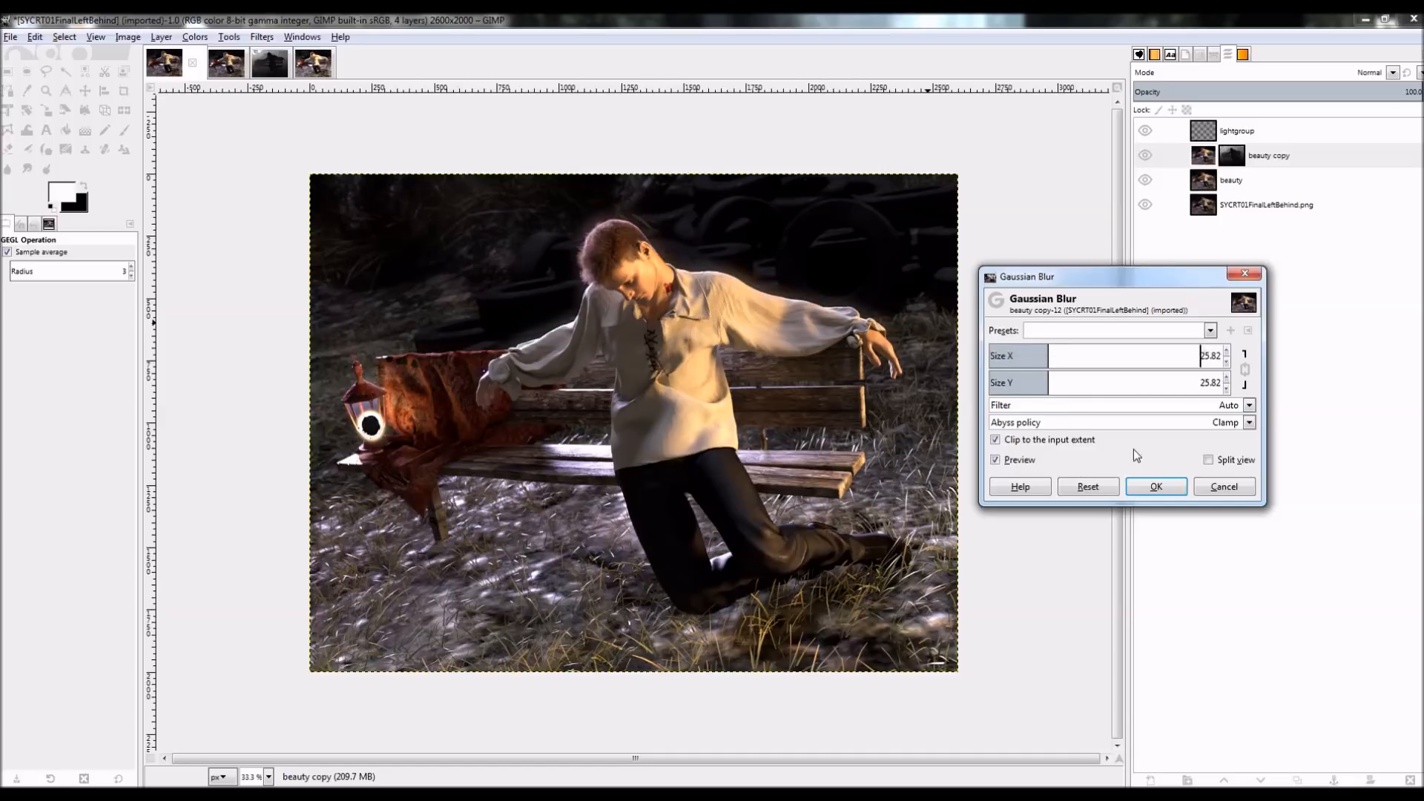
{"action": "left_click", "coordinate": [1156, 487]}
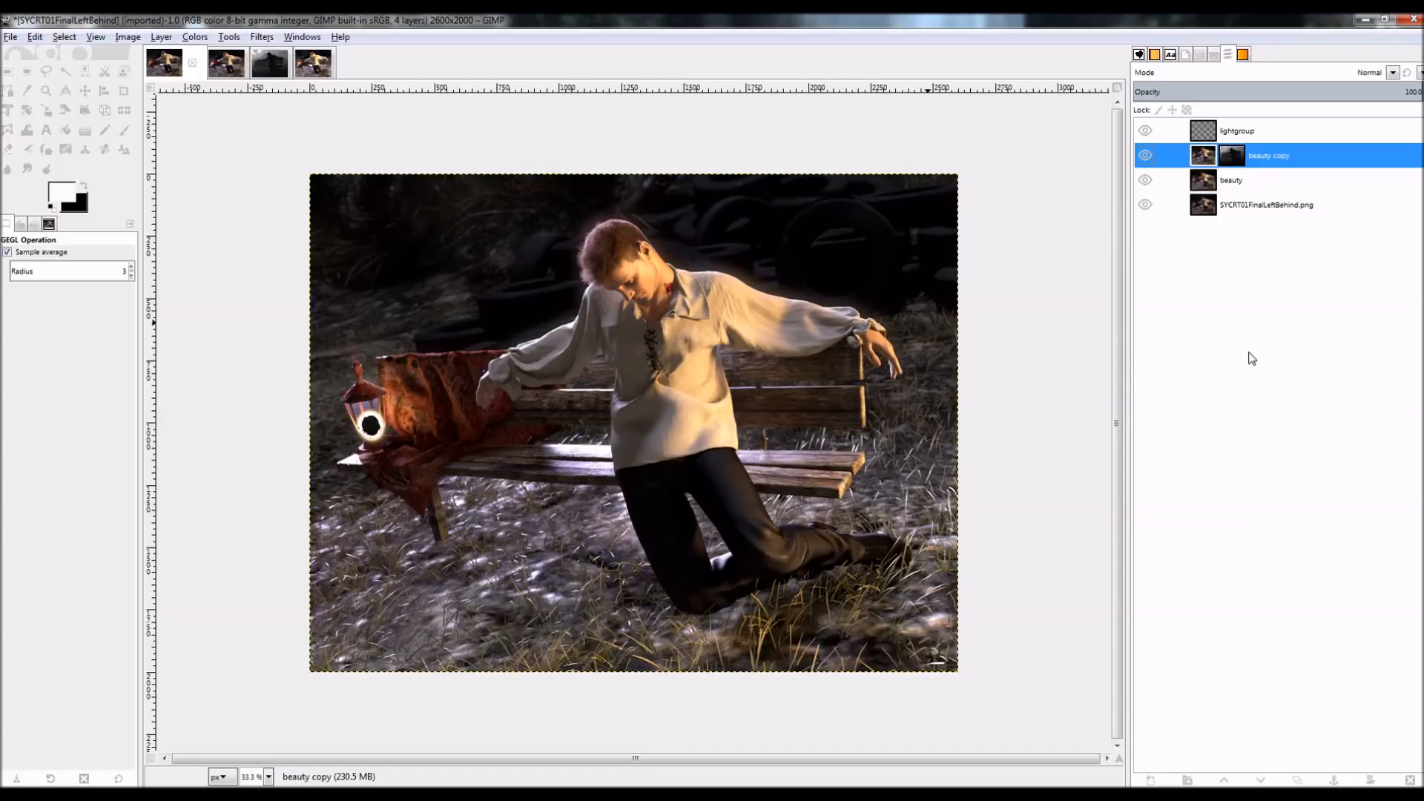
{"action": "left_click", "coordinate": [1144, 156]}
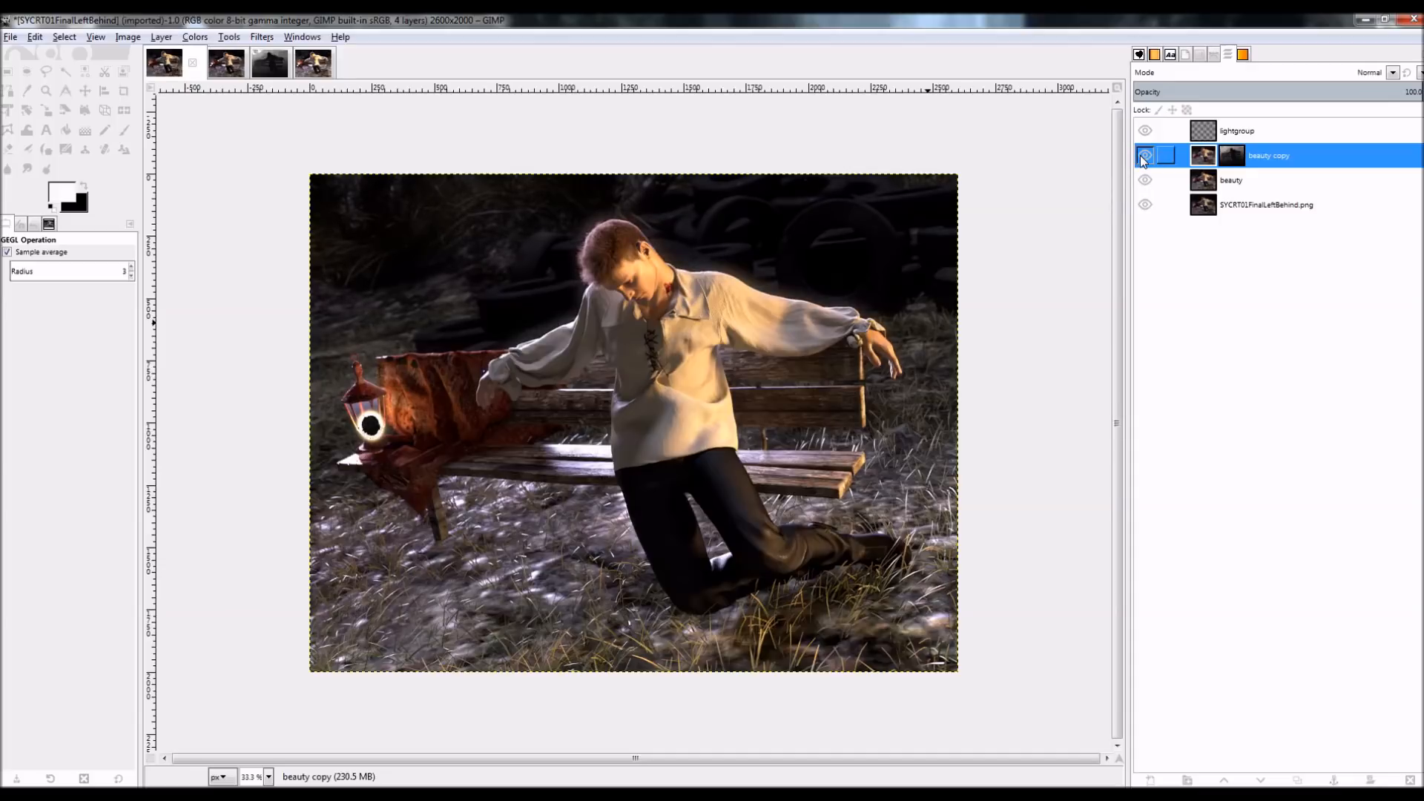
{"action": "left_click", "coordinate": [1144, 155]}
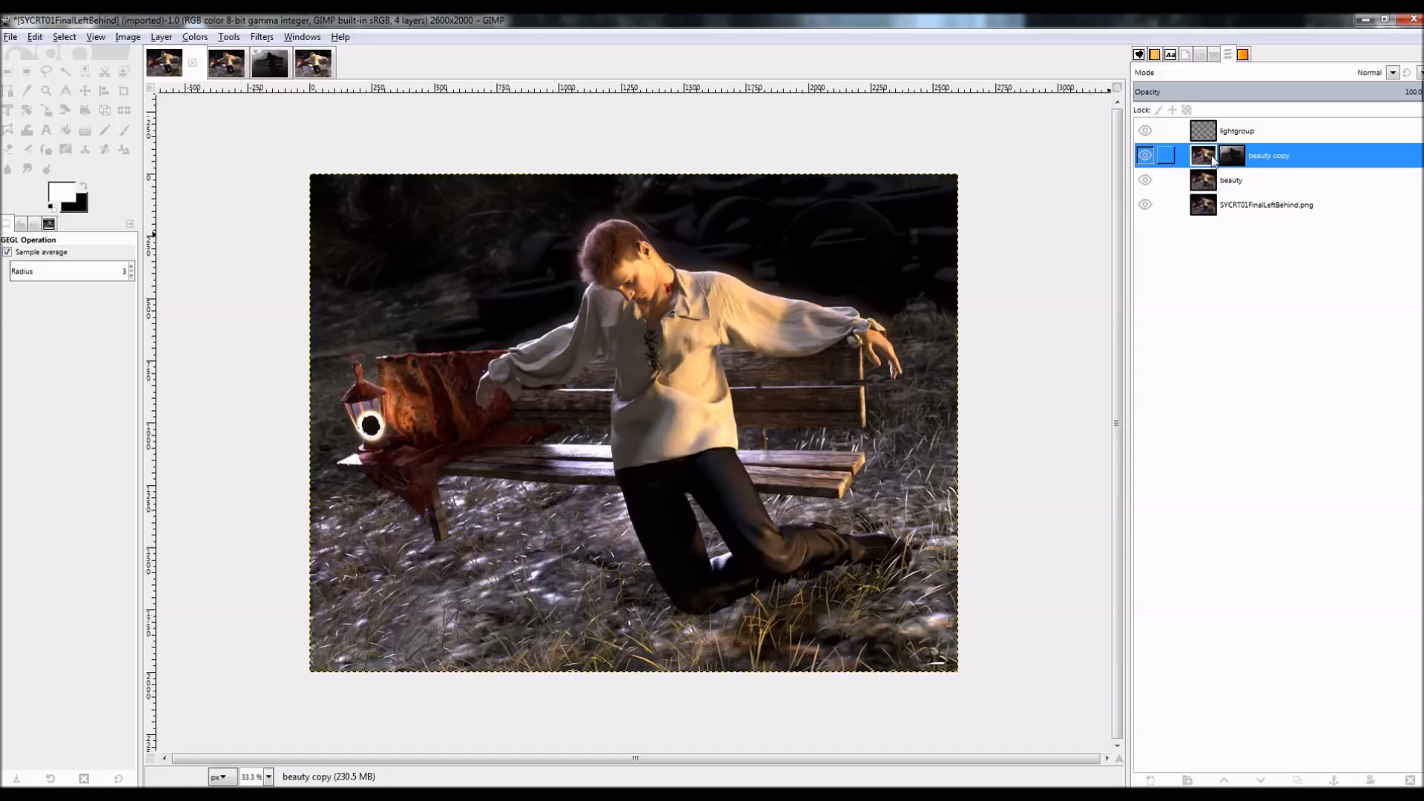
- Redo the Gaussian blur at about 11.75 and check the composite with the bottom PNG hidden
{"action": "left_click", "coordinate": [261, 35]}
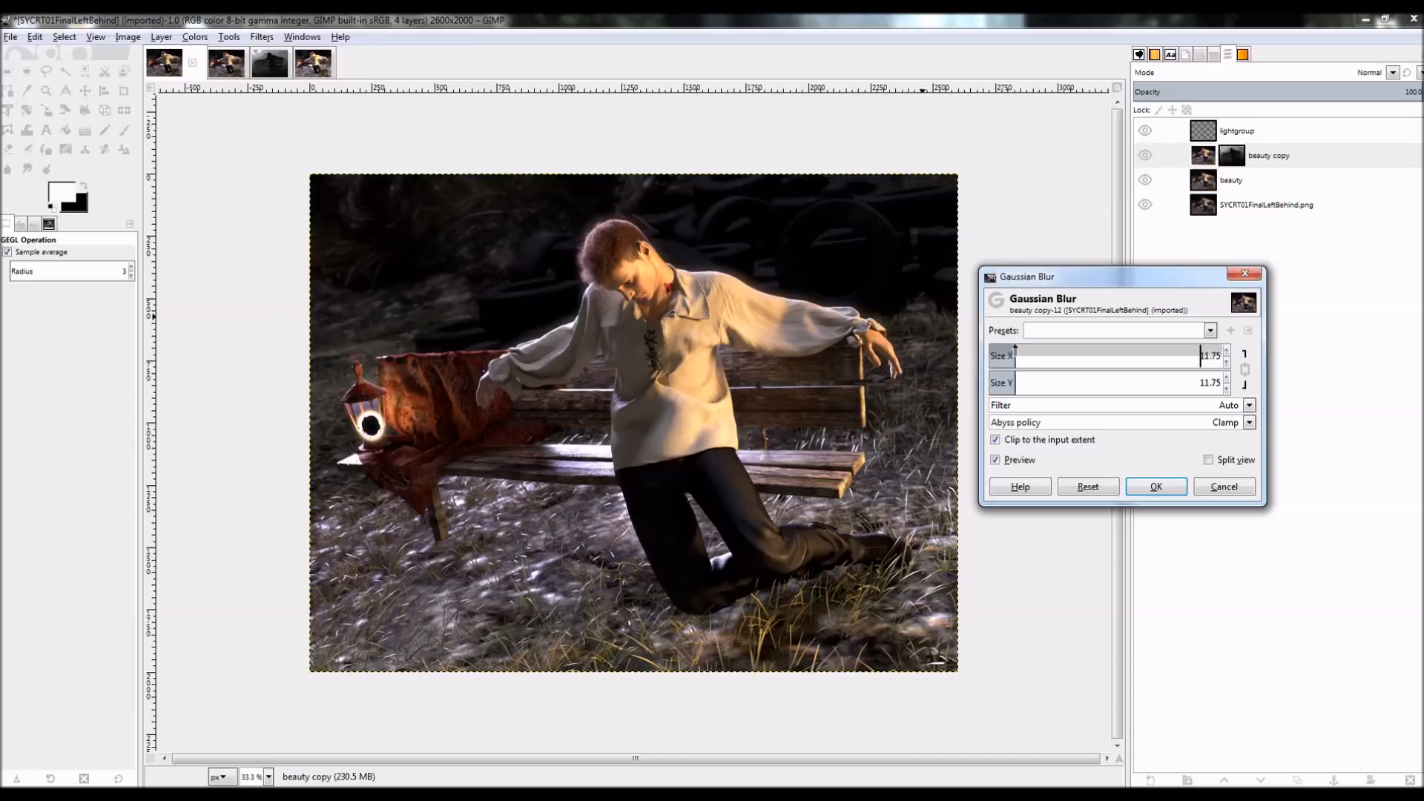
{"action": "left_click", "coordinate": [1155, 487]}
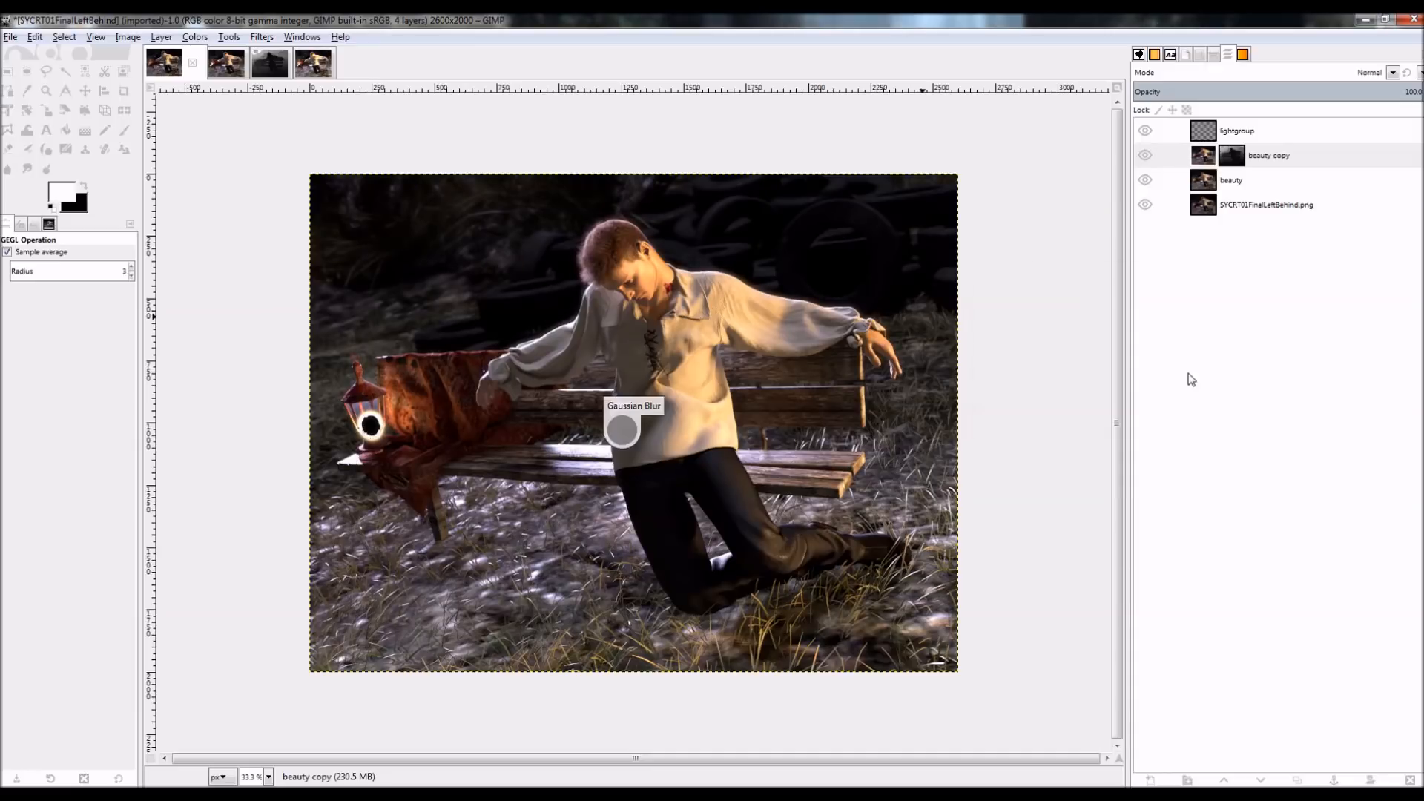
{"action": "left_click", "coordinate": [1268, 154]}
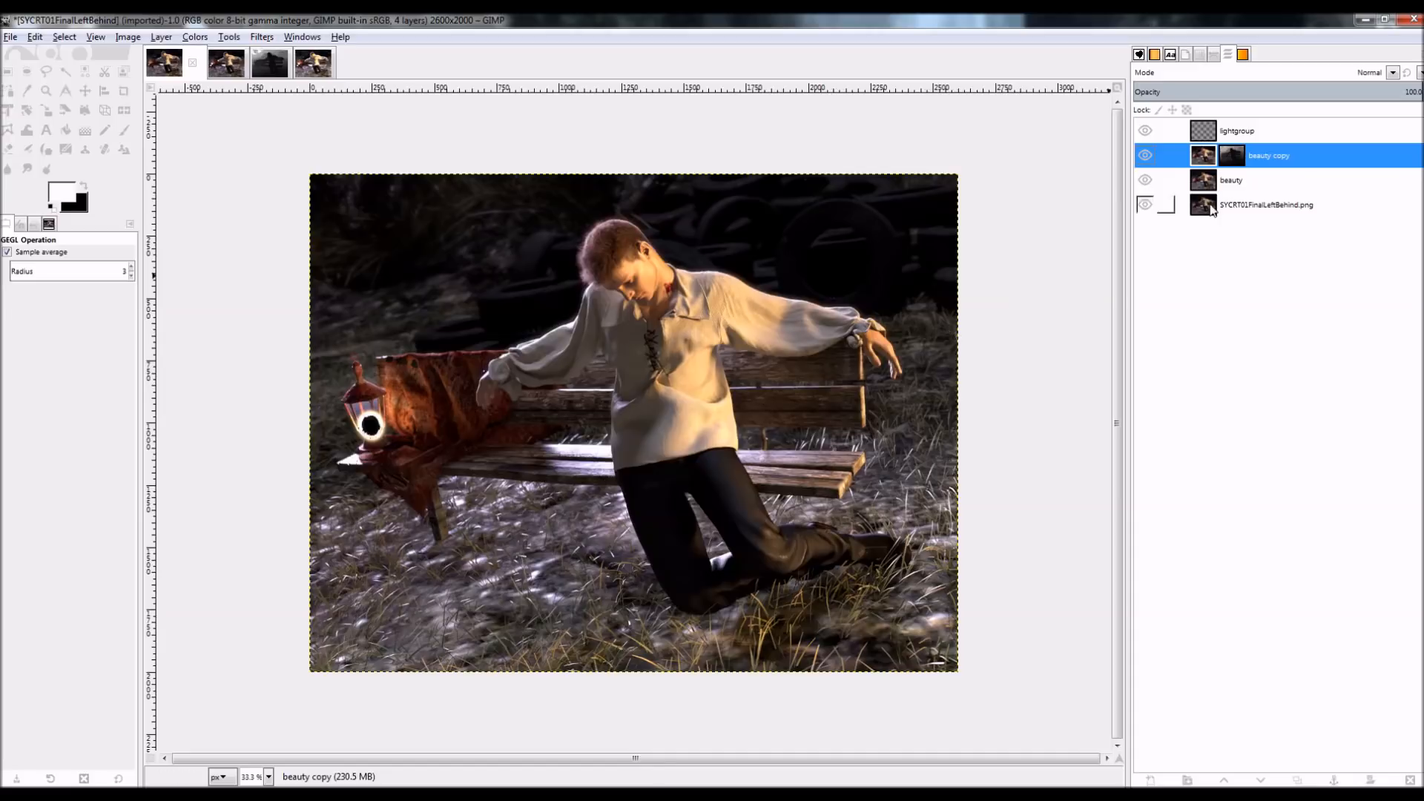
{"action": "left_click", "coordinate": [1145, 156]}
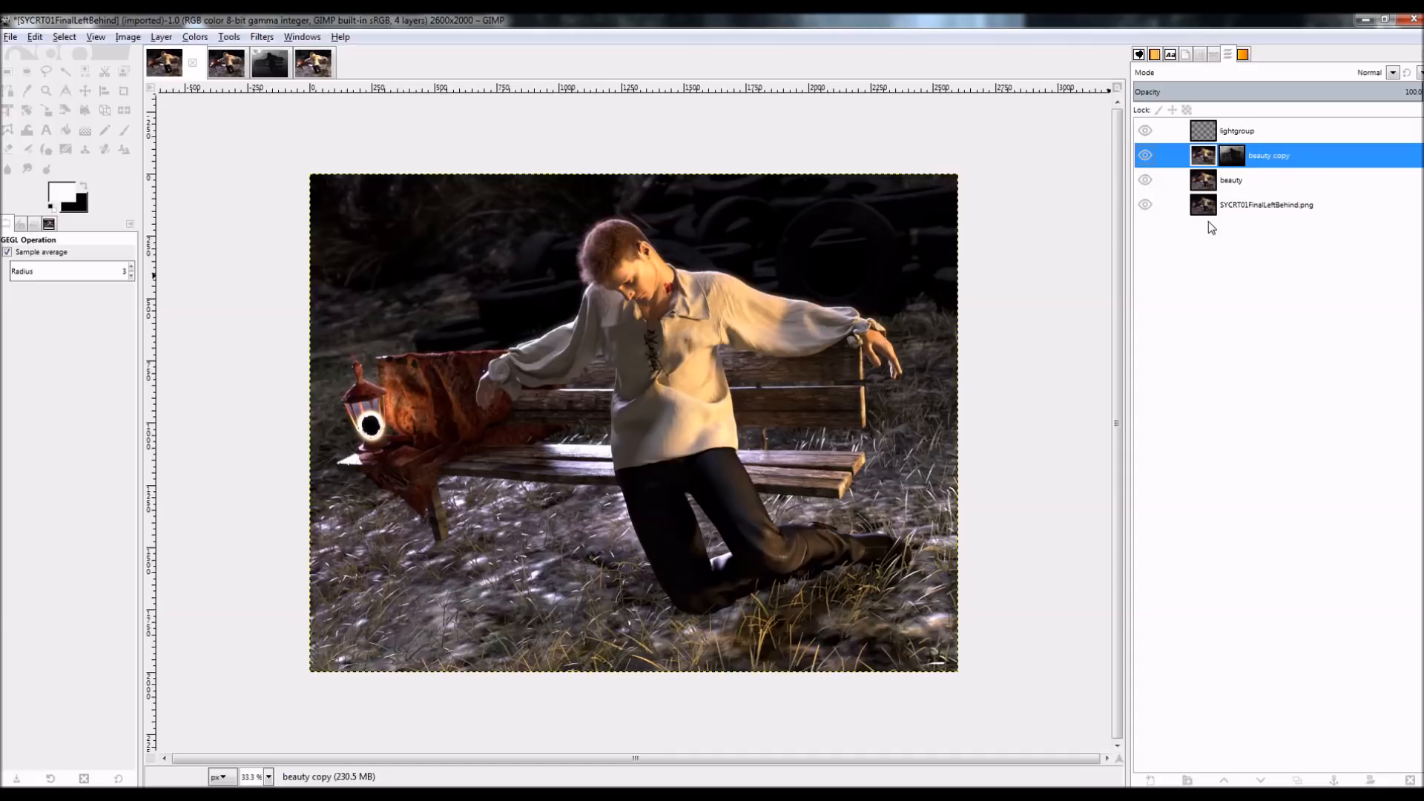
{"action": "left_click", "coordinate": [1237, 130]}
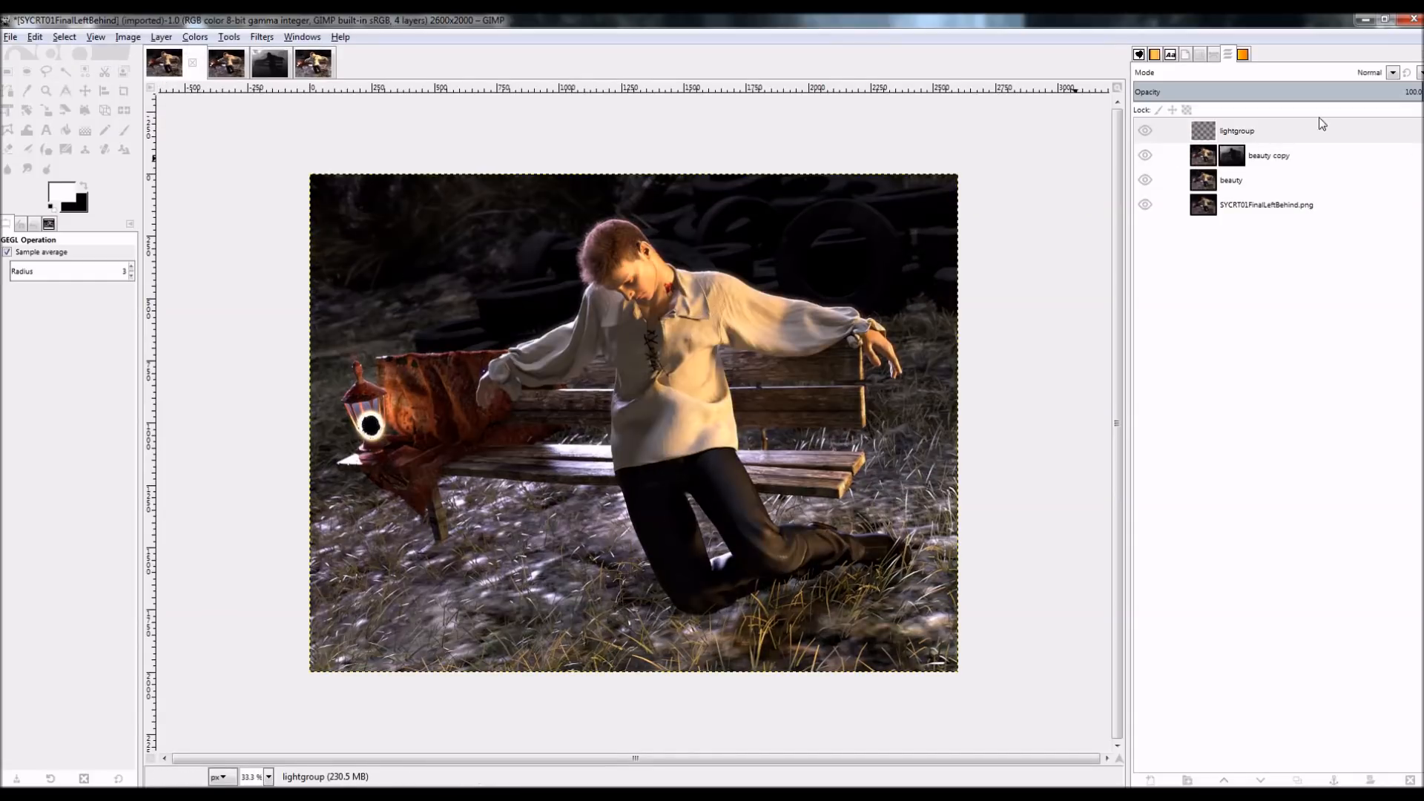
- Select the lightgroup layer and bring up its blend mode list
{"action": "left_click", "coordinate": [1237, 130]}
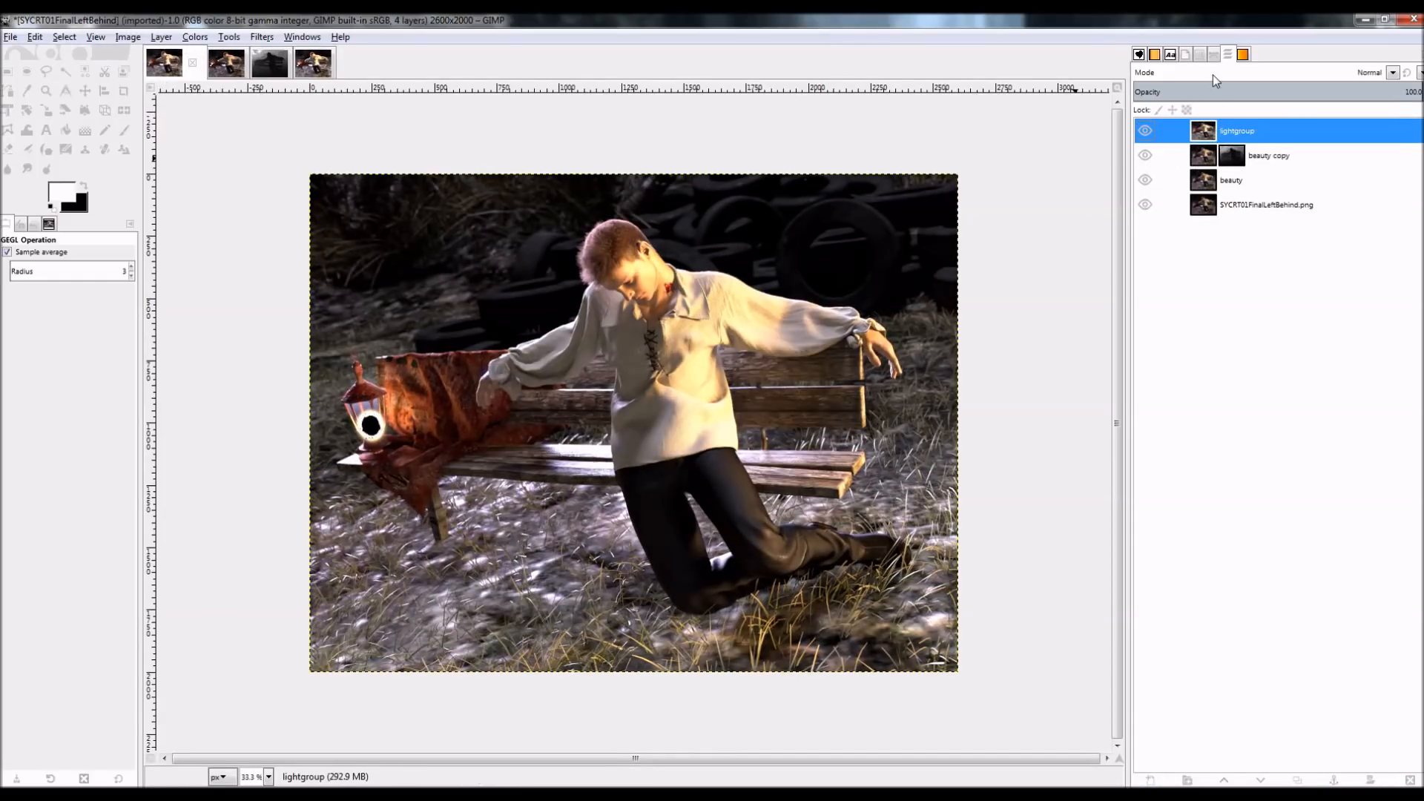
{"action": "left_click", "coordinate": [1390, 71]}
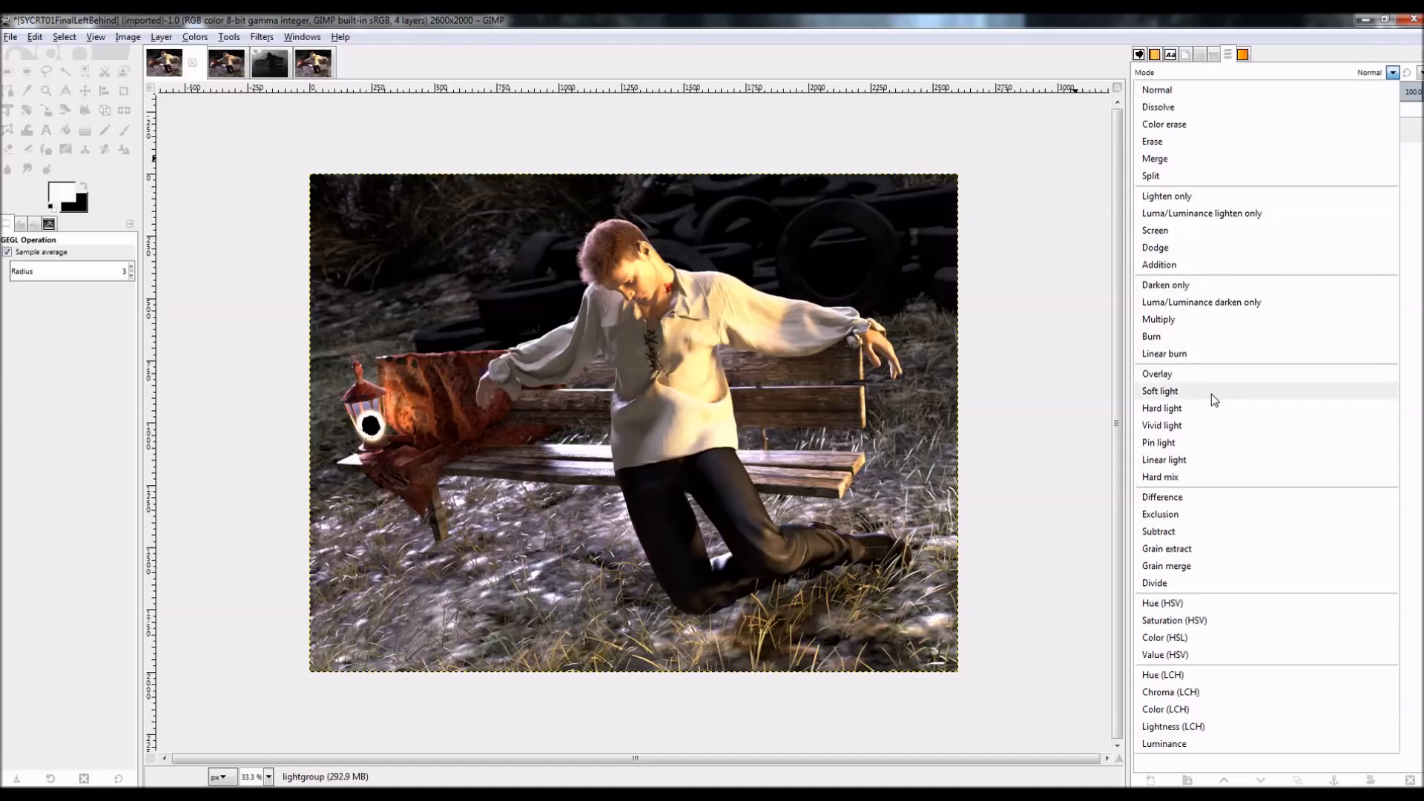
- Set lightgroup to Soft light blending at about 14.4 percent opacity, toggling visibility to compare
{"action": "left_click", "coordinate": [1160, 390]}
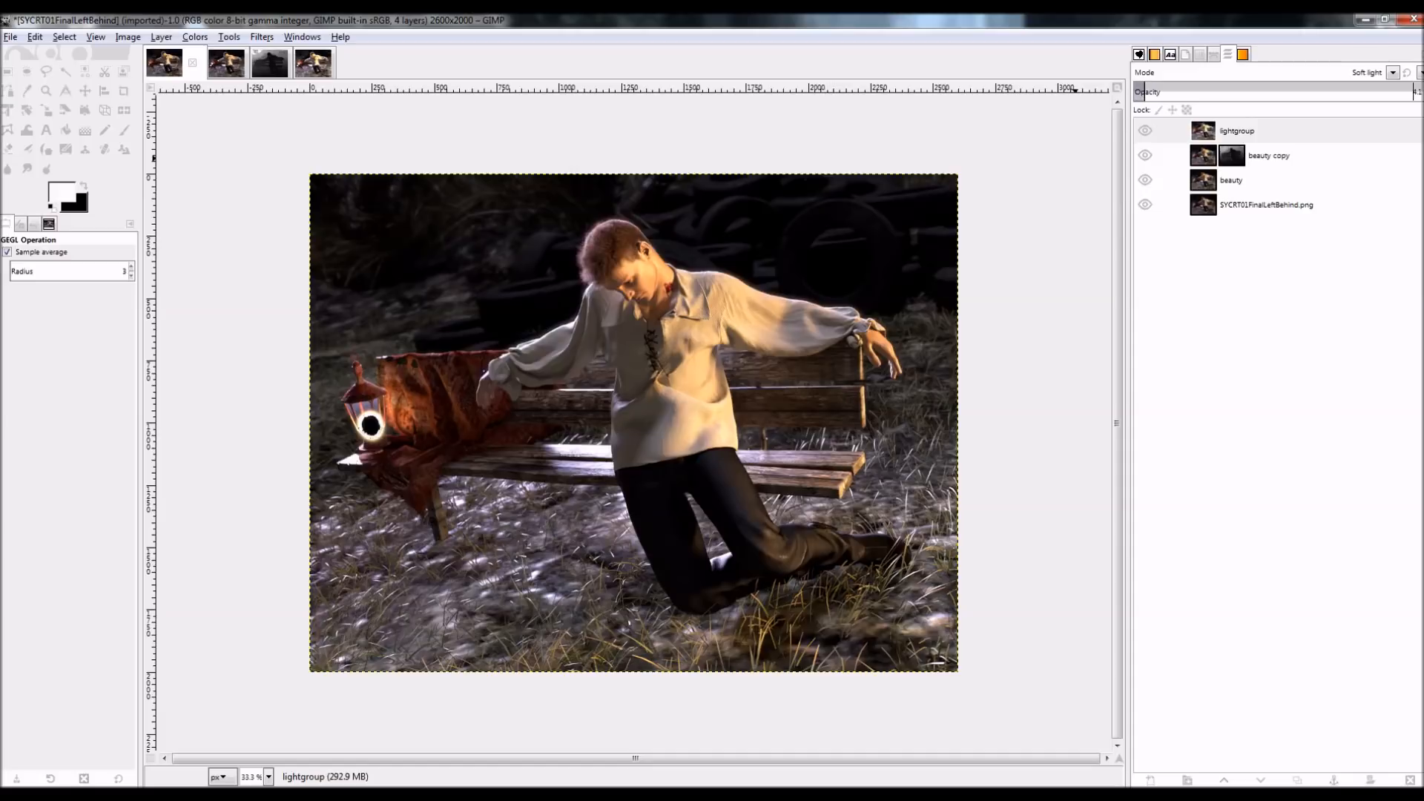
{"action": "left_click", "coordinate": [1238, 130]}
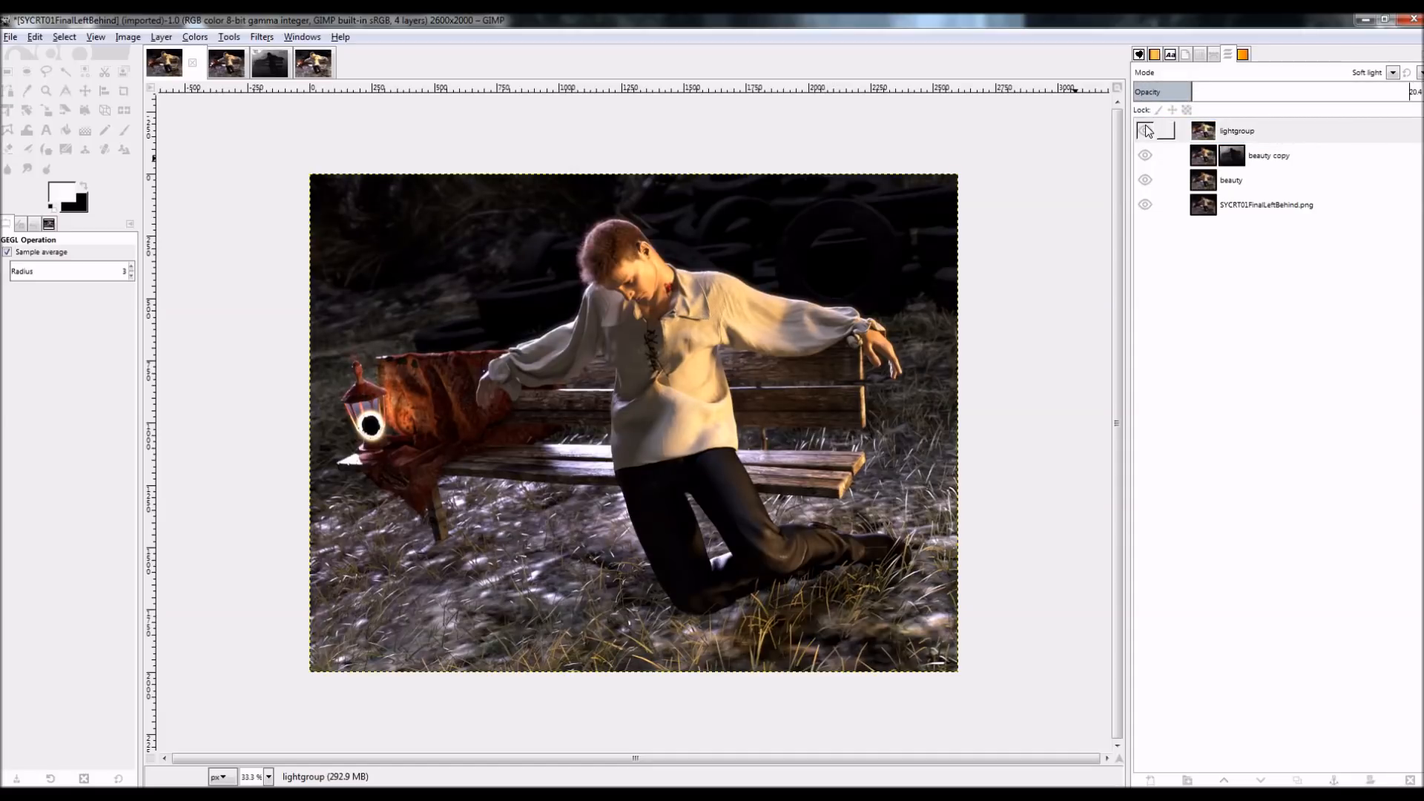
{"action": "left_click", "coordinate": [1236, 130]}
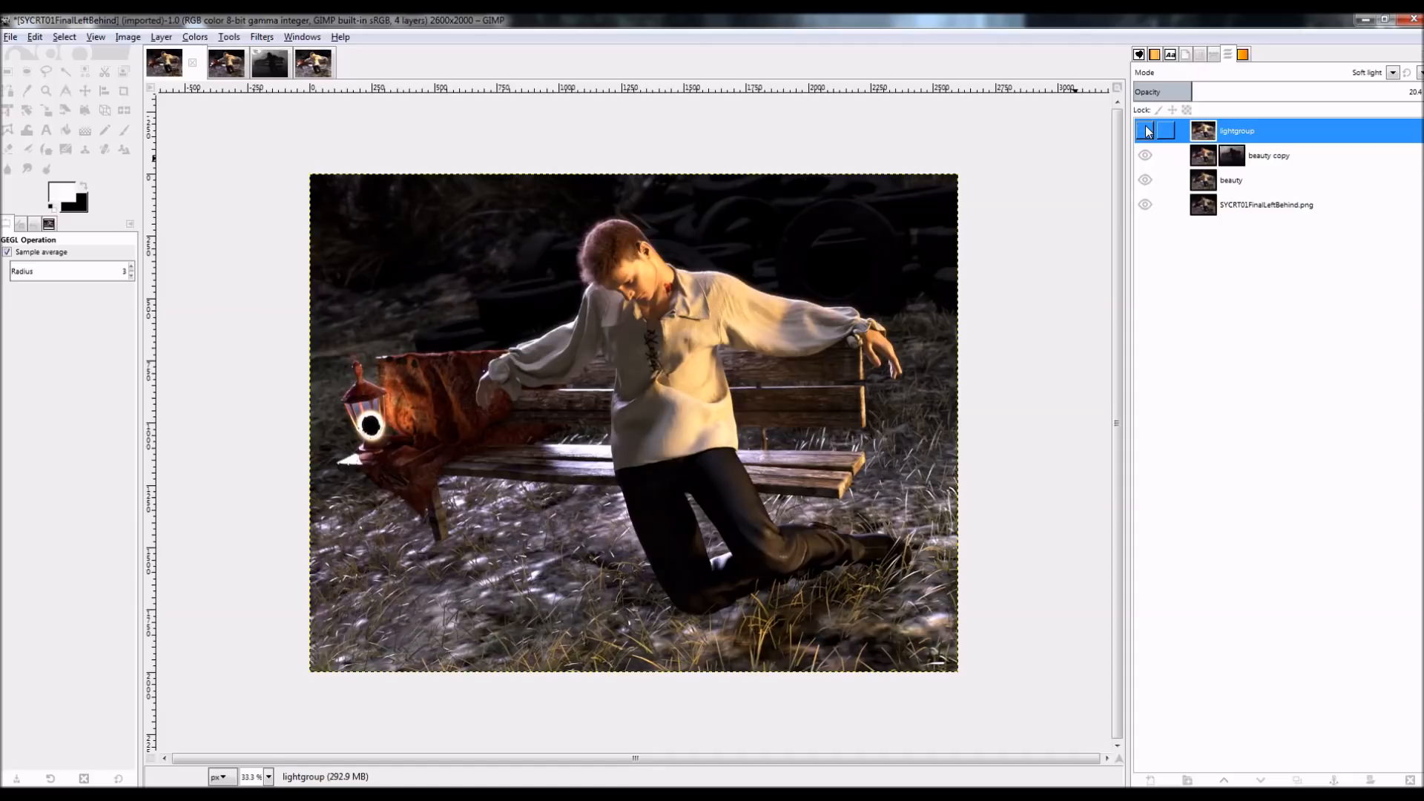
{"action": "left_click", "coordinate": [1146, 131]}
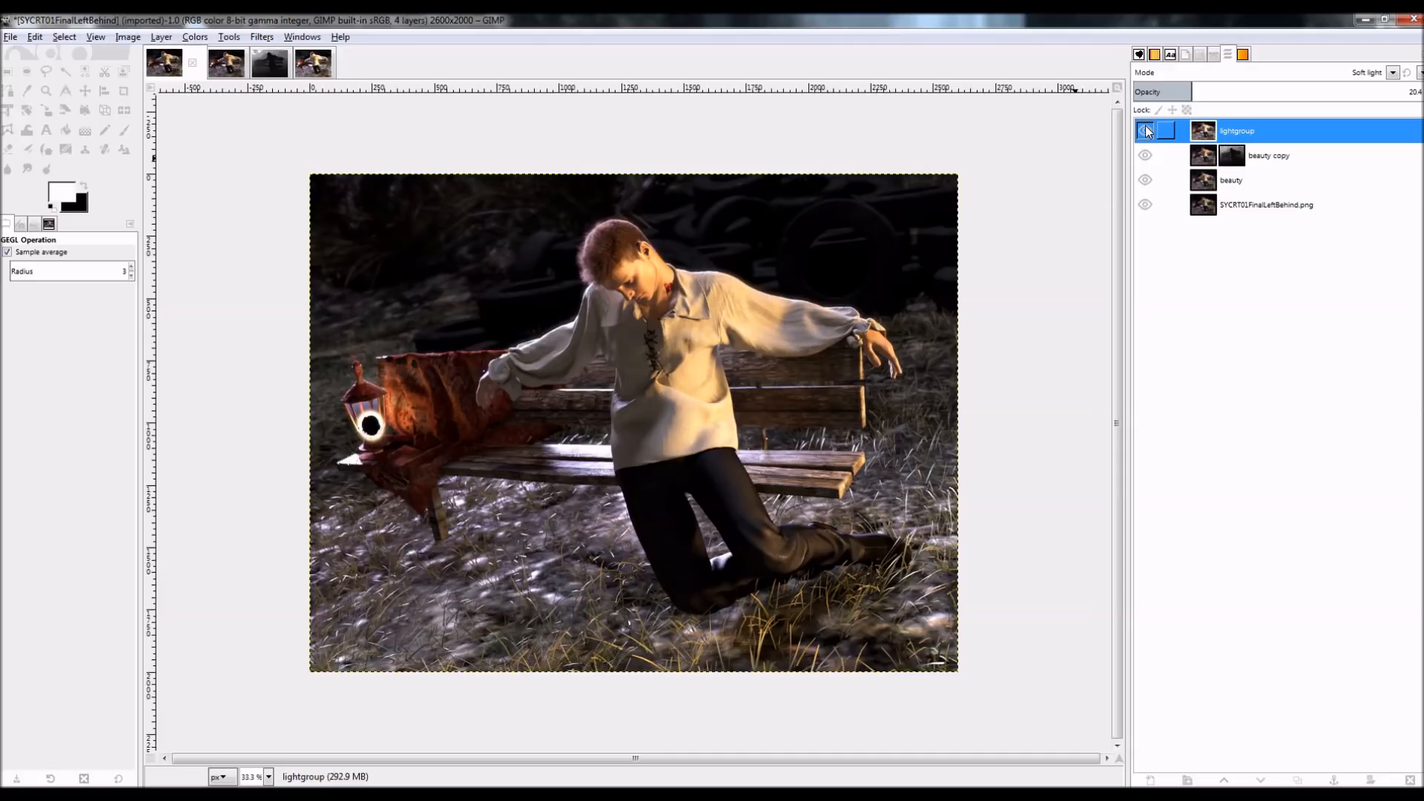
{"action": "left_click_drag", "start_coordinate": [1163, 90], "coordinate": [1300, 100]}
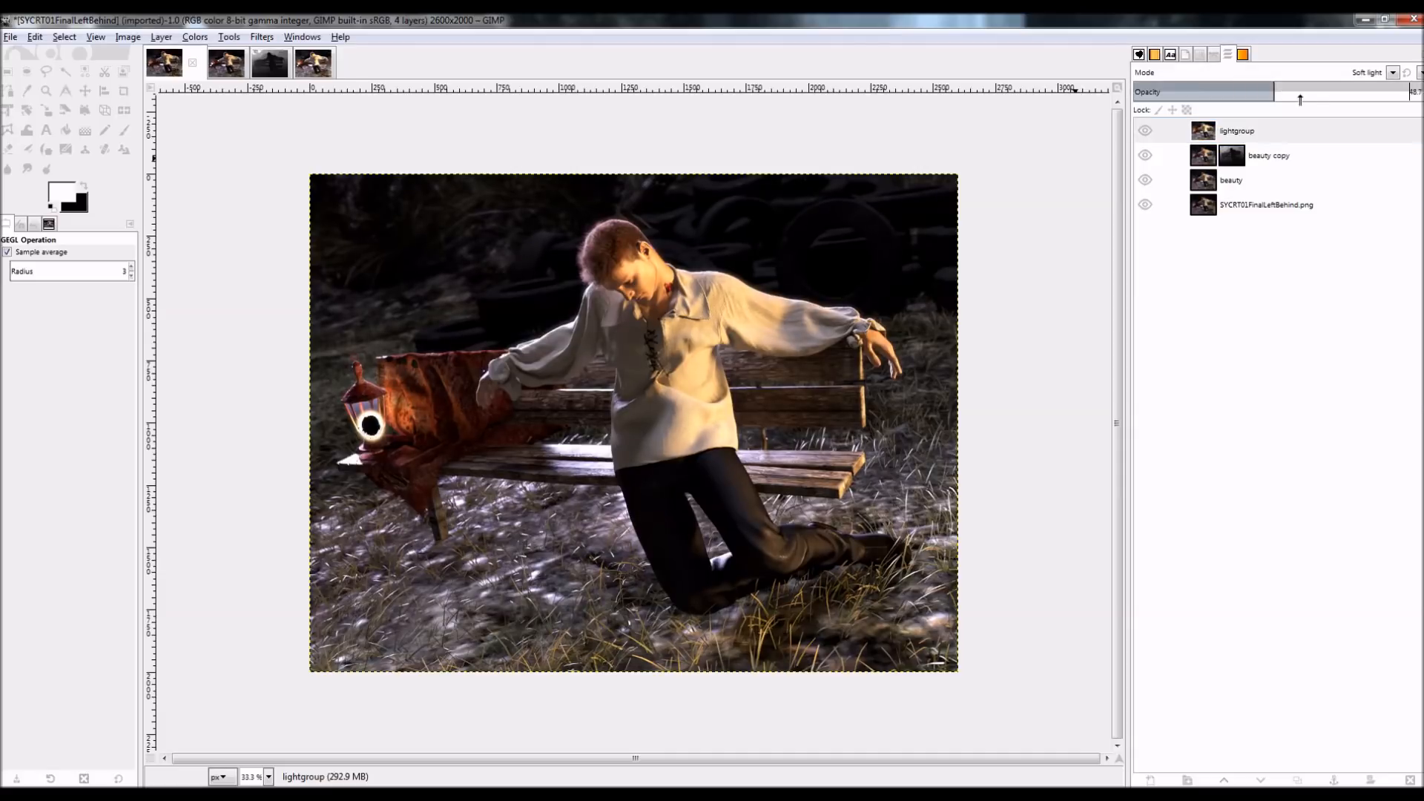
{"action": "left_click_drag", "start_coordinate": [1300, 100], "coordinate": [1383, 100]}
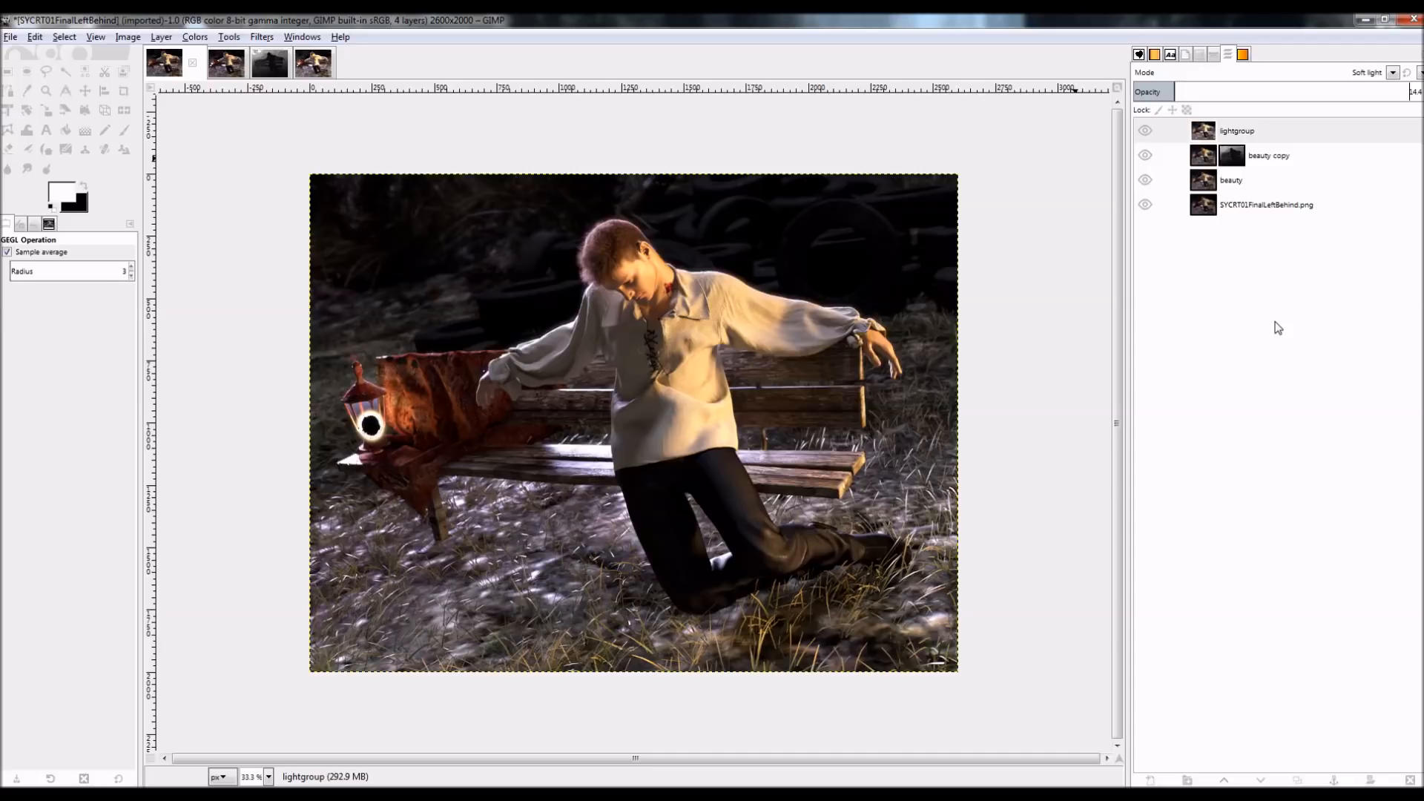
- Review the rendered canvases folder, then add a transparent top layer named 'env'
{"action": "left_click", "coordinate": [1238, 130]}
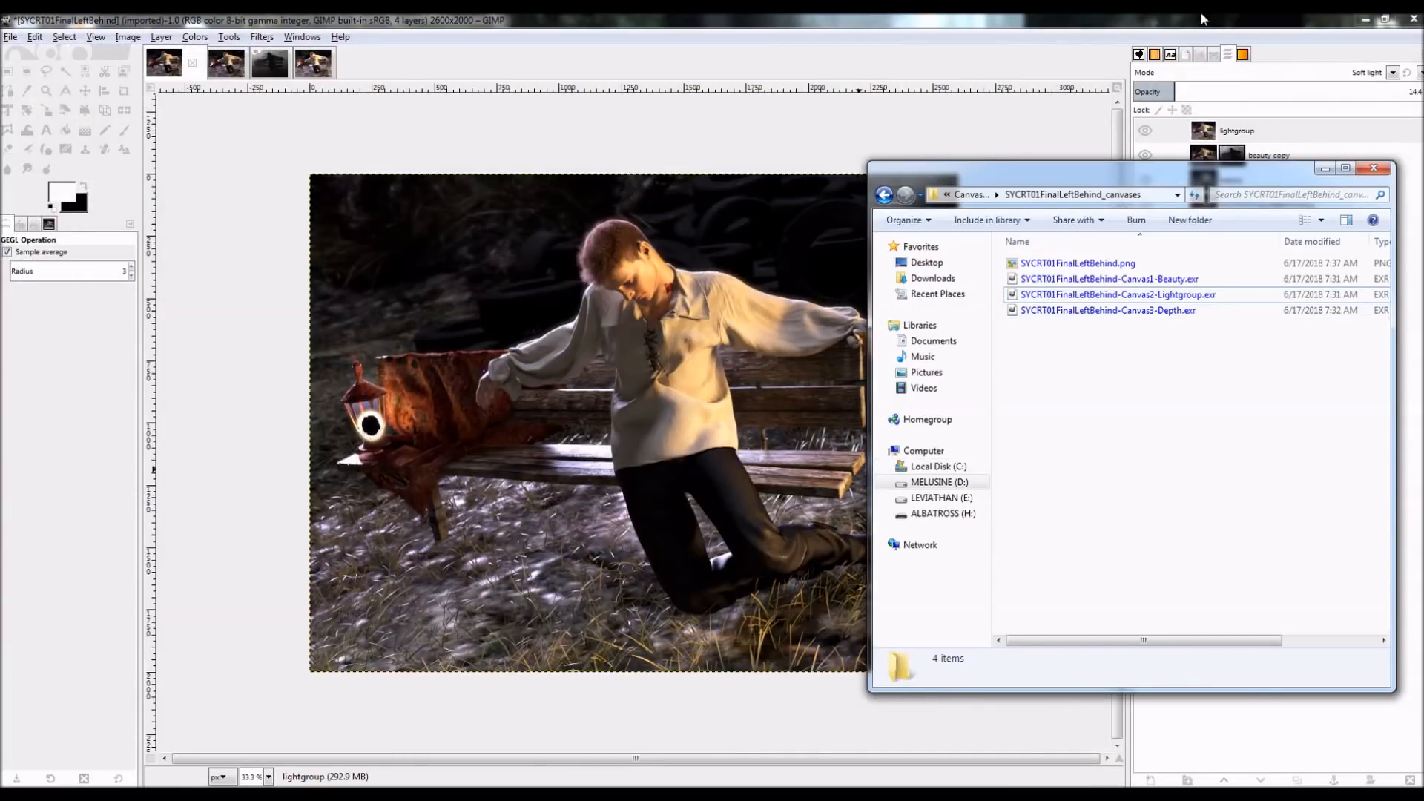
{"action": "left_click", "coordinate": [1237, 131]}
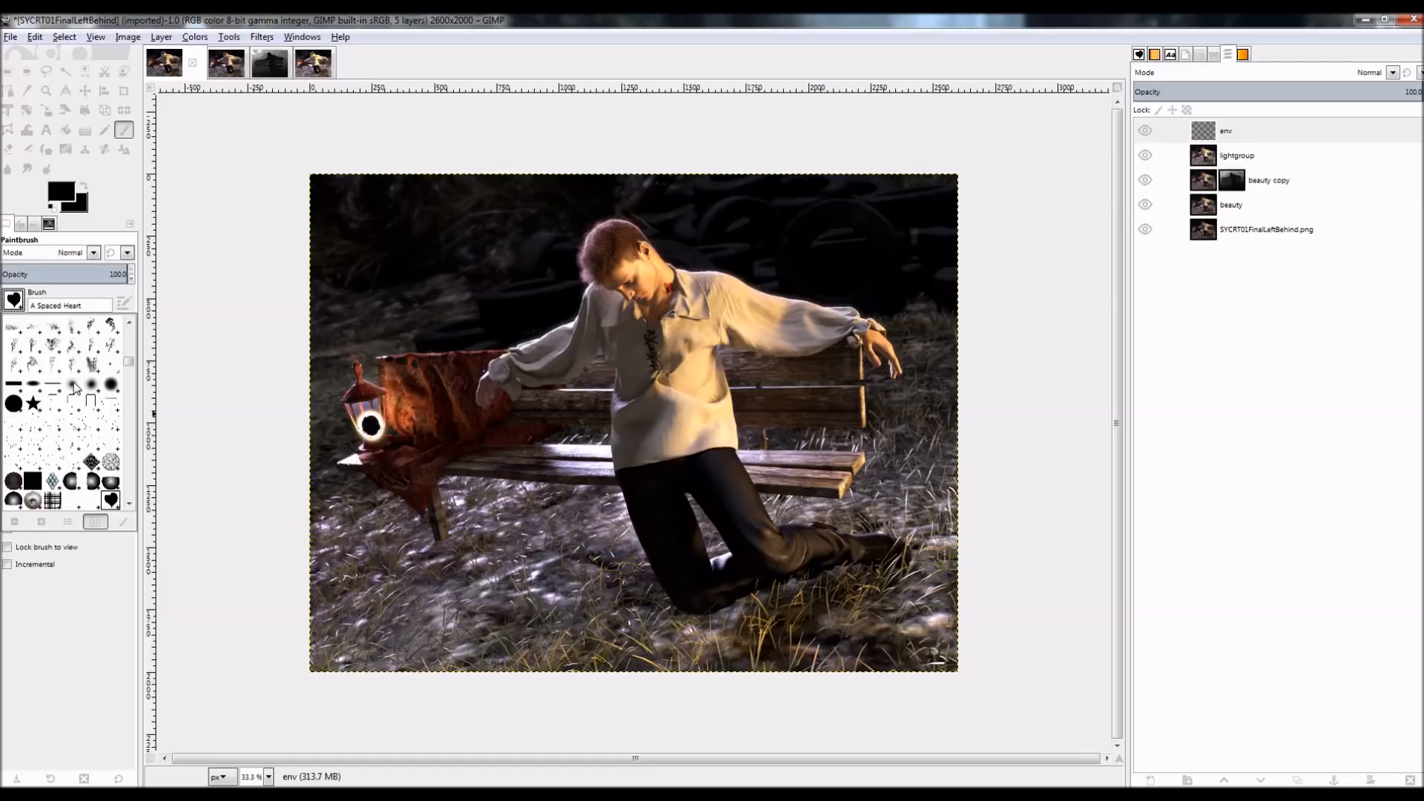
- Fill the soloed env layer with black and dab a white glow over the lantern
{"action": "left_click", "coordinate": [13, 304]}
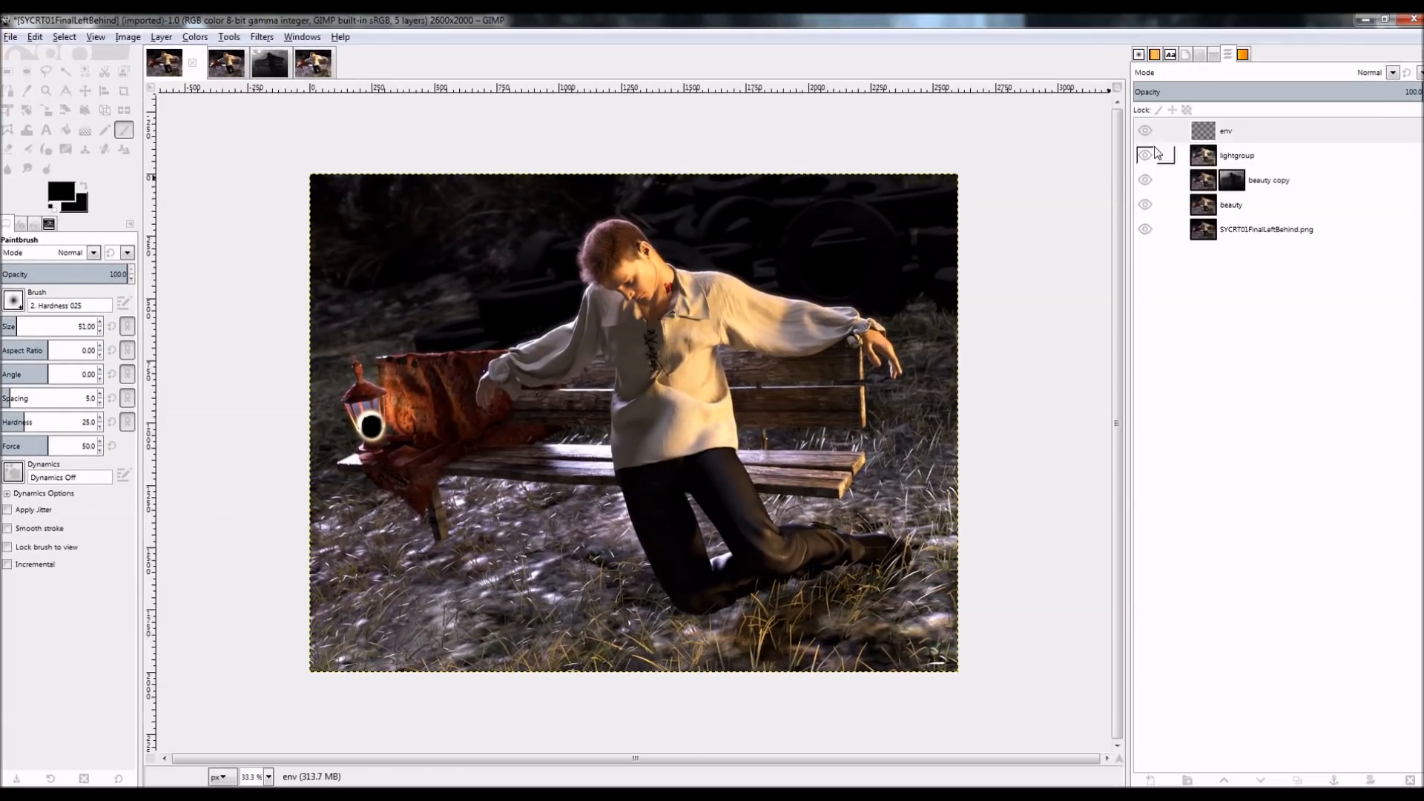
{"action": "left_click", "coordinate": [34, 36]}
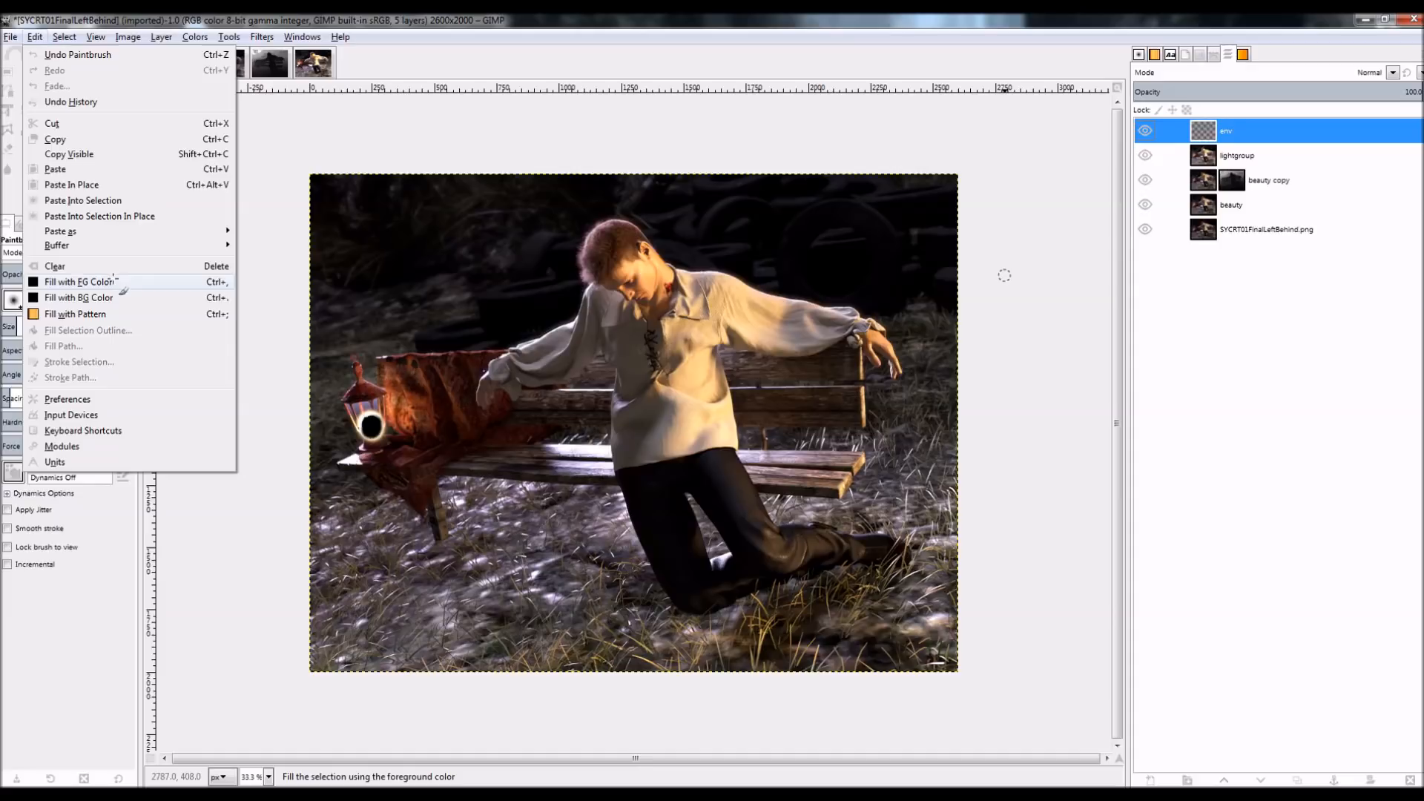
{"action": "left_click", "coordinate": [79, 281]}
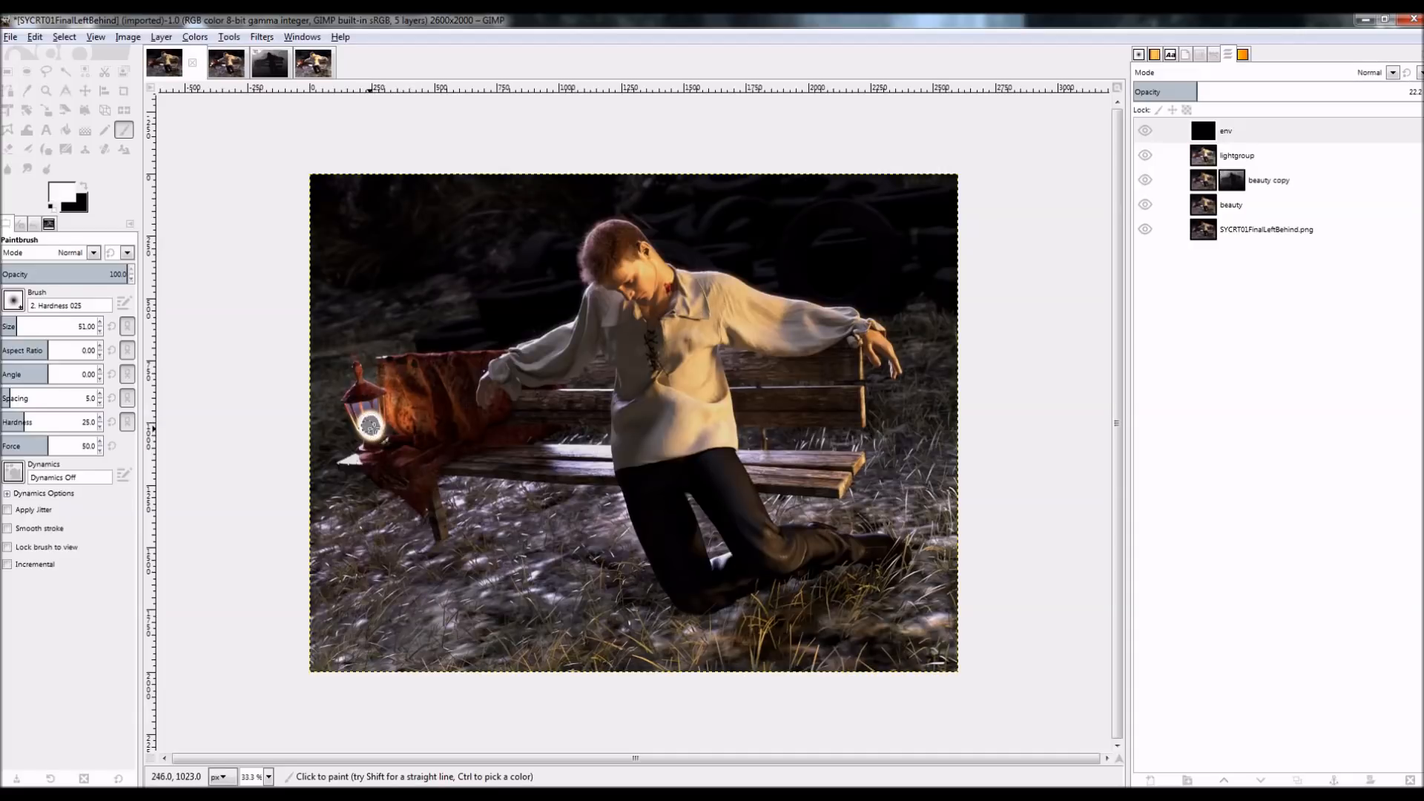
{"action": "left_click", "coordinate": [1227, 131]}
{"action": "type", "text": "100"}
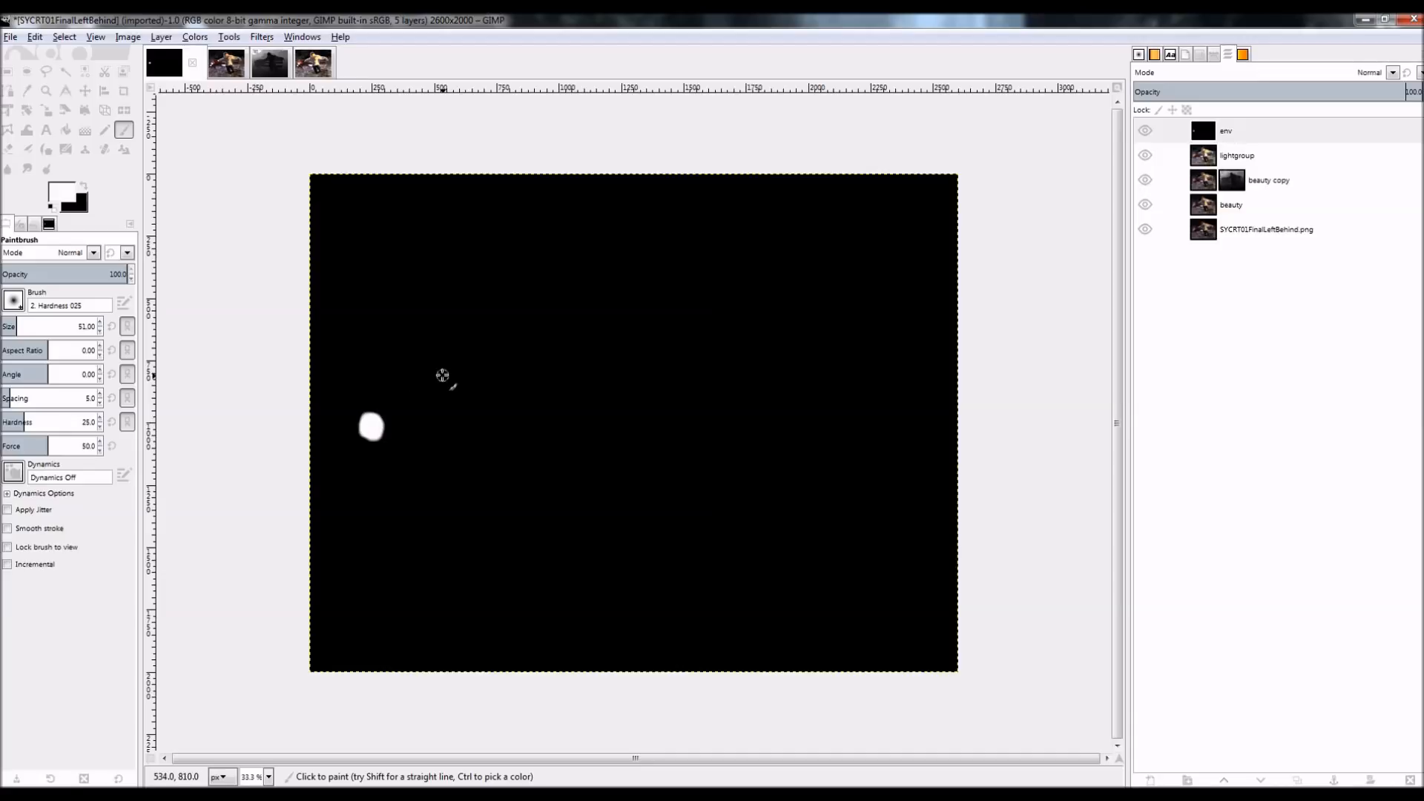
{"action": "left_click", "coordinate": [194, 36]}
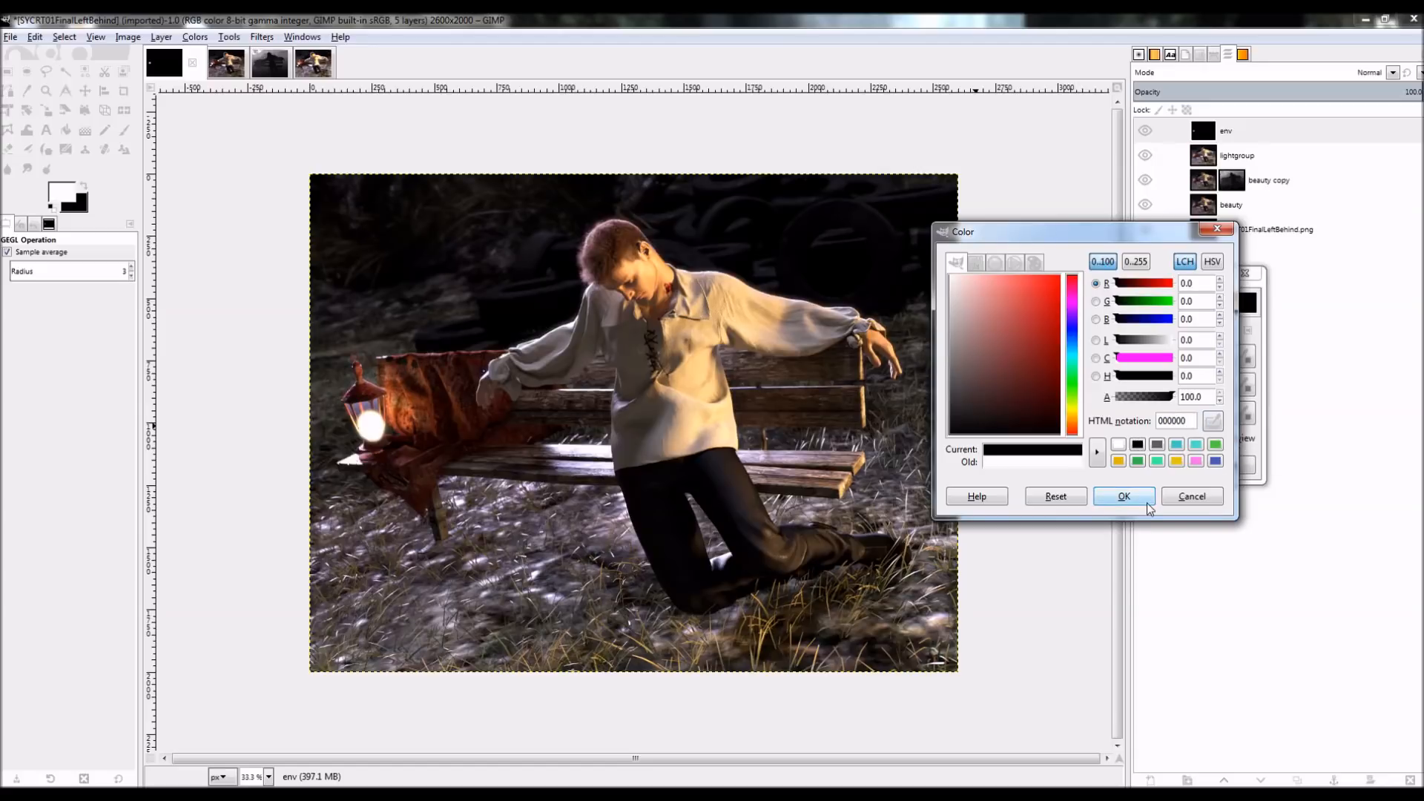
- Make black transparent on env with Color to Alpha and toggle it to compare the glow
{"action": "left_click", "coordinate": [1123, 496]}
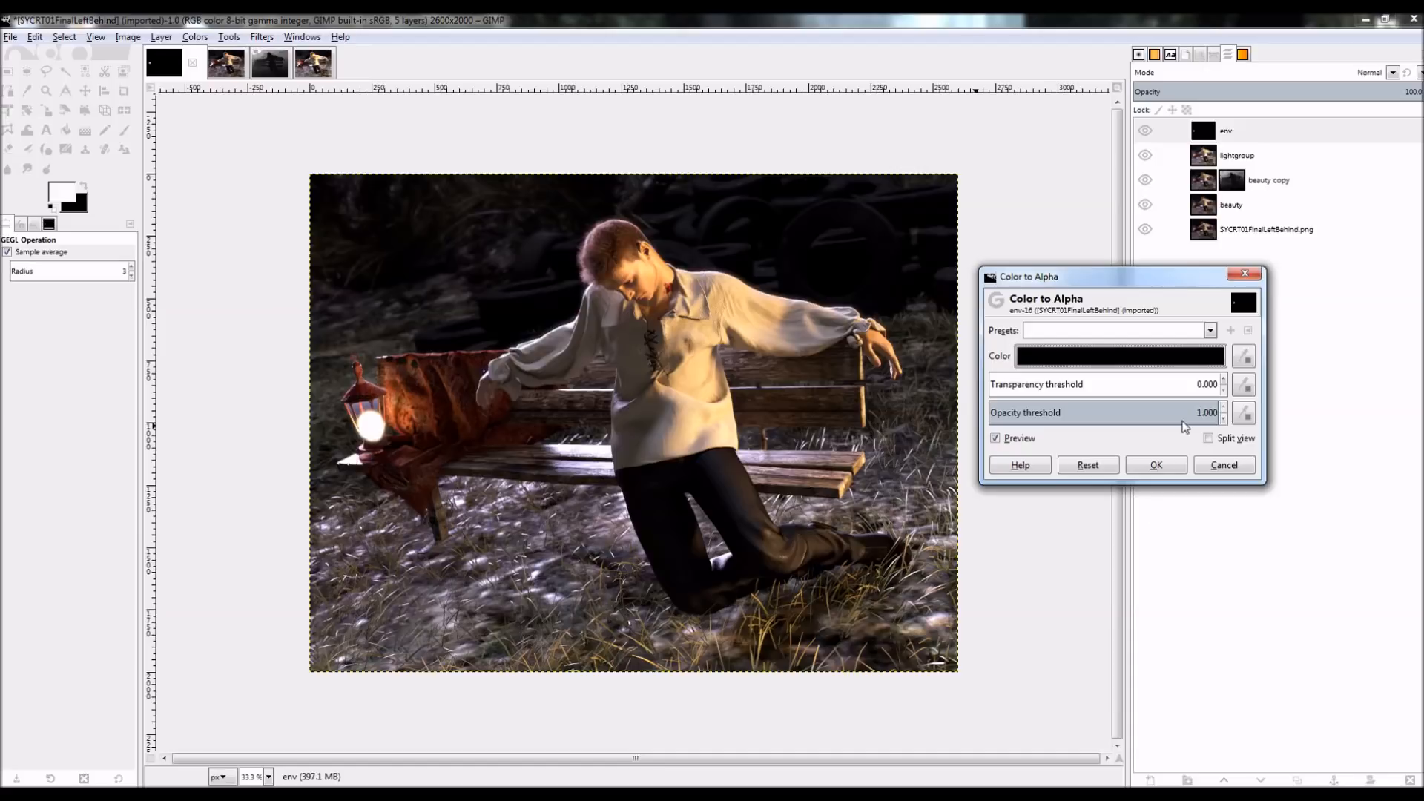
{"action": "left_click", "coordinate": [1155, 464]}
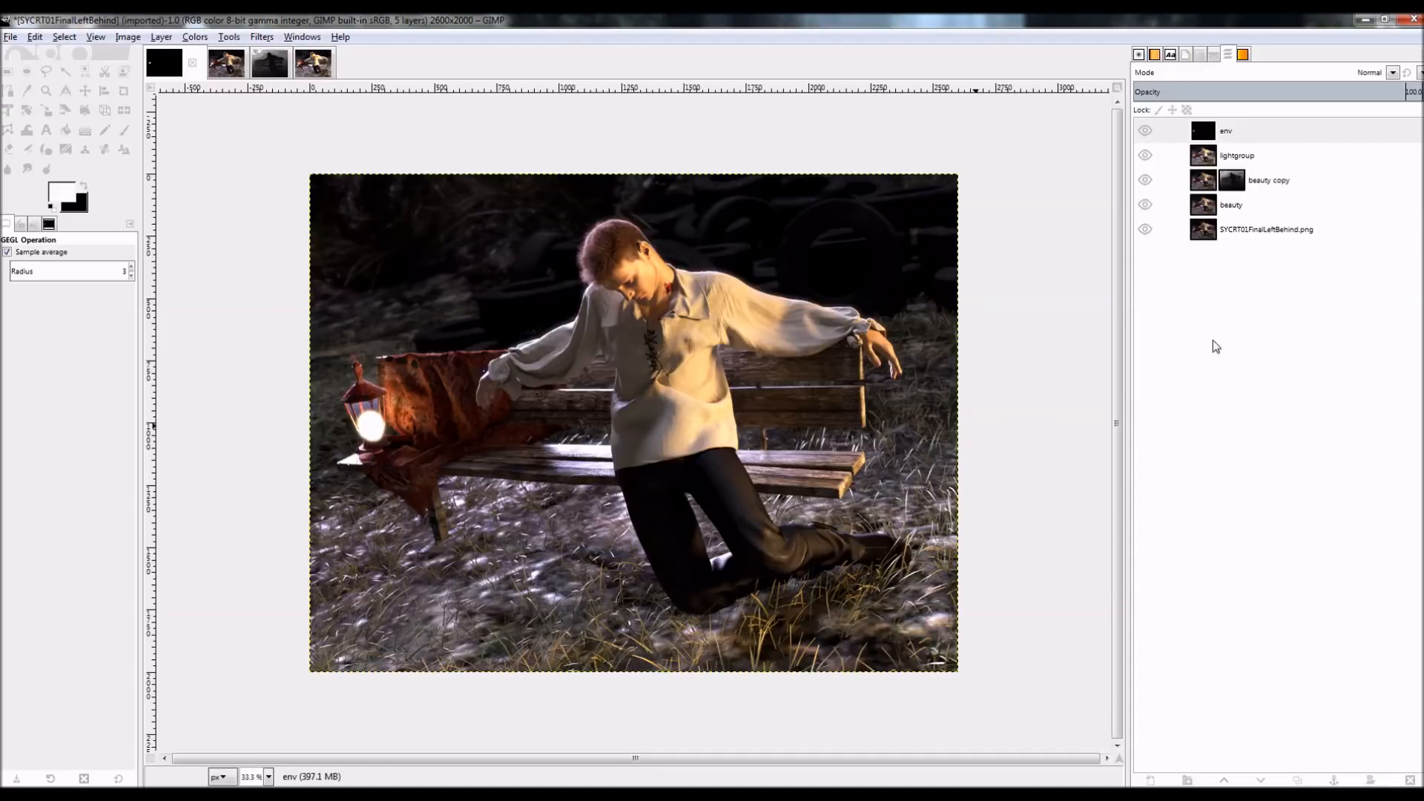
{"action": "left_click", "coordinate": [1227, 131]}
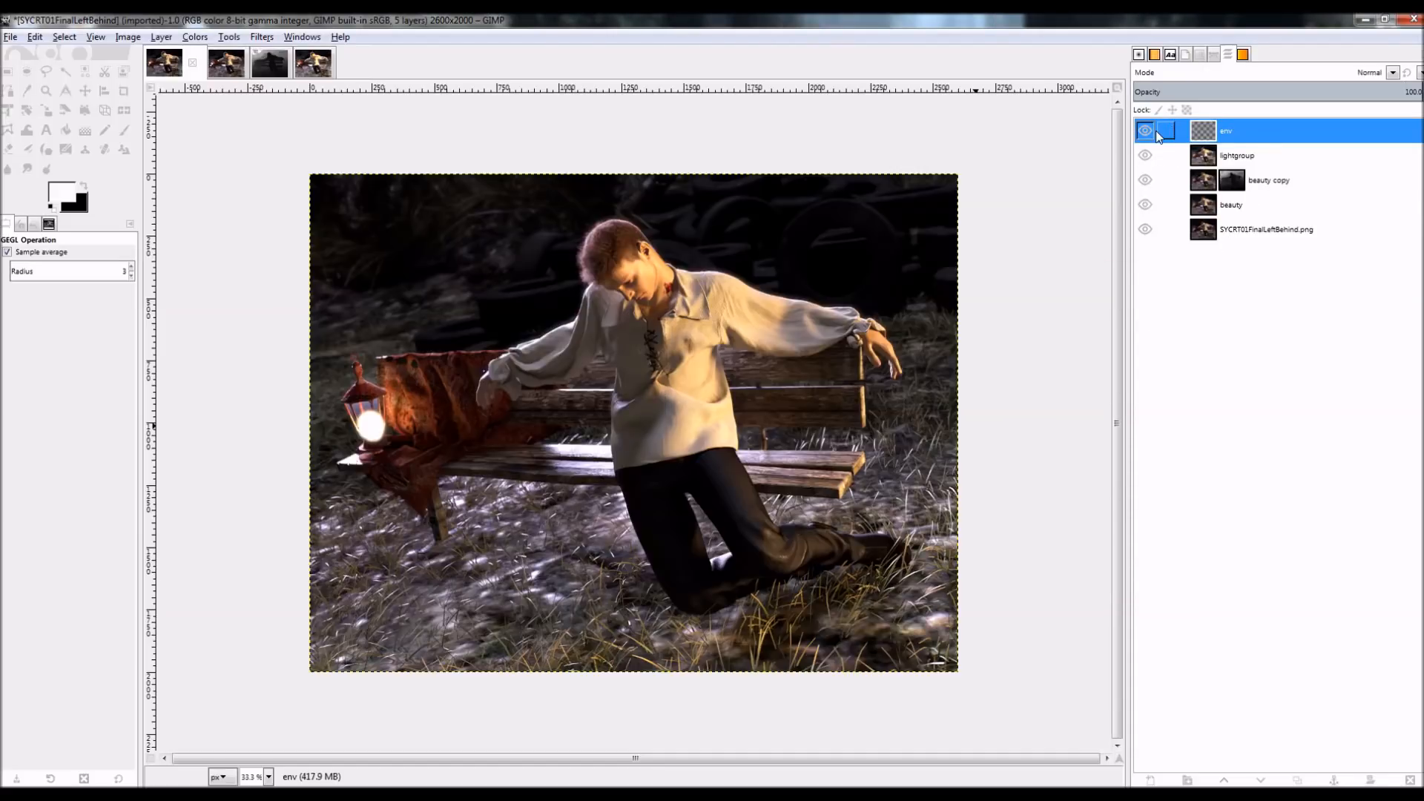
{"action": "left_click", "coordinate": [1144, 131]}
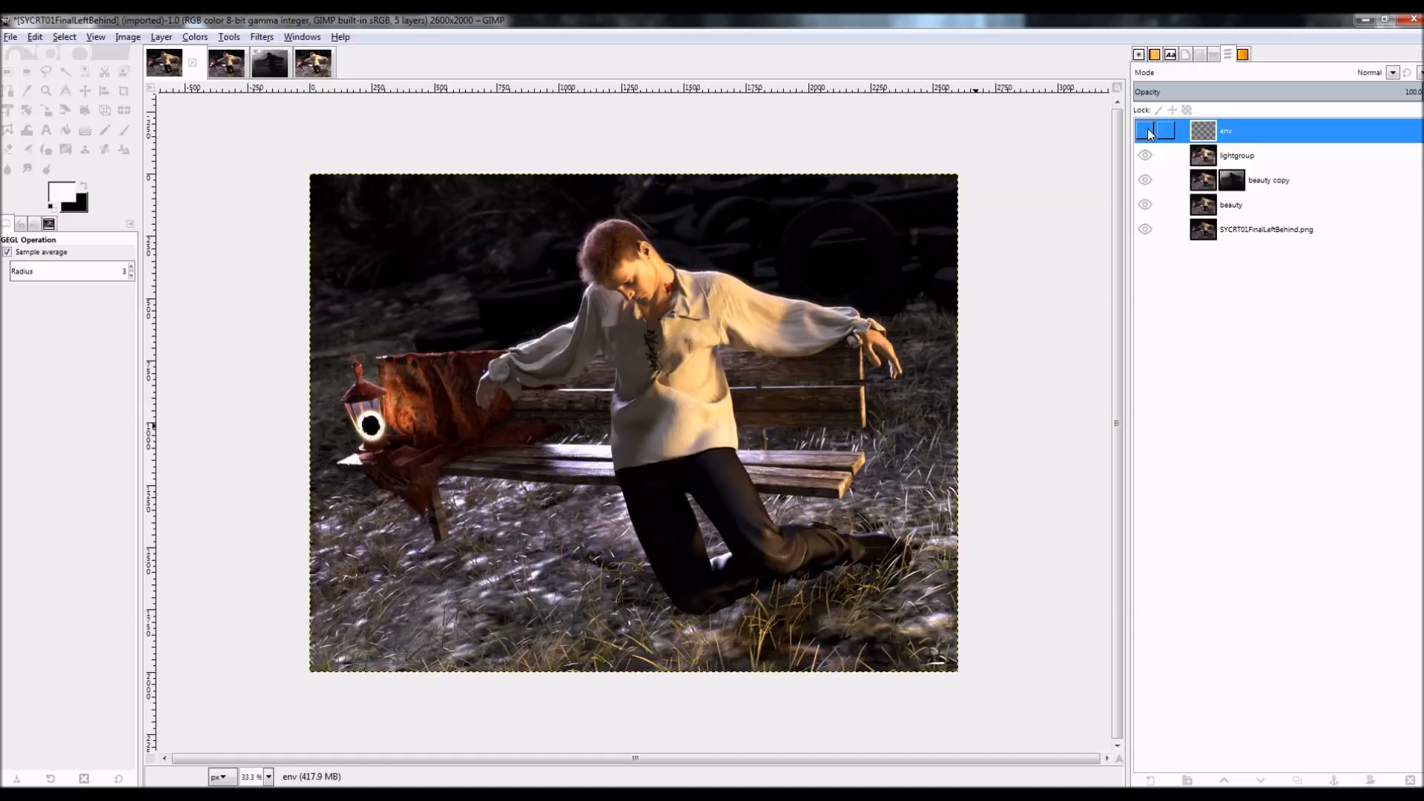
{"action": "left_click", "coordinate": [1146, 131]}
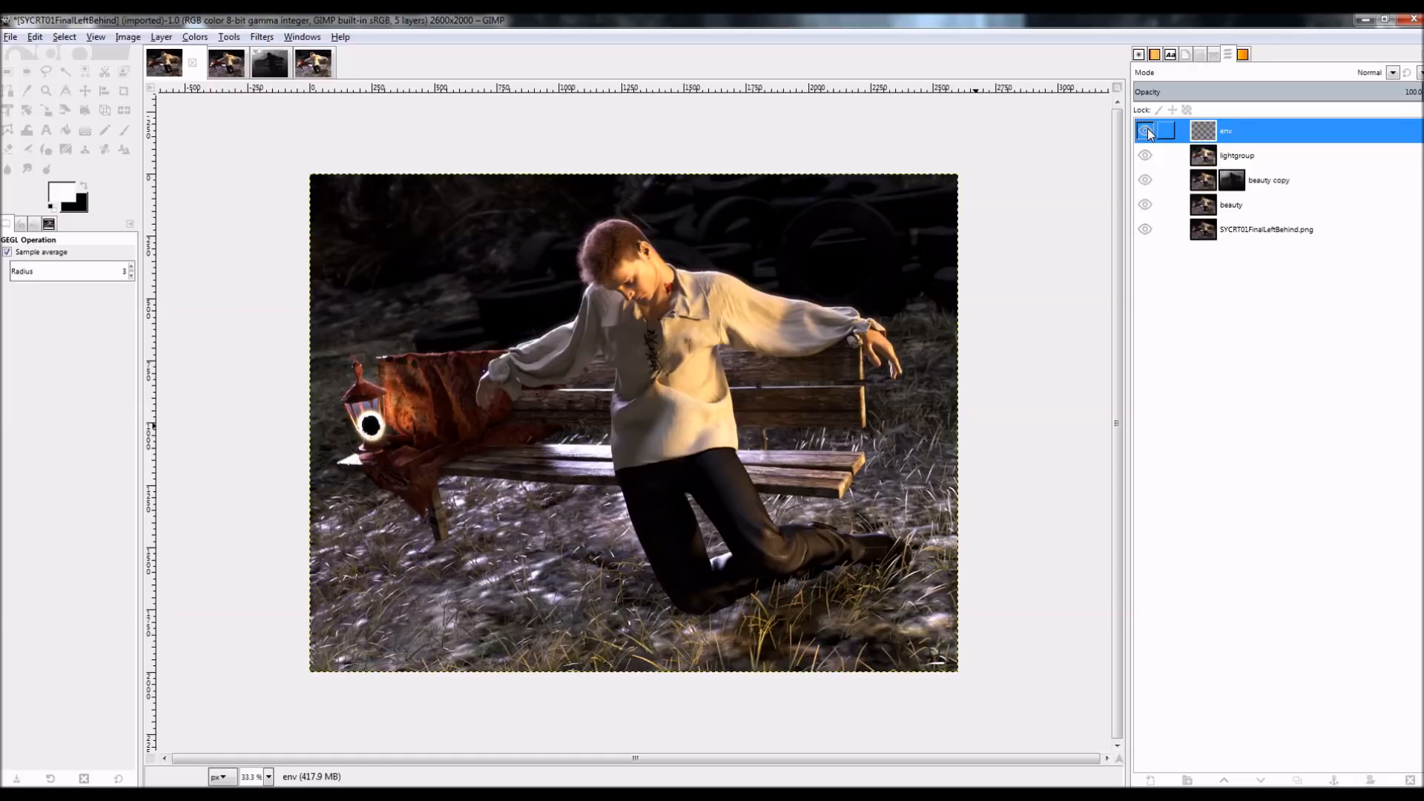
{"action": "left_click", "coordinate": [1146, 131]}
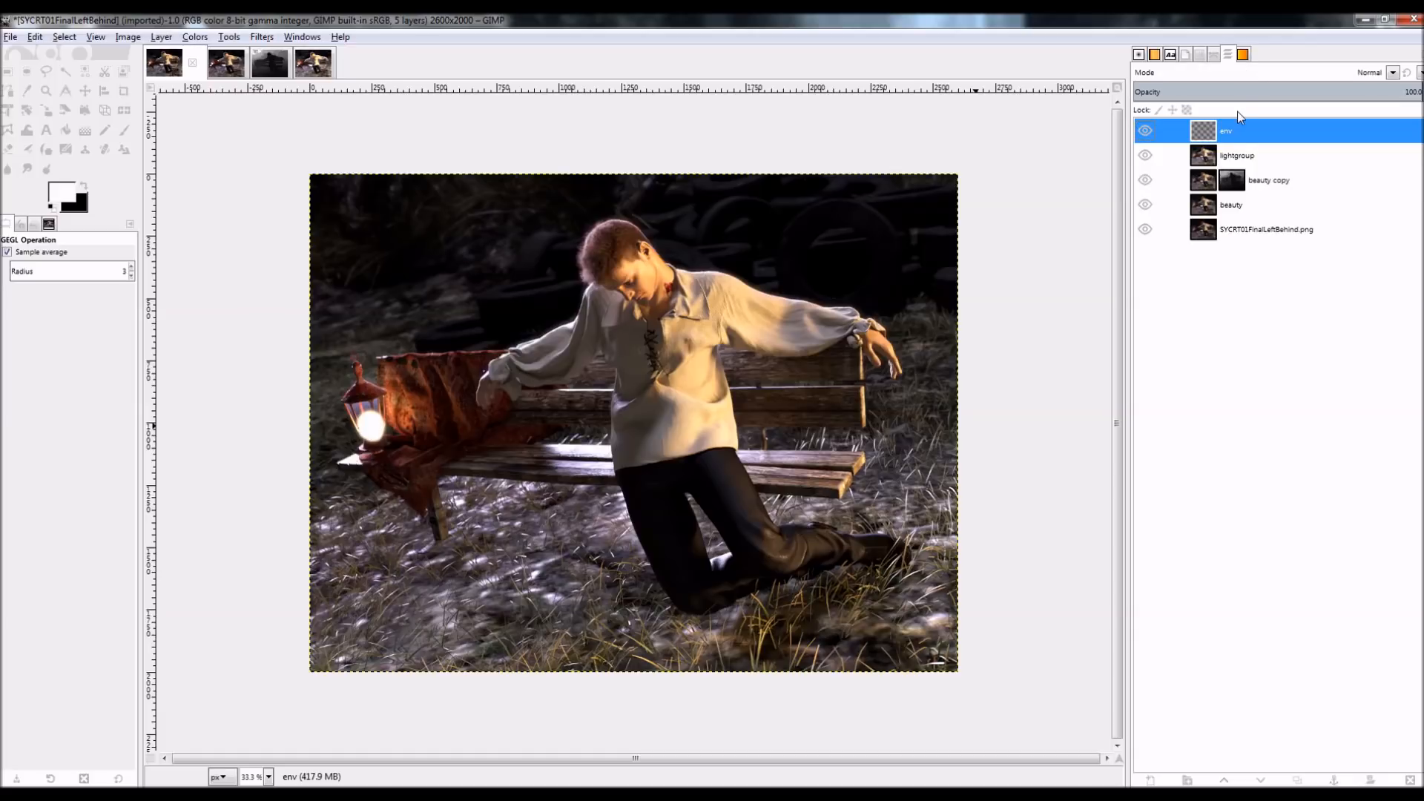
- Try Soft light blending on env, then return it to Normal
{"action": "left_click", "coordinate": [1378, 71]}
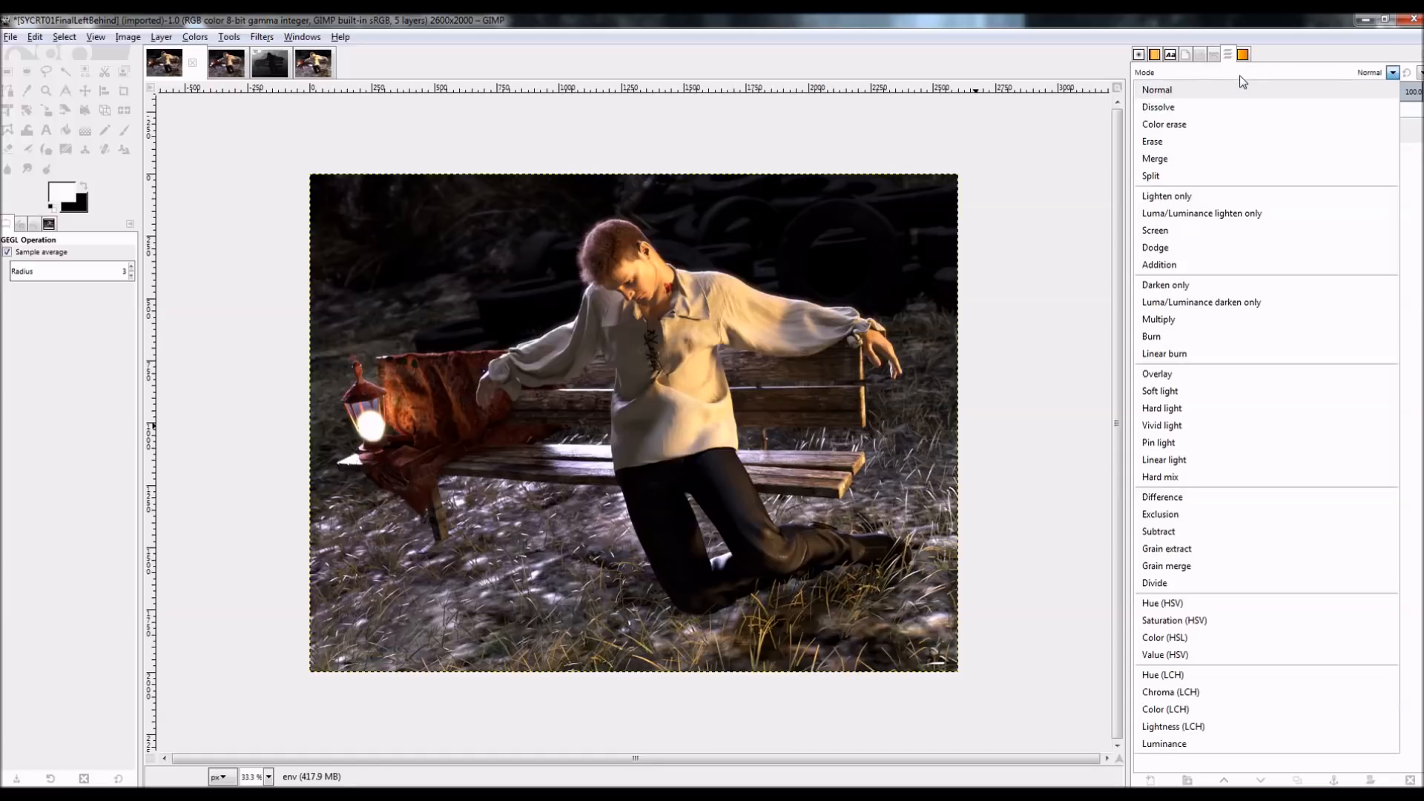
{"action": "left_click", "coordinate": [1158, 390]}
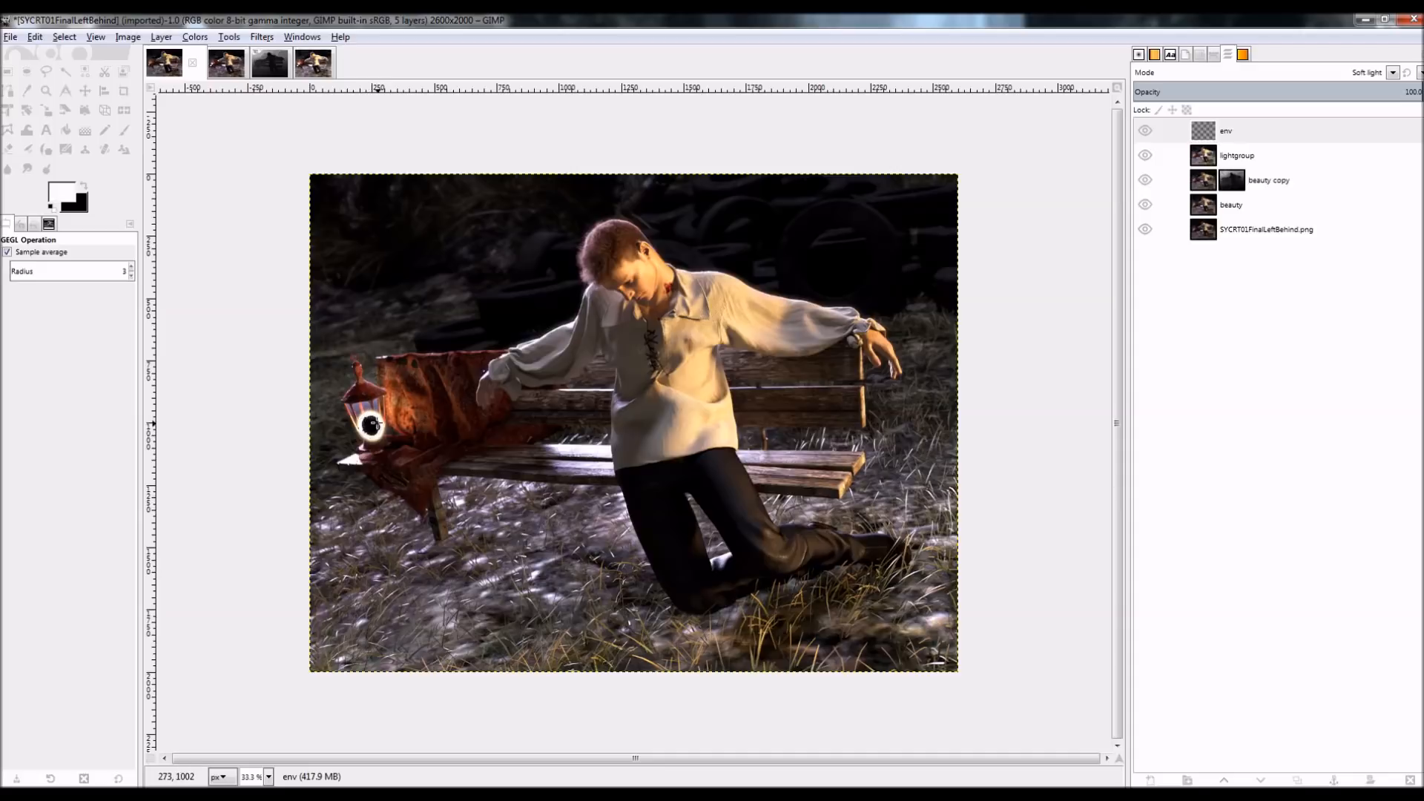
{"action": "left_click", "coordinate": [1227, 130]}
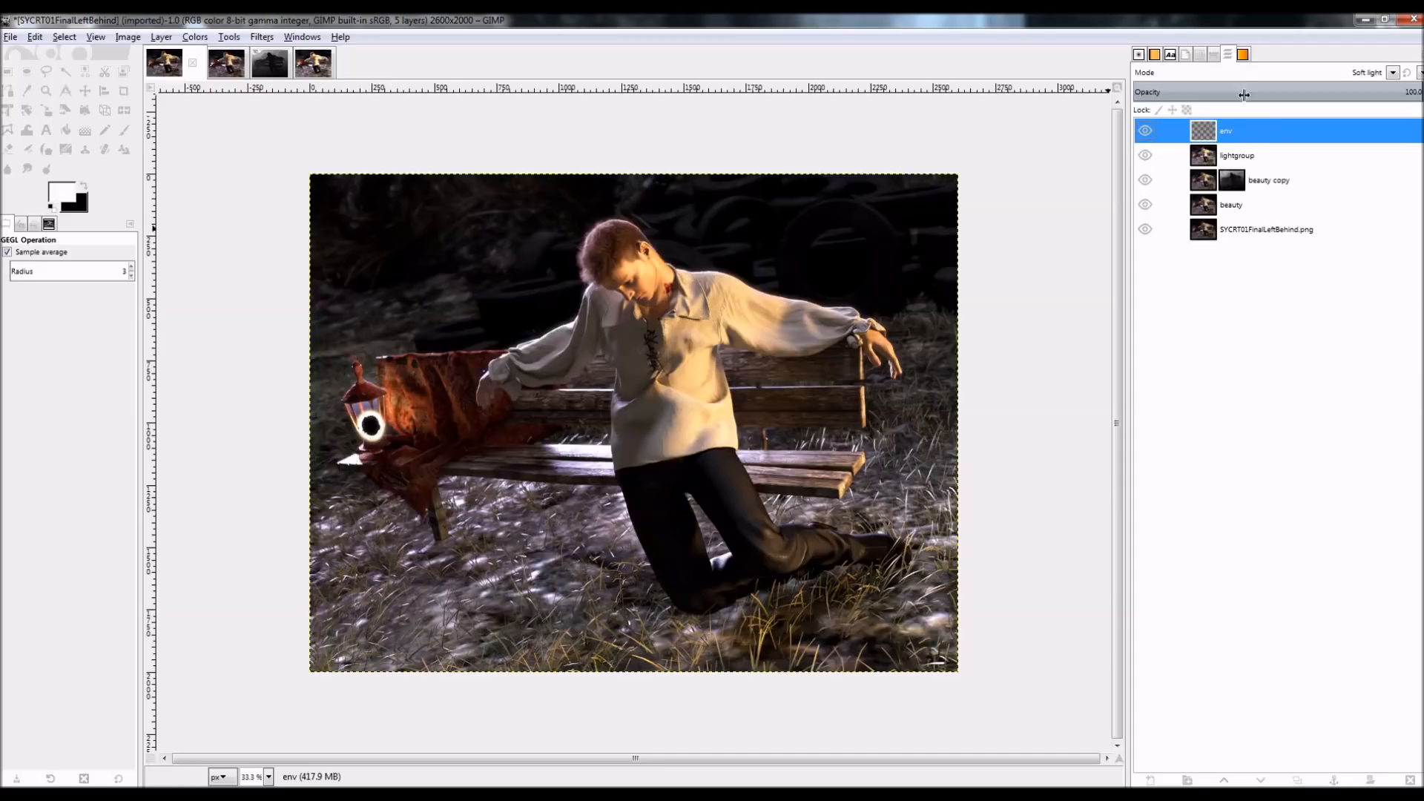
{"action": "left_click", "coordinate": [1390, 73]}
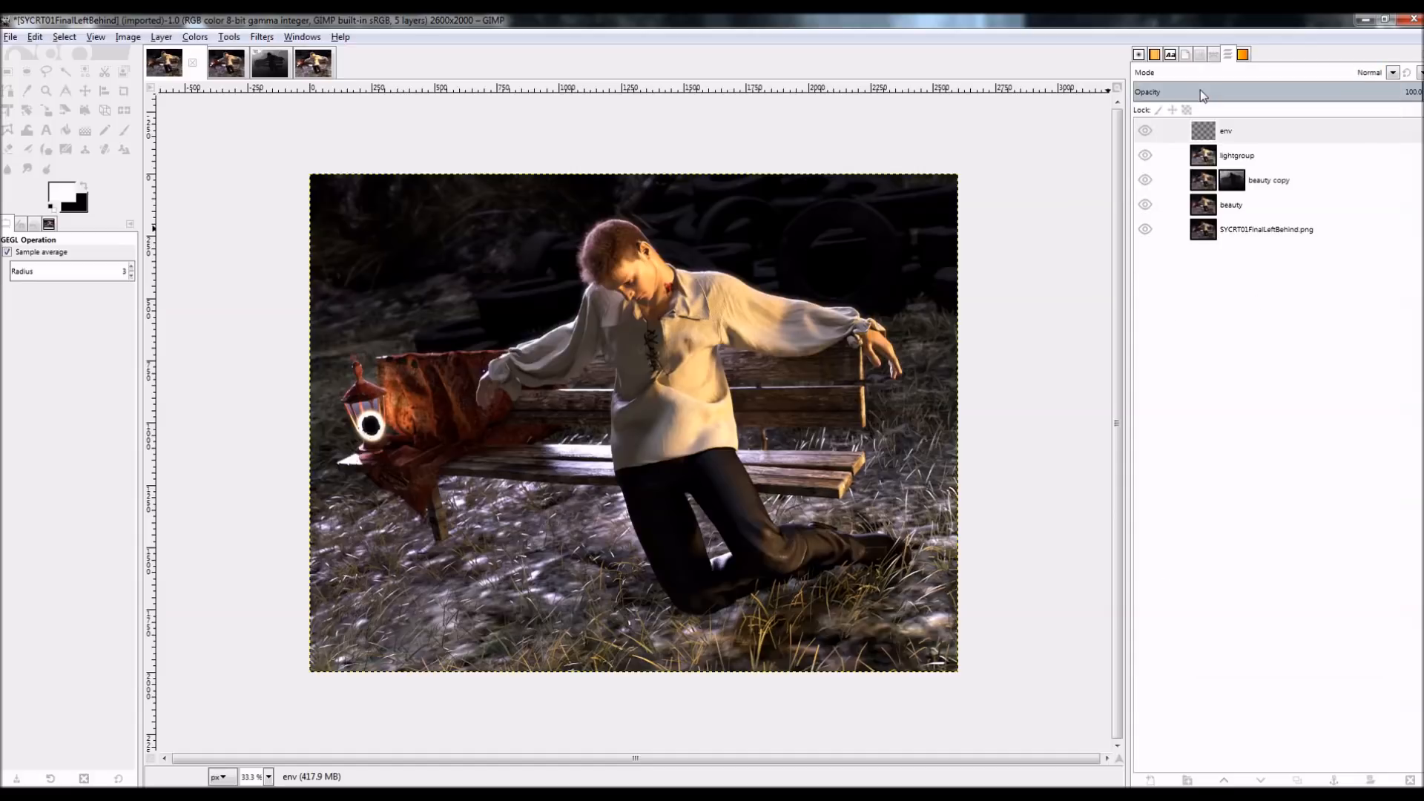
{"action": "mouse_move", "coordinate": [376, 427]}
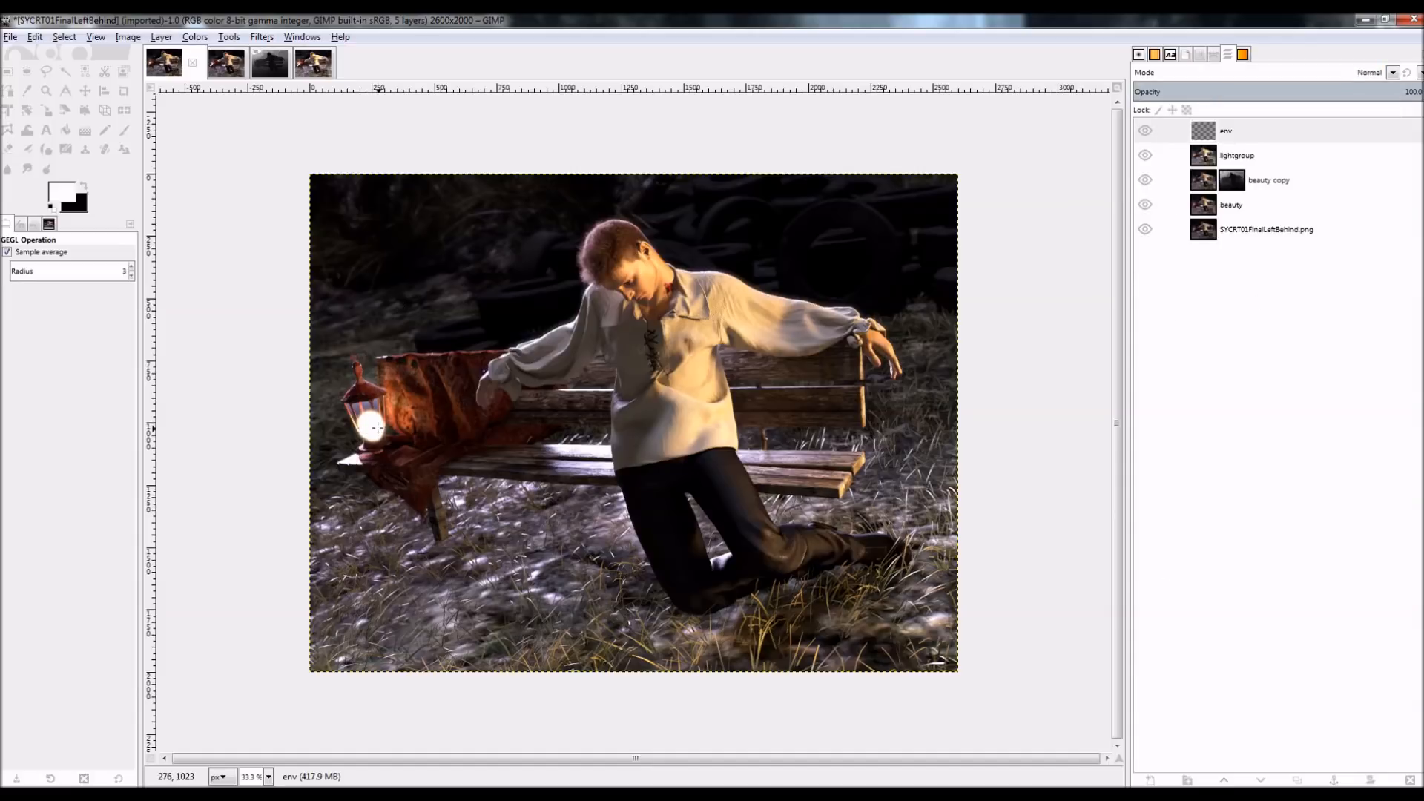
{"action": "left_click", "coordinate": [1227, 130]}
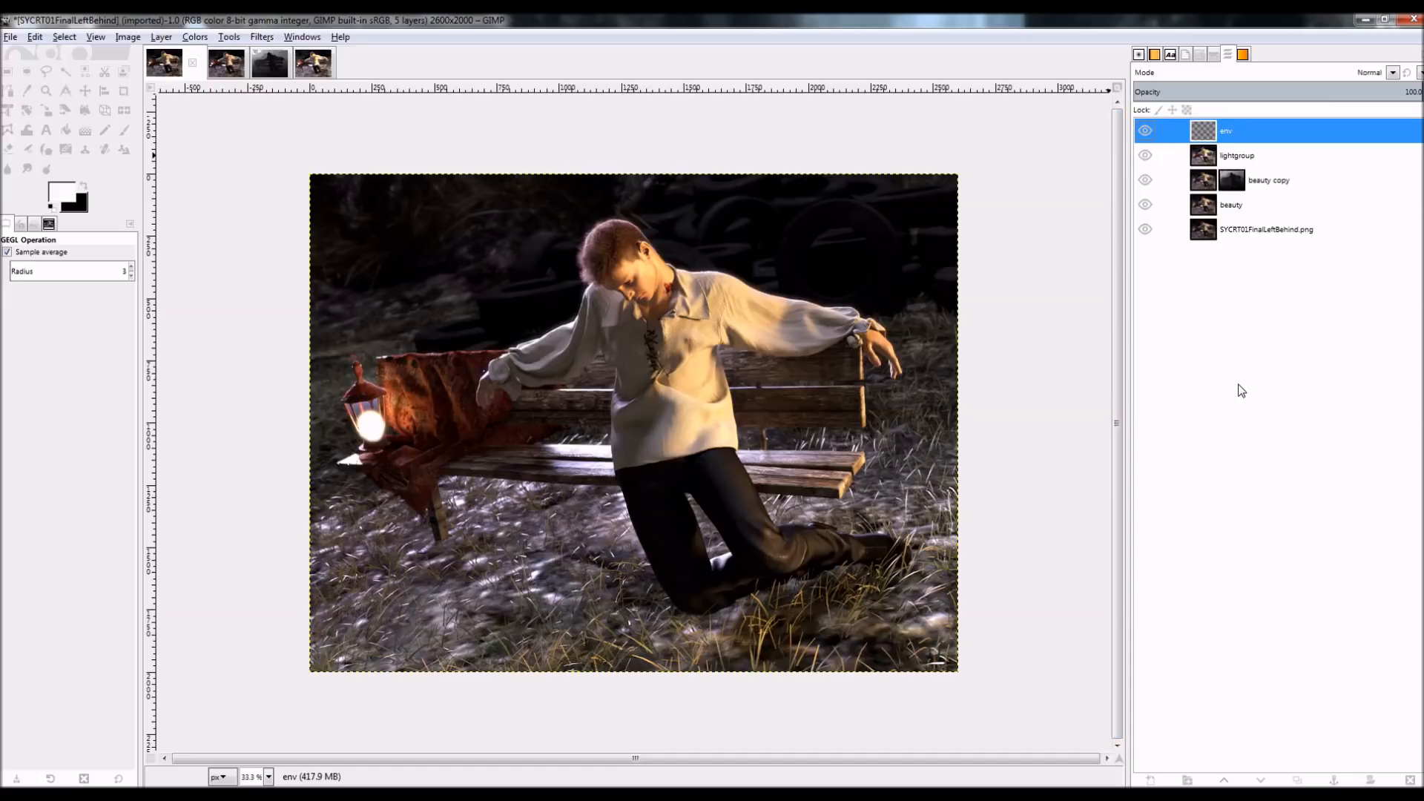
{"action": "mouse_move", "coordinate": [1243, 387]}
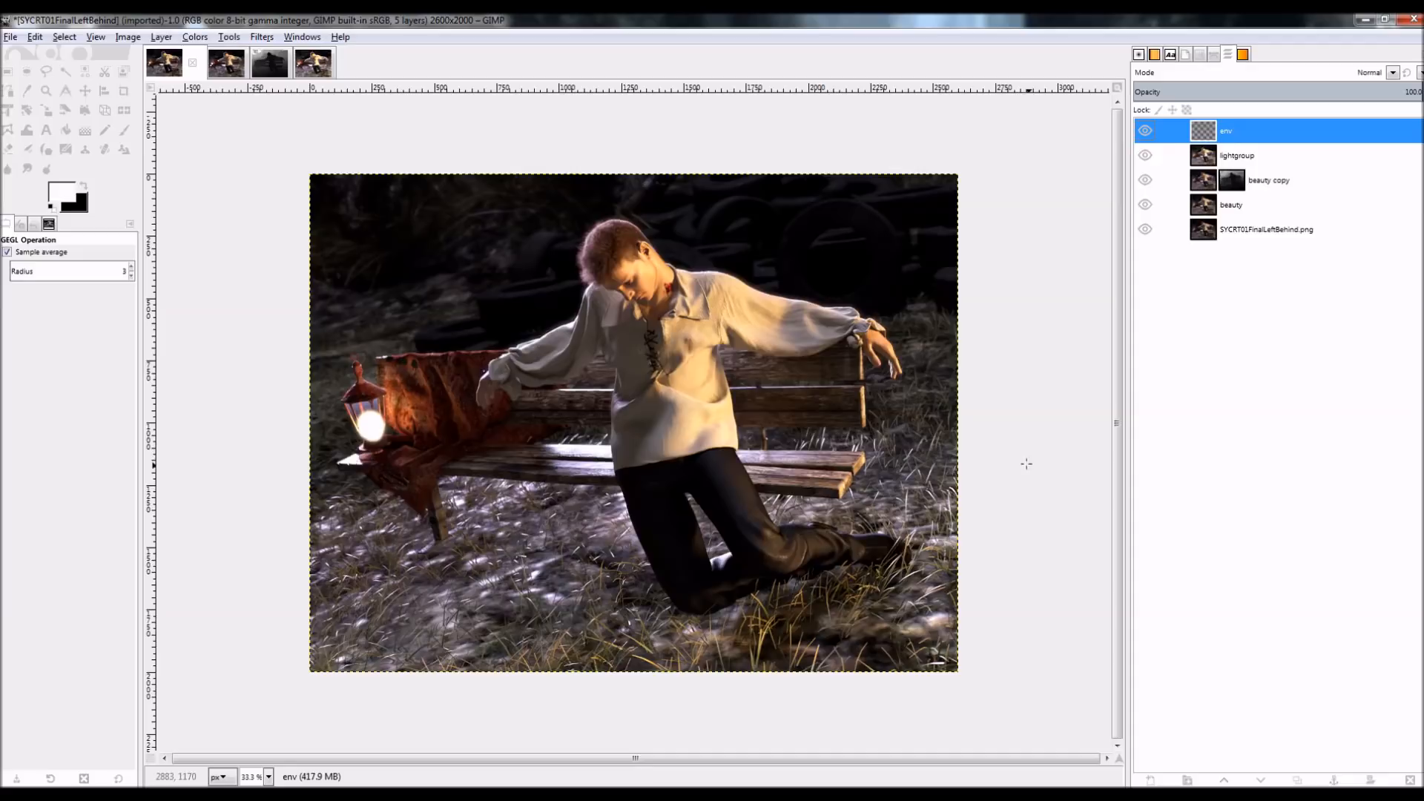
{"action": "mouse_move", "coordinate": [986, 270]}
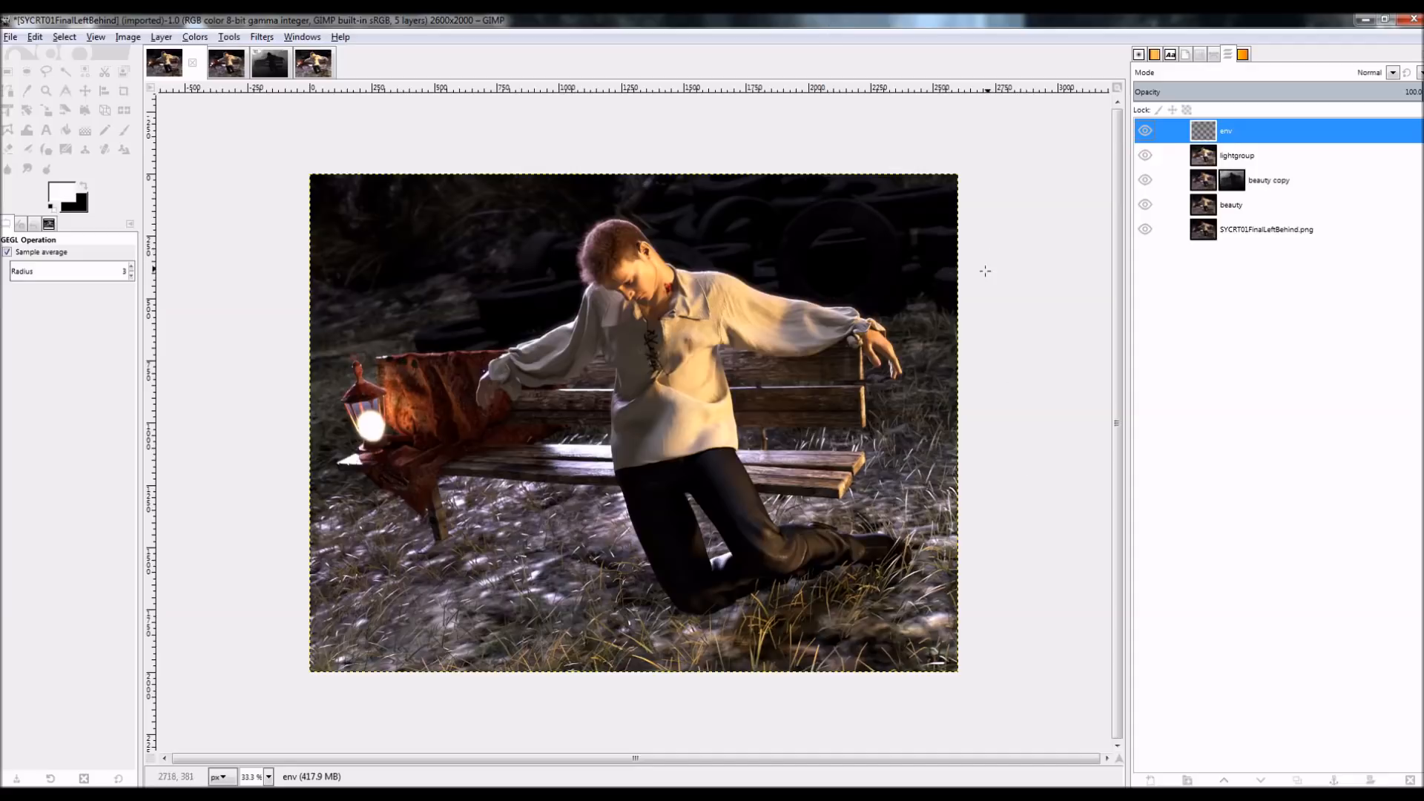
{"action": "mouse_move", "coordinate": [659, 282]}
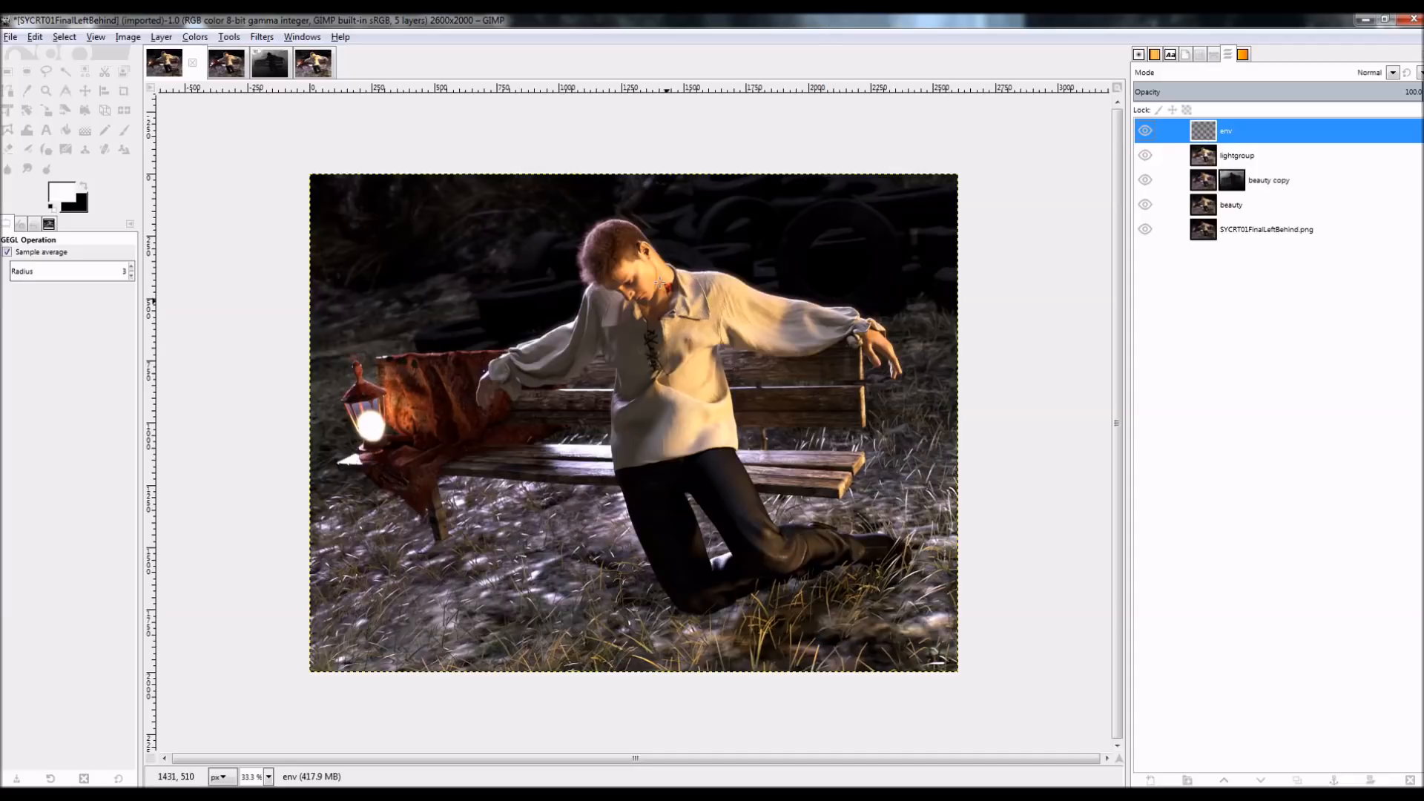
{"action": "left_click", "coordinate": [11, 36]}
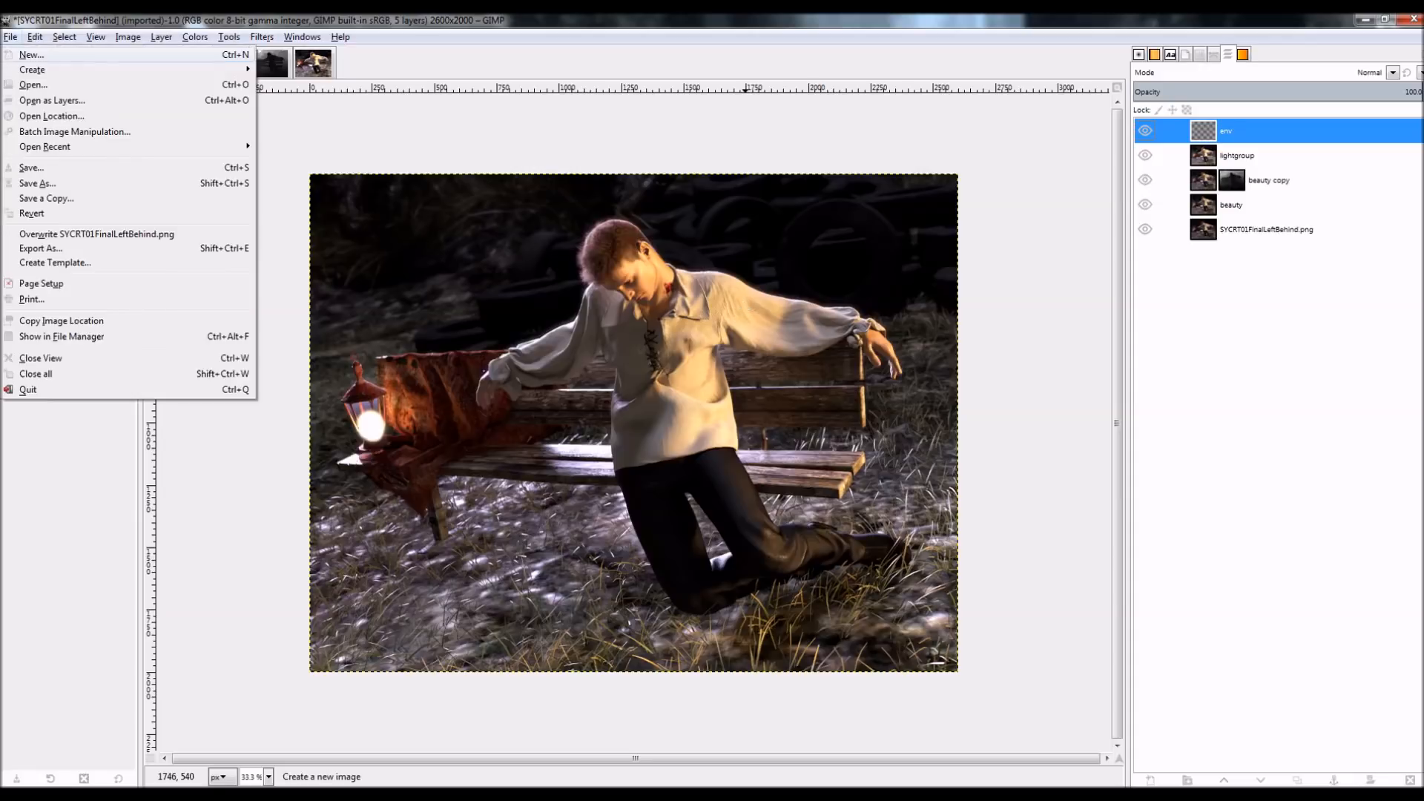
- Save the composite as test.xcf and close the Beauty and Depth EXR images discarding changes
{"action": "left_click", "coordinate": [37, 182]}
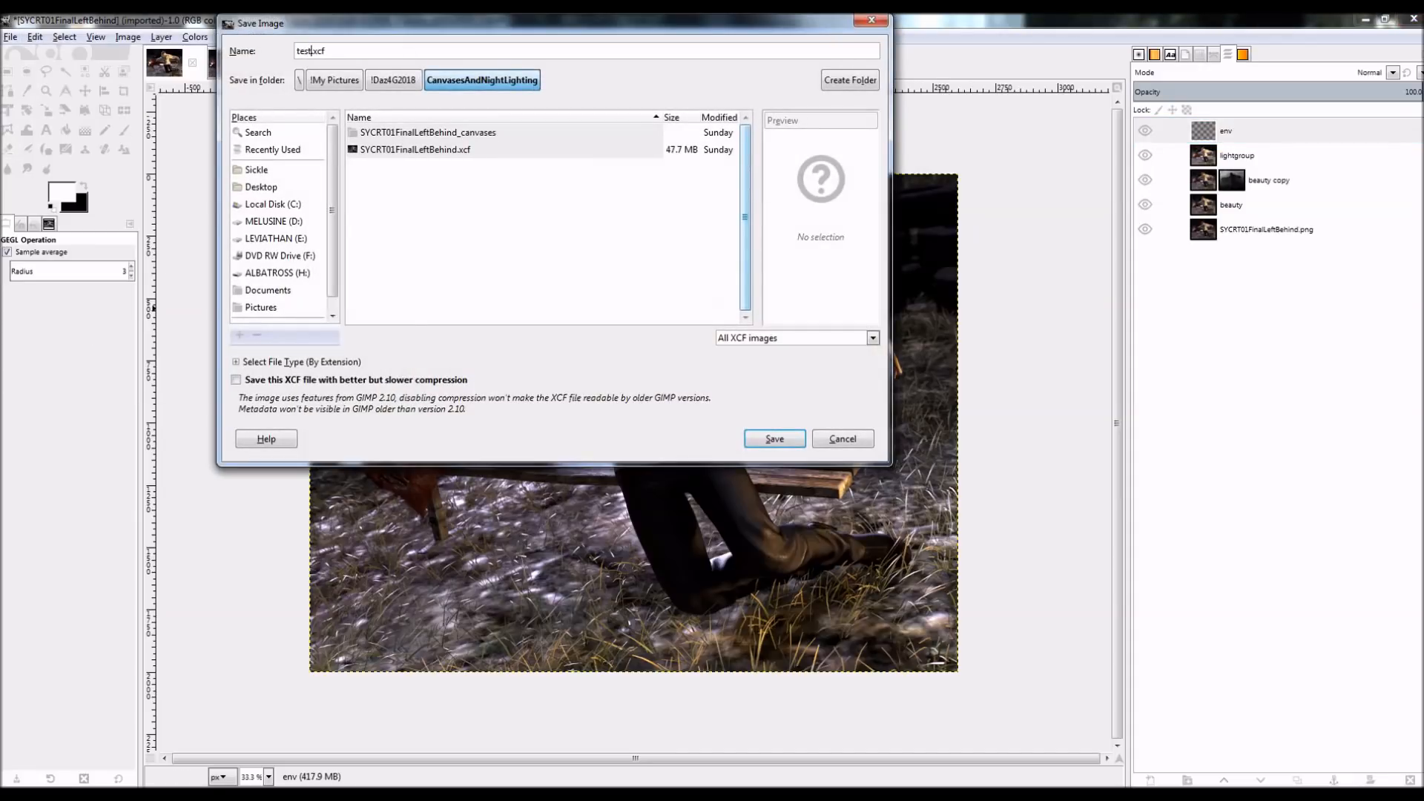
{"action": "left_click", "coordinate": [773, 439]}
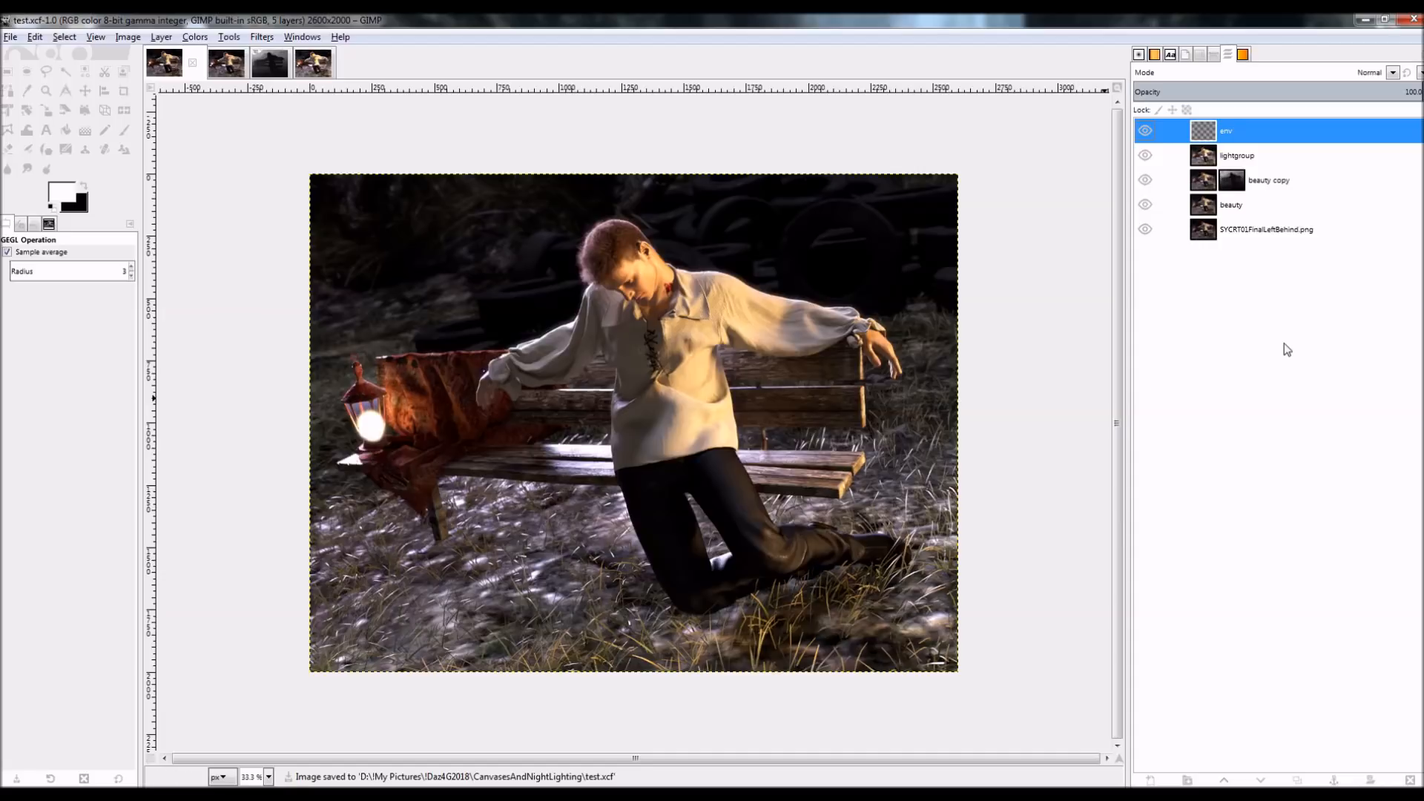
{"action": "left_click", "coordinate": [1265, 229]}
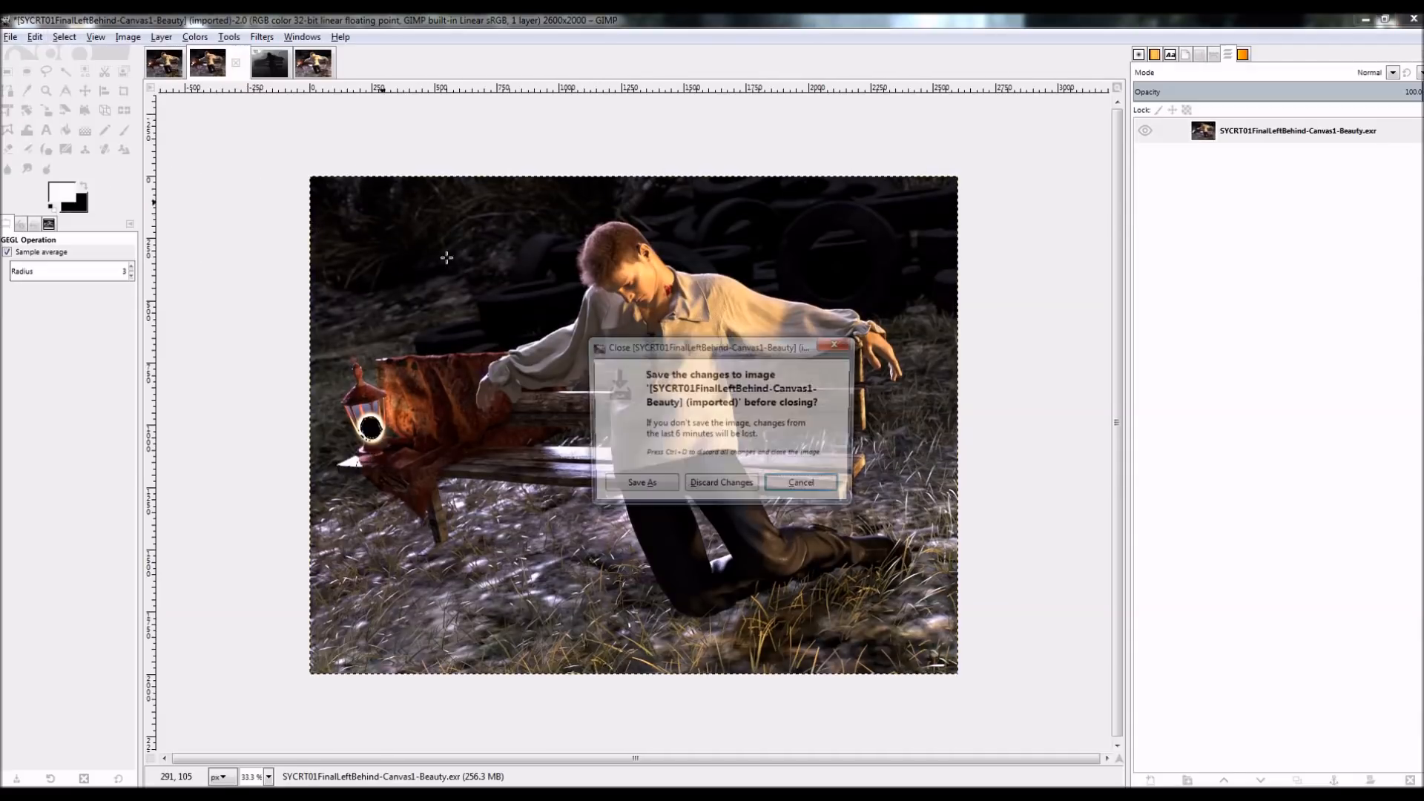
{"action": "left_click", "coordinate": [721, 482]}
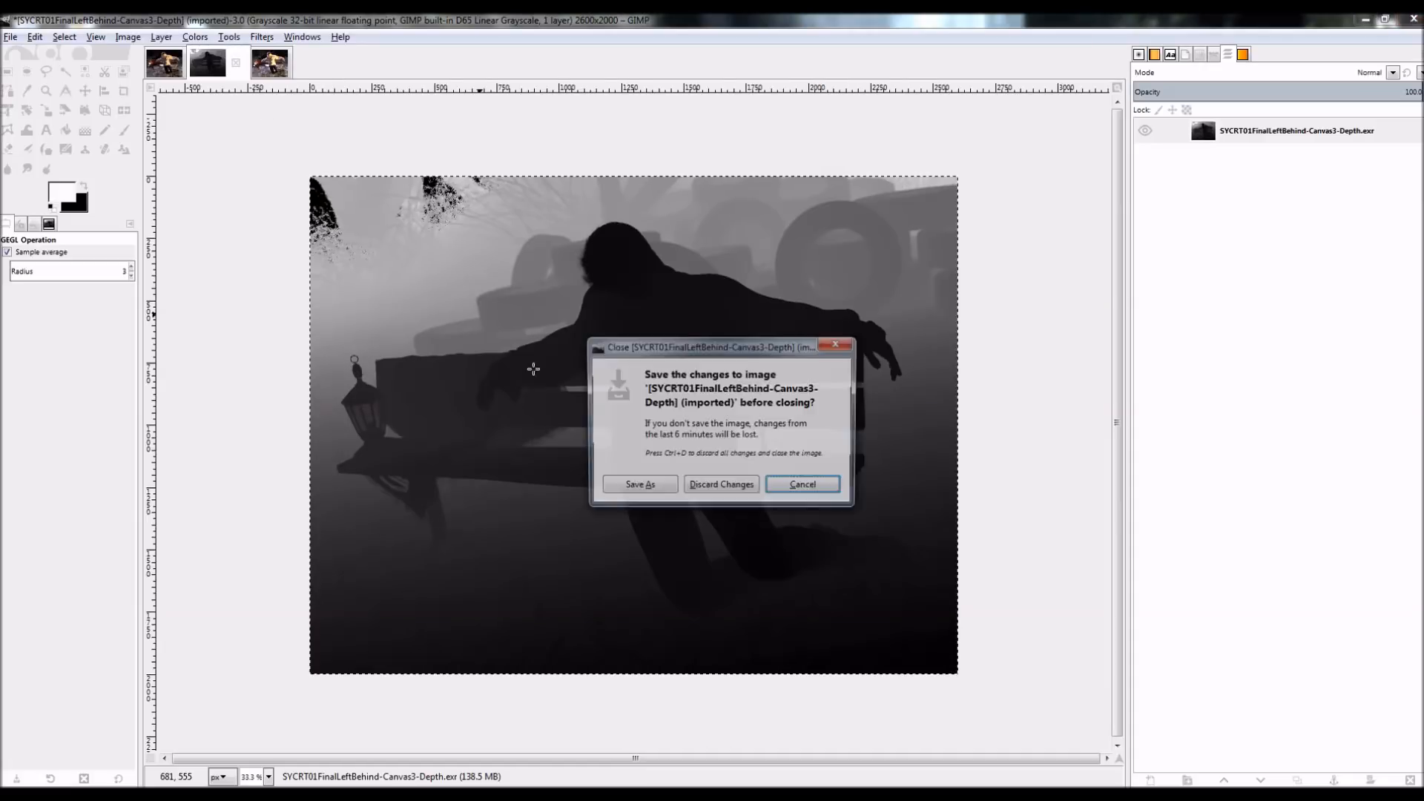
{"action": "left_click", "coordinate": [722, 484]}
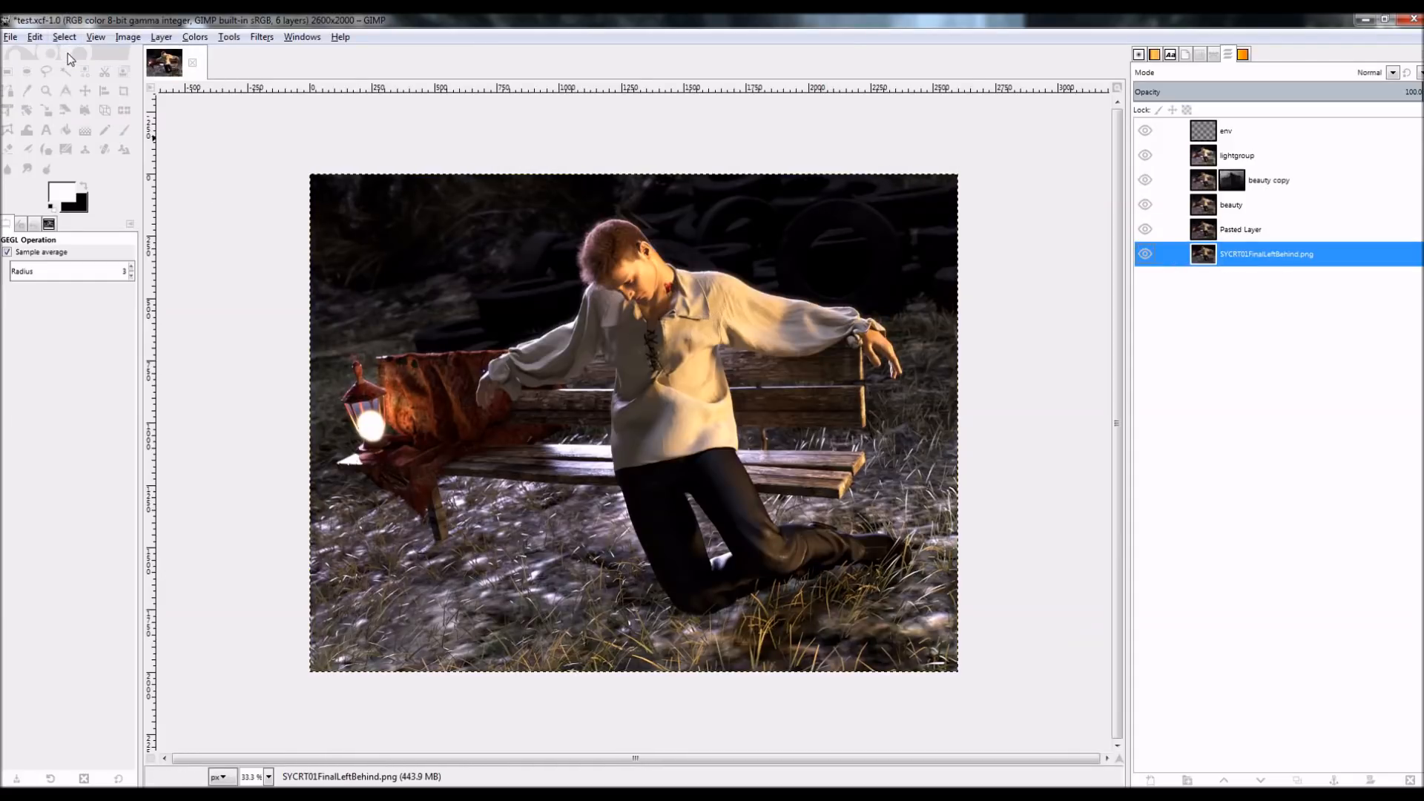
- Close the Untitled pasted-layer image and re-save test.xcf with its six layers
{"action": "left_click", "coordinate": [34, 36]}
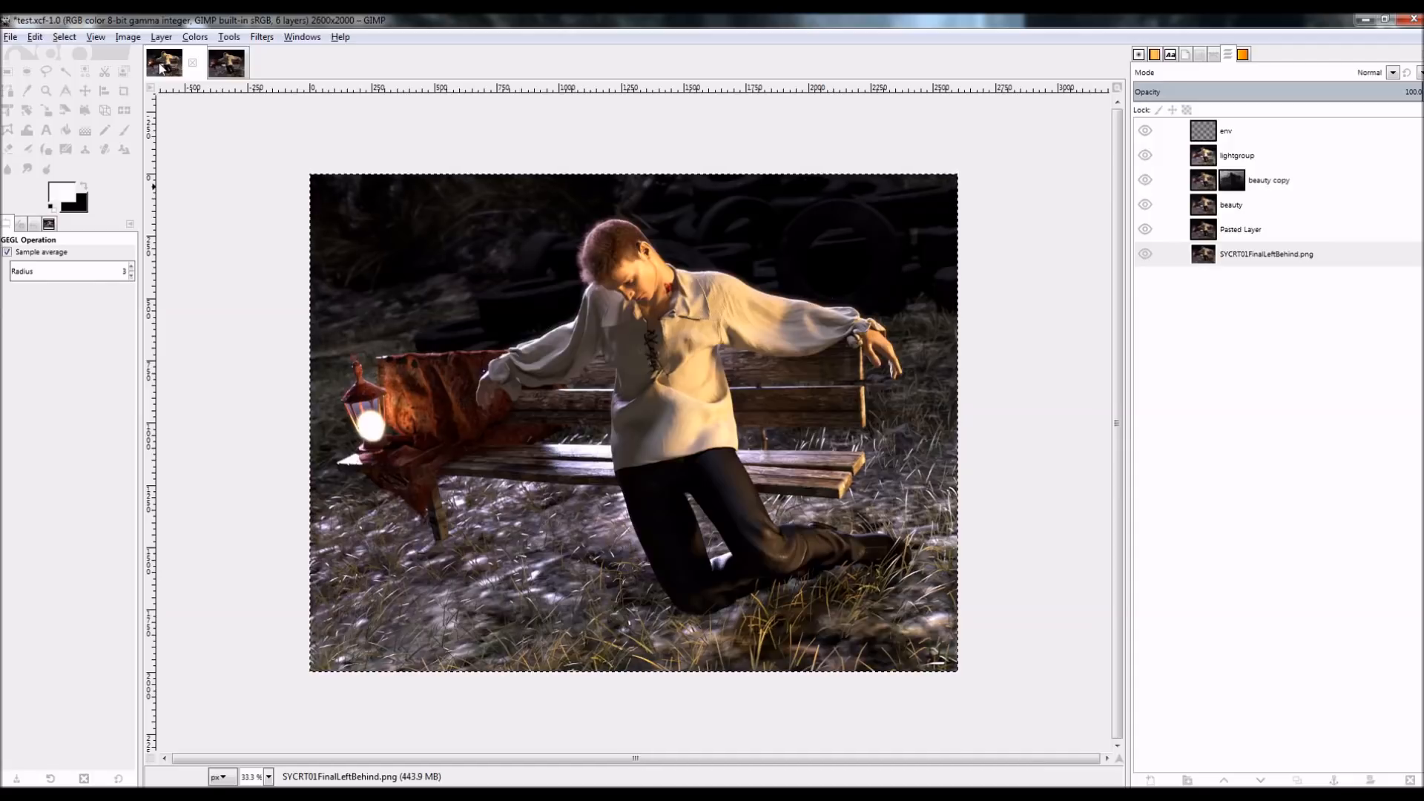
{"action": "left_click", "coordinate": [205, 63]}
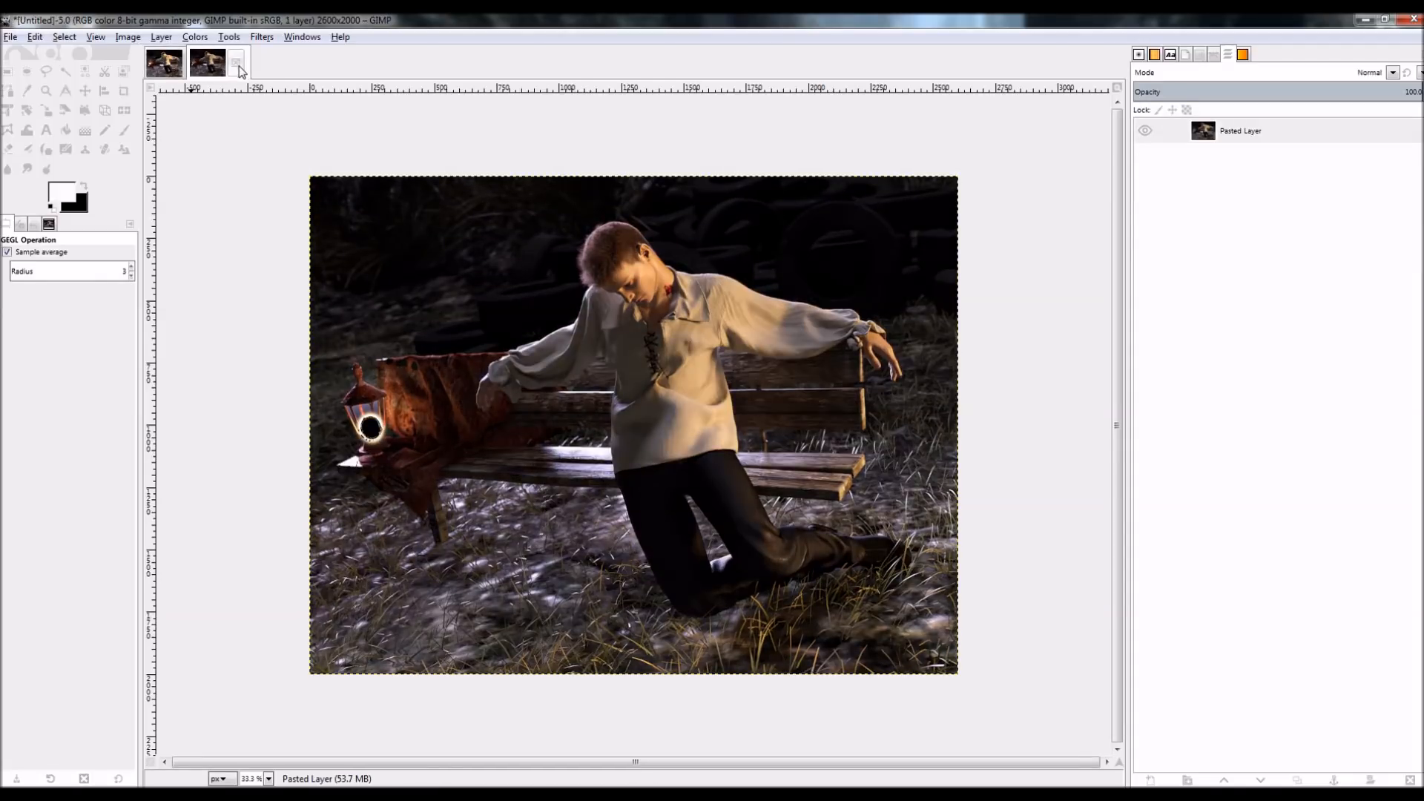
{"action": "left_click", "coordinate": [205, 62]}
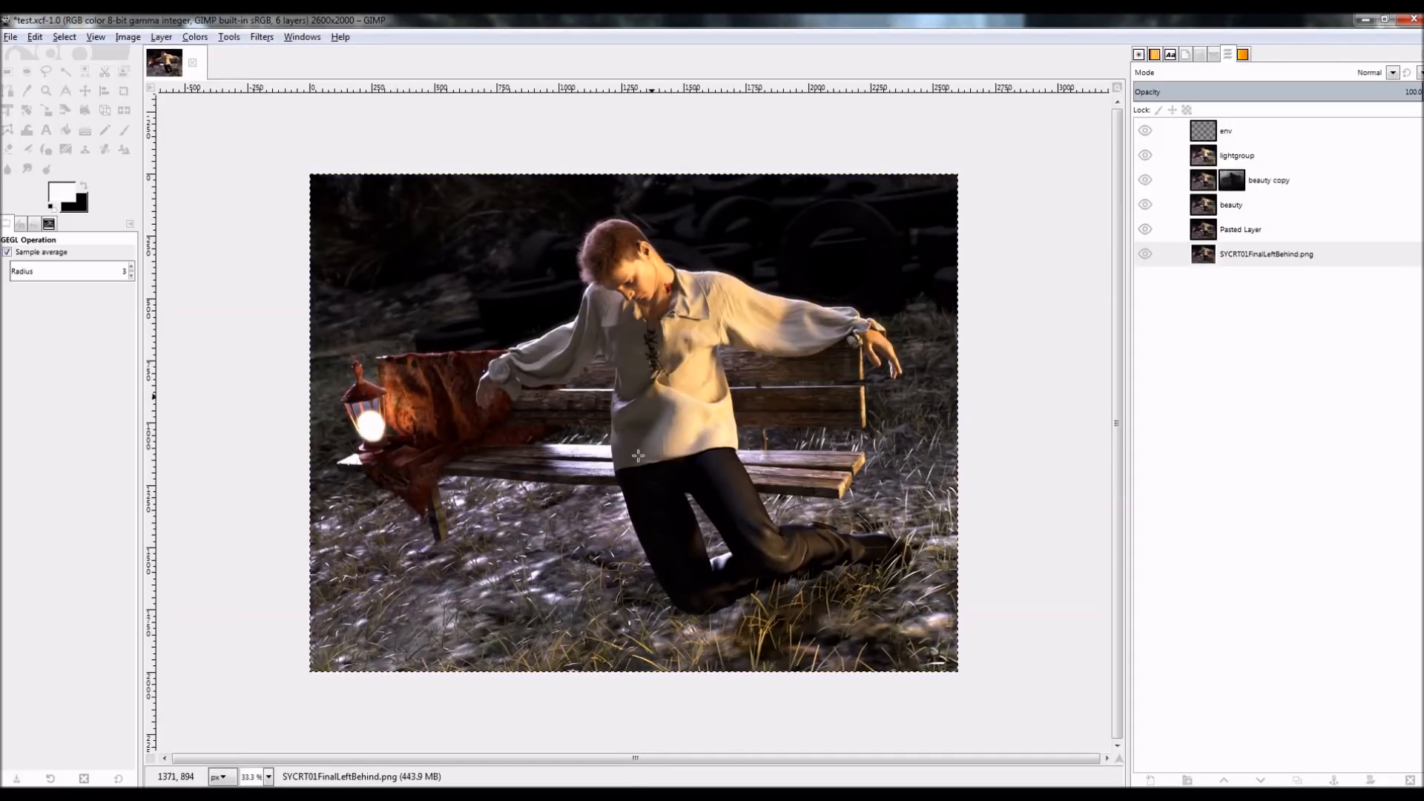
{"action": "mouse_move", "coordinate": [1225, 394]}
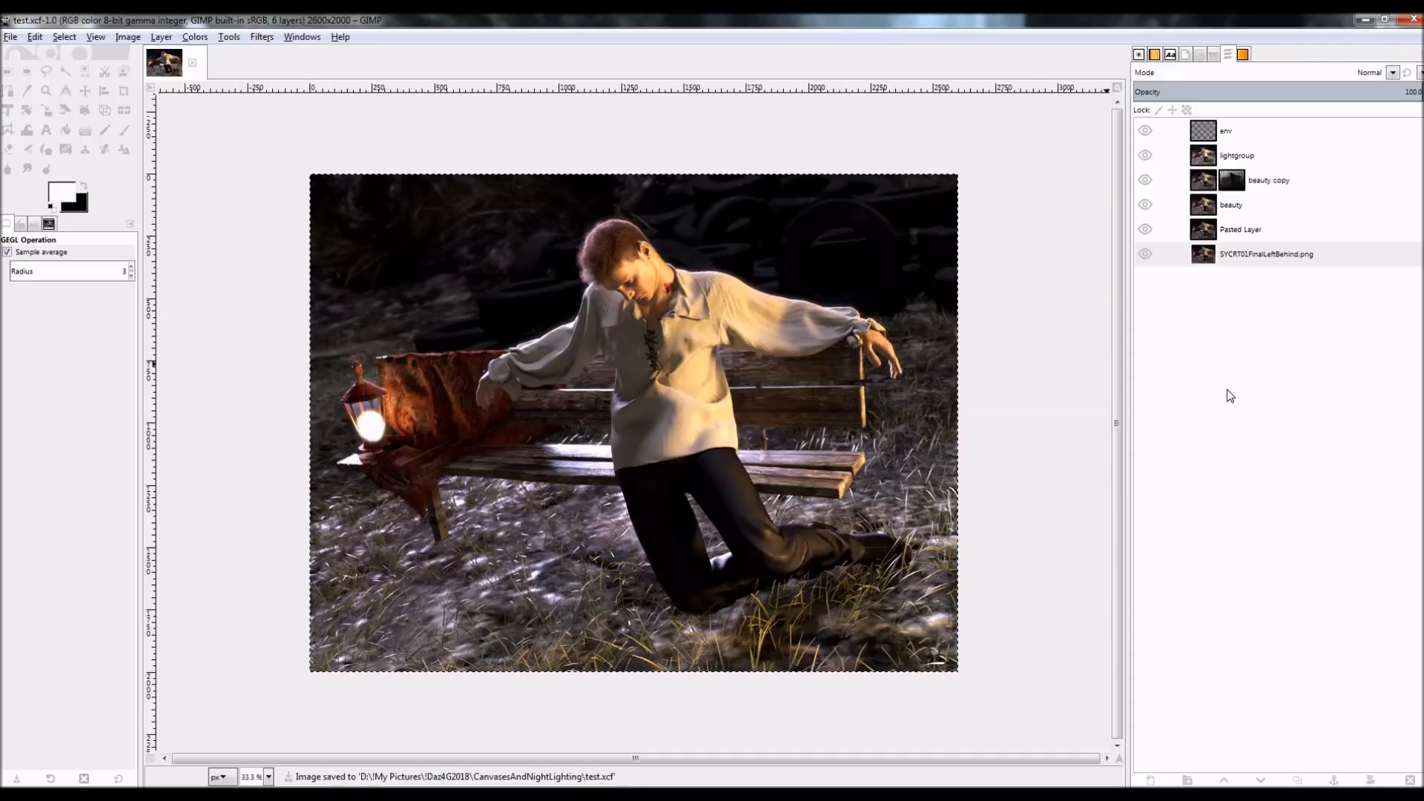
{"action": "left_click", "coordinate": [1266, 254]}
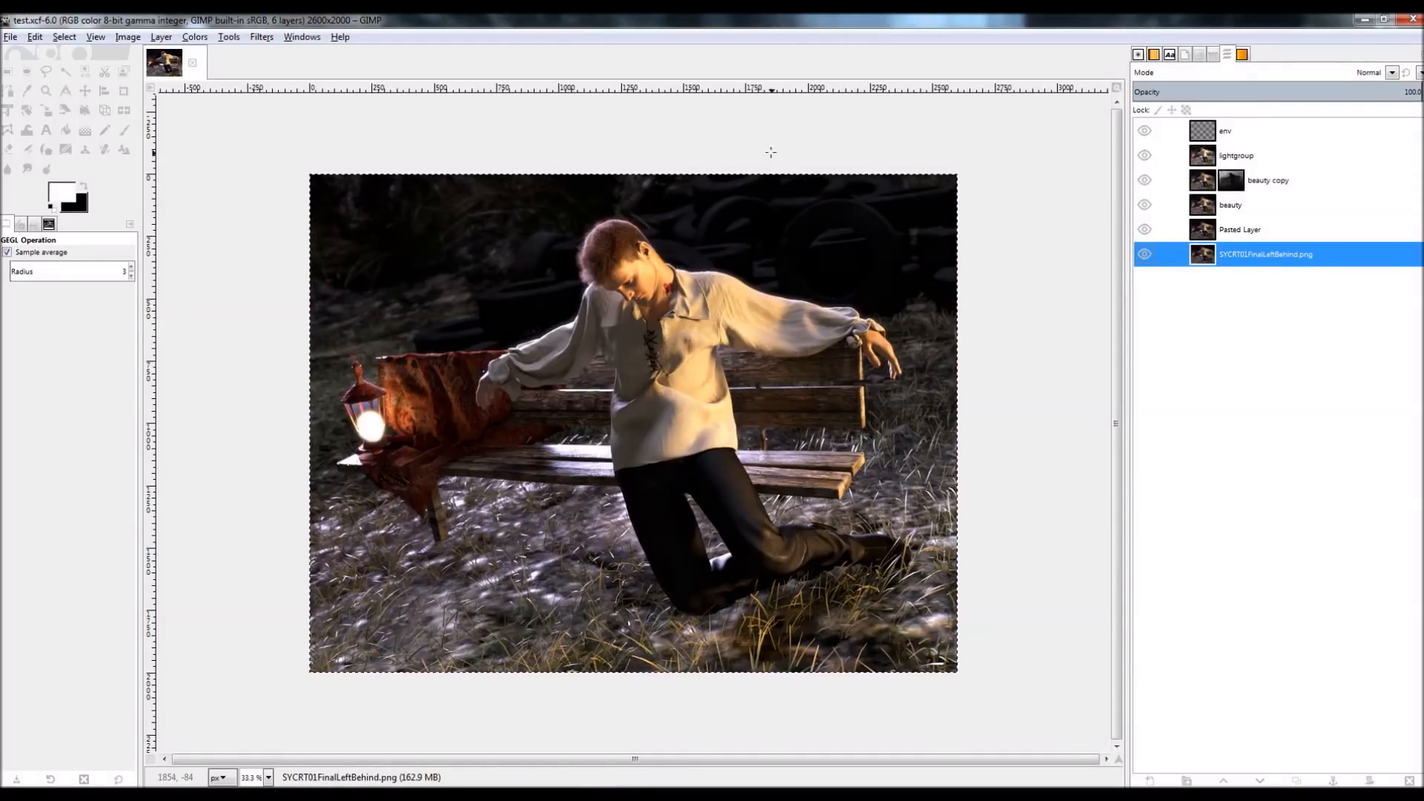